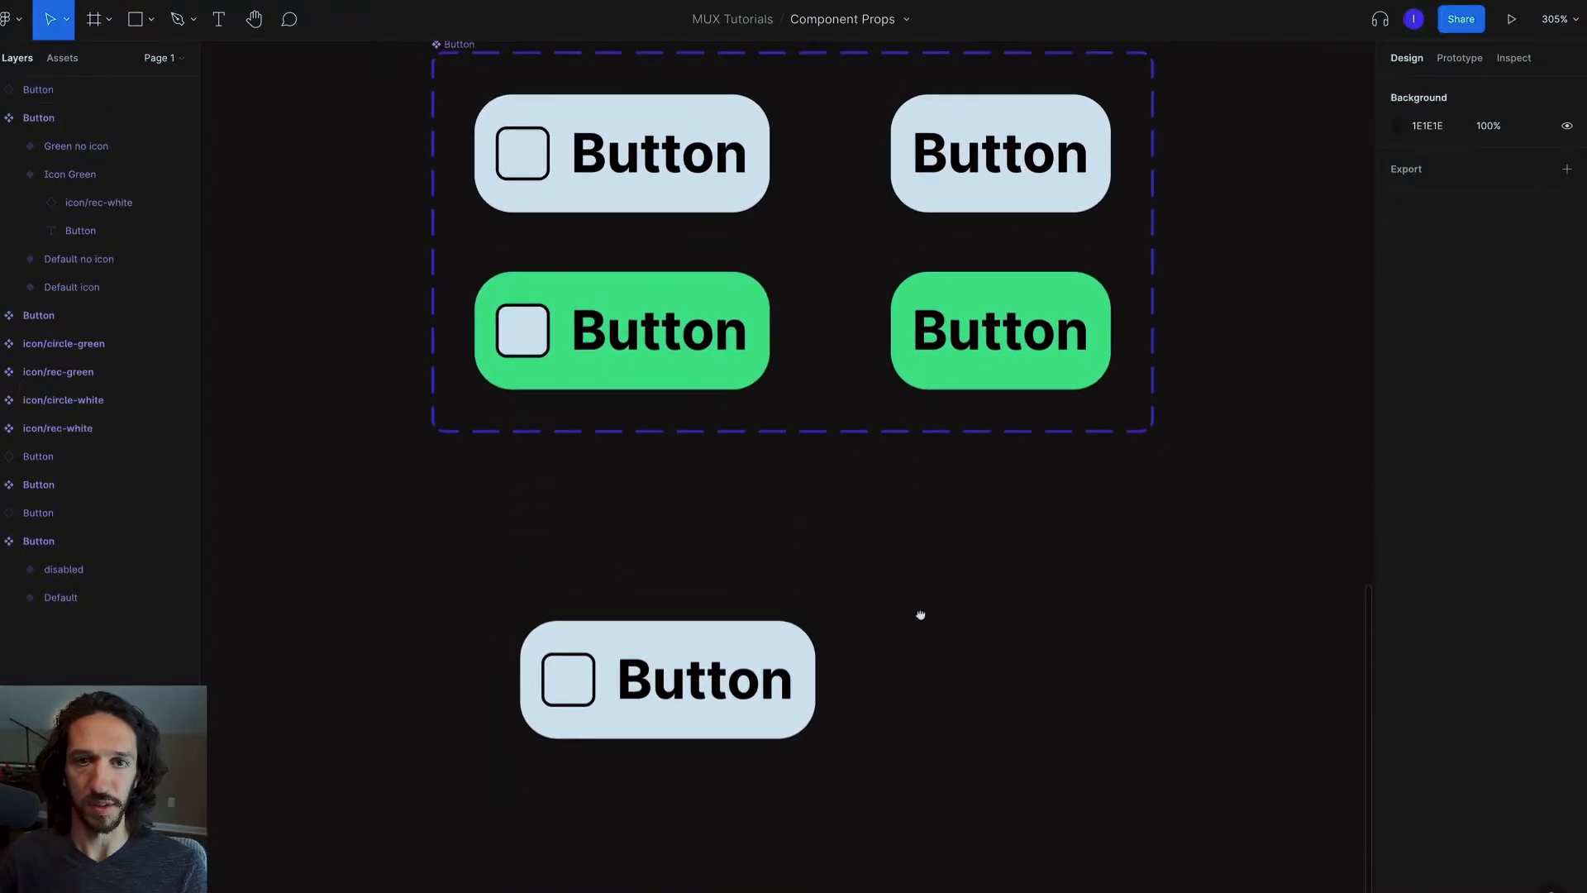
Switch the standalone button instance to the Icon Green variant, keeping the label 'Button'
click(666, 679)
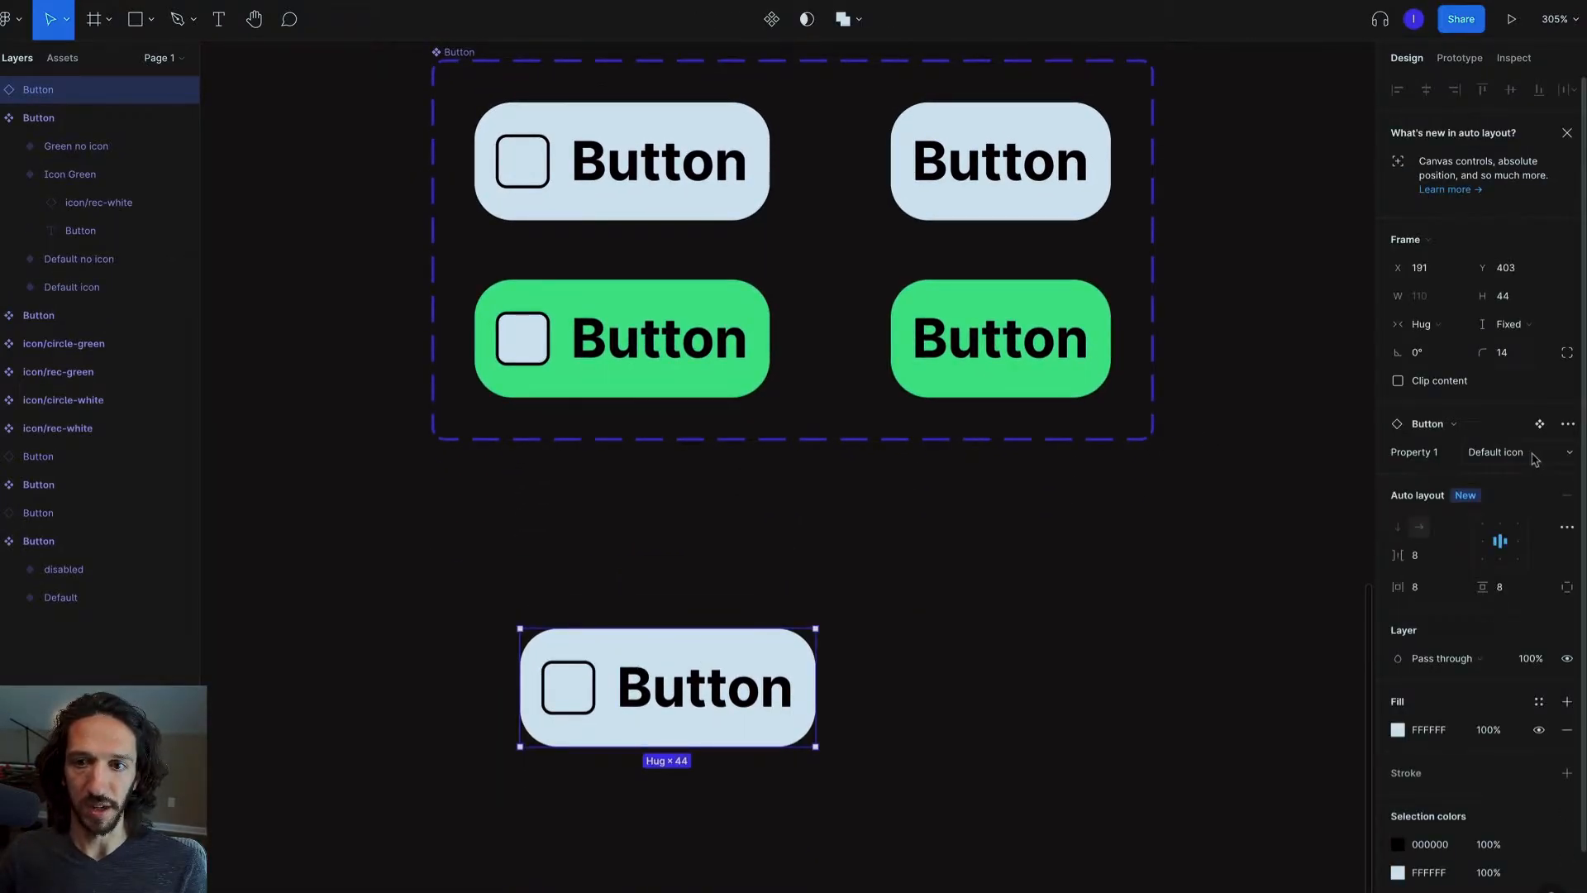
click(1519, 451)
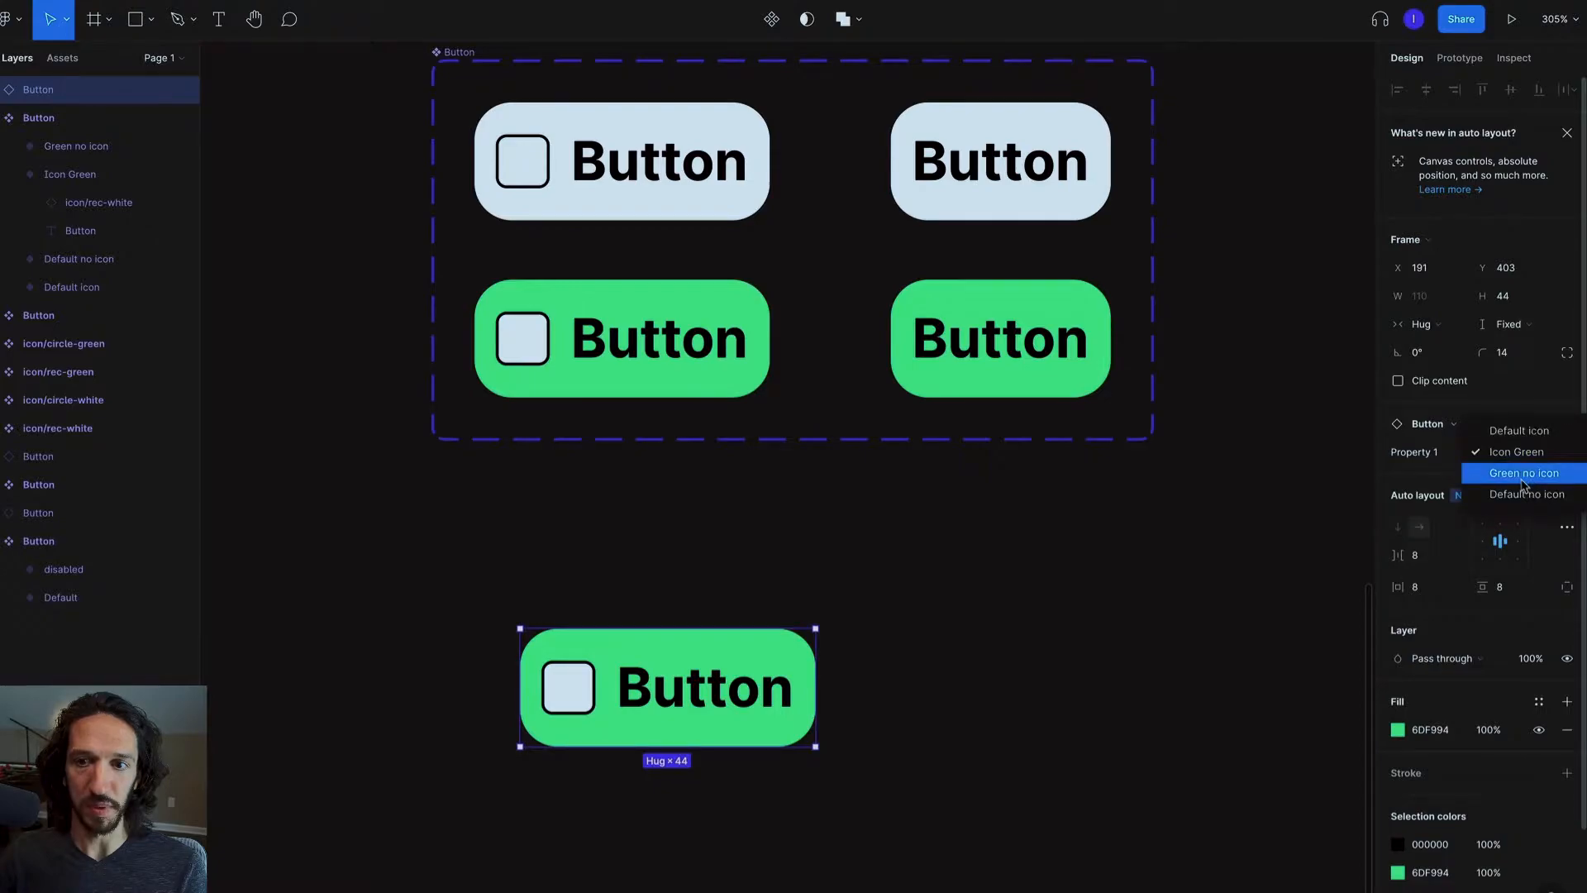
click(1516, 452)
text(aj)
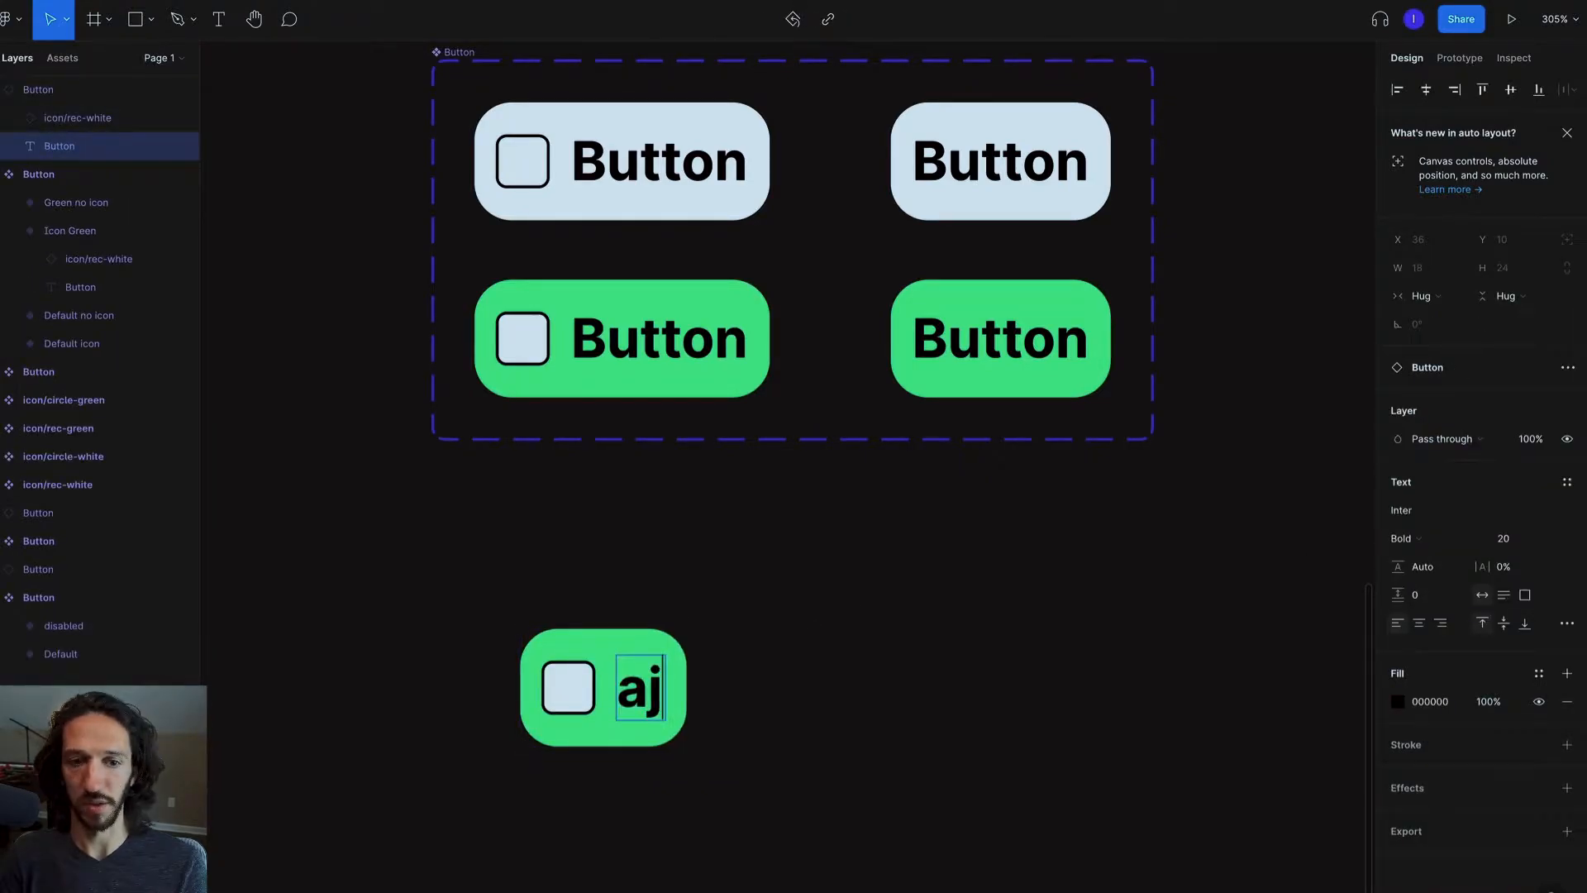
text(Button)
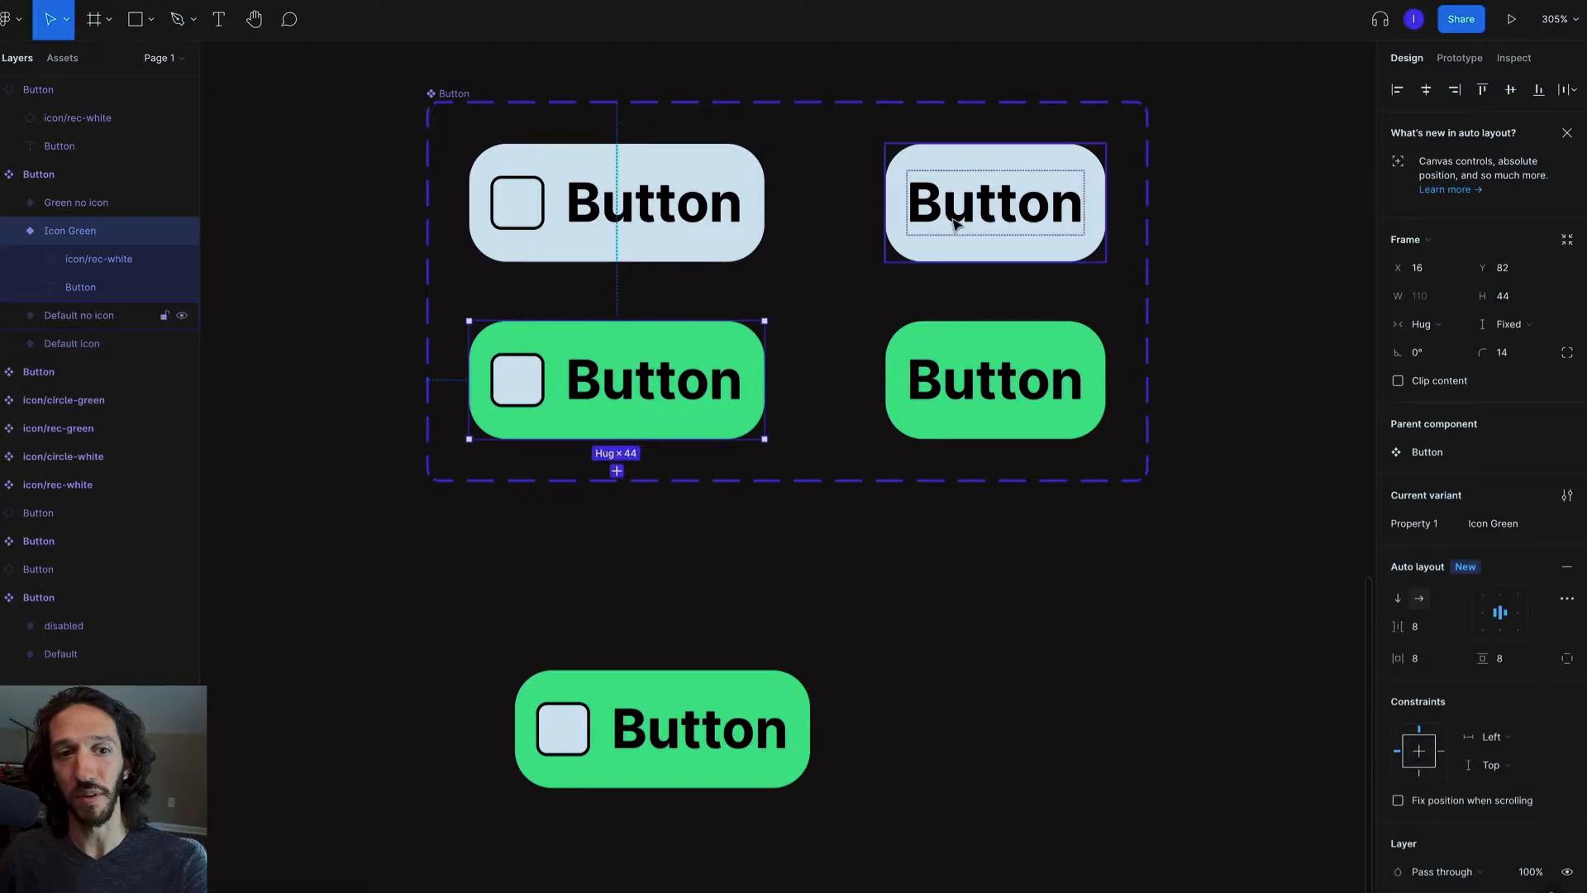
click(994, 380)
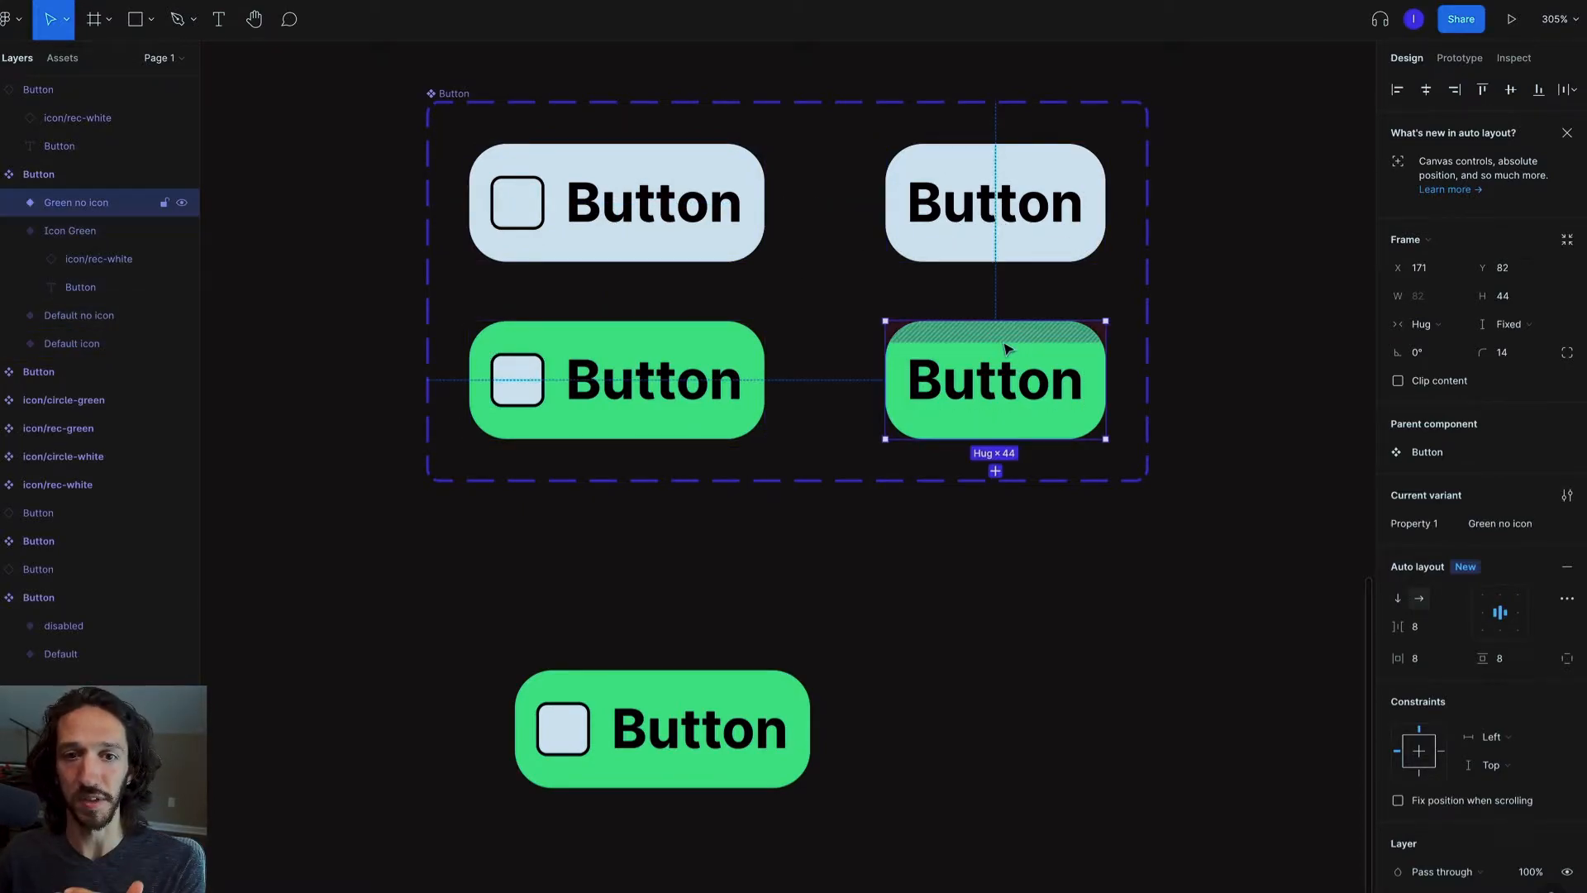
click(1427, 424)
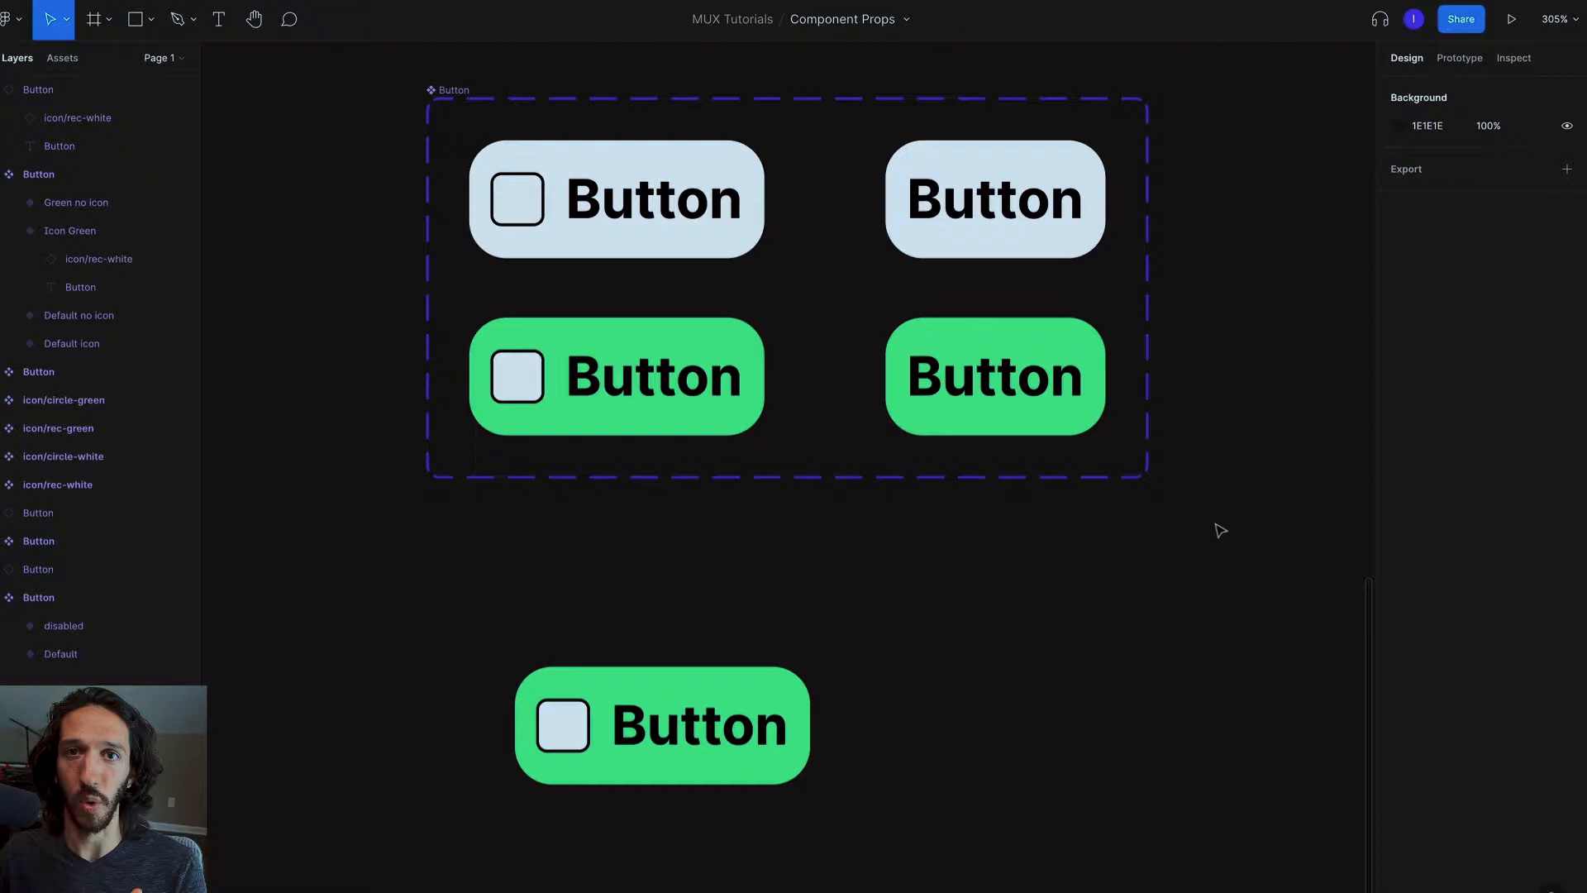
mouse_move(1227, 351)
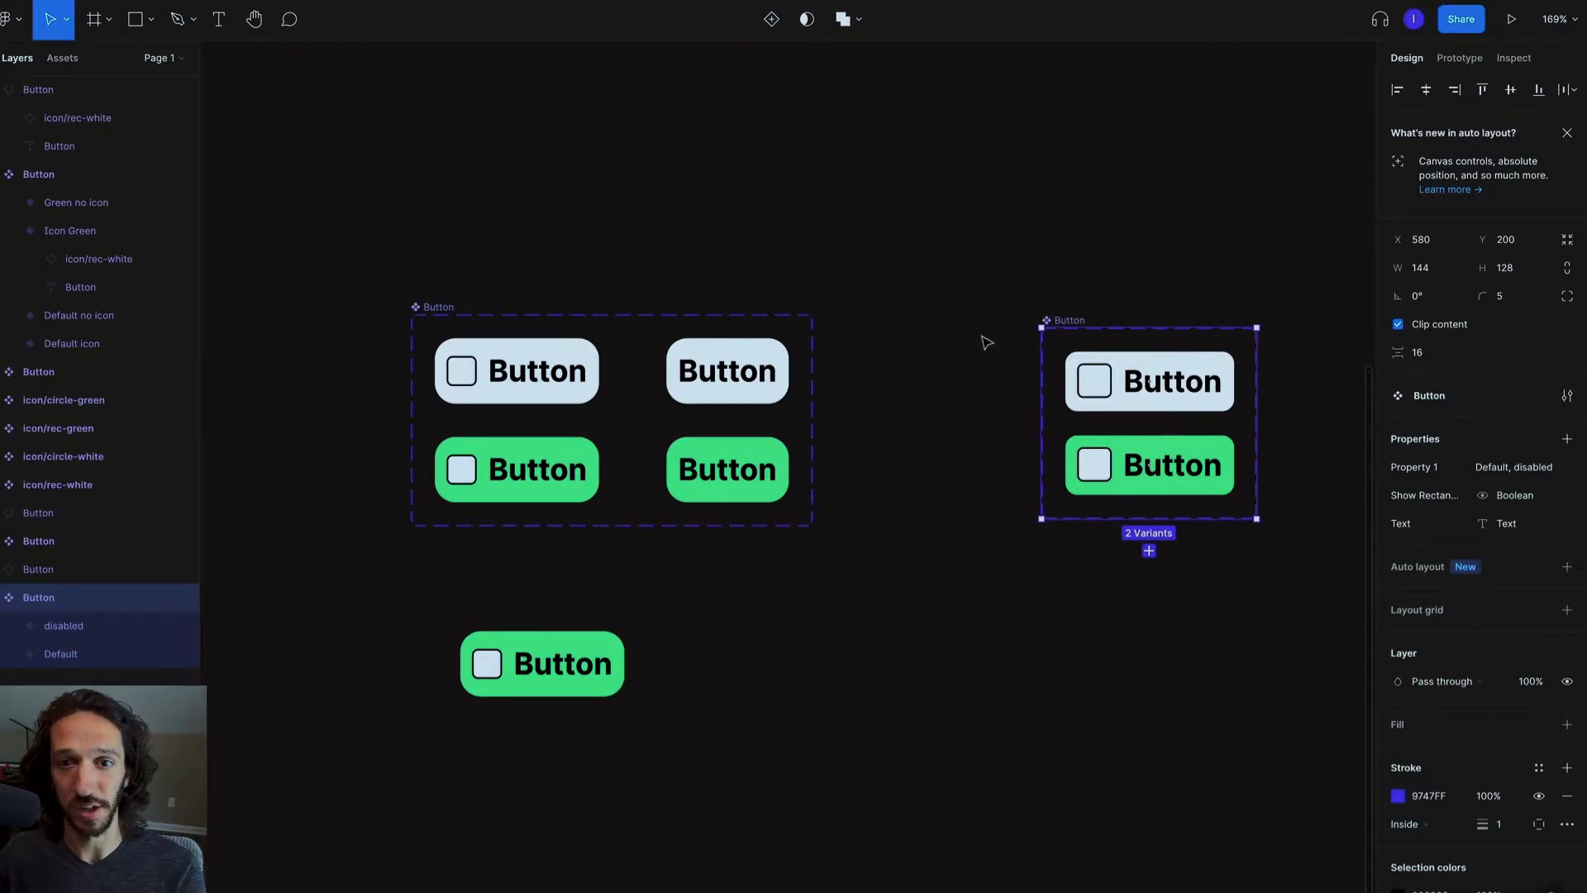
mouse_move(995, 281)
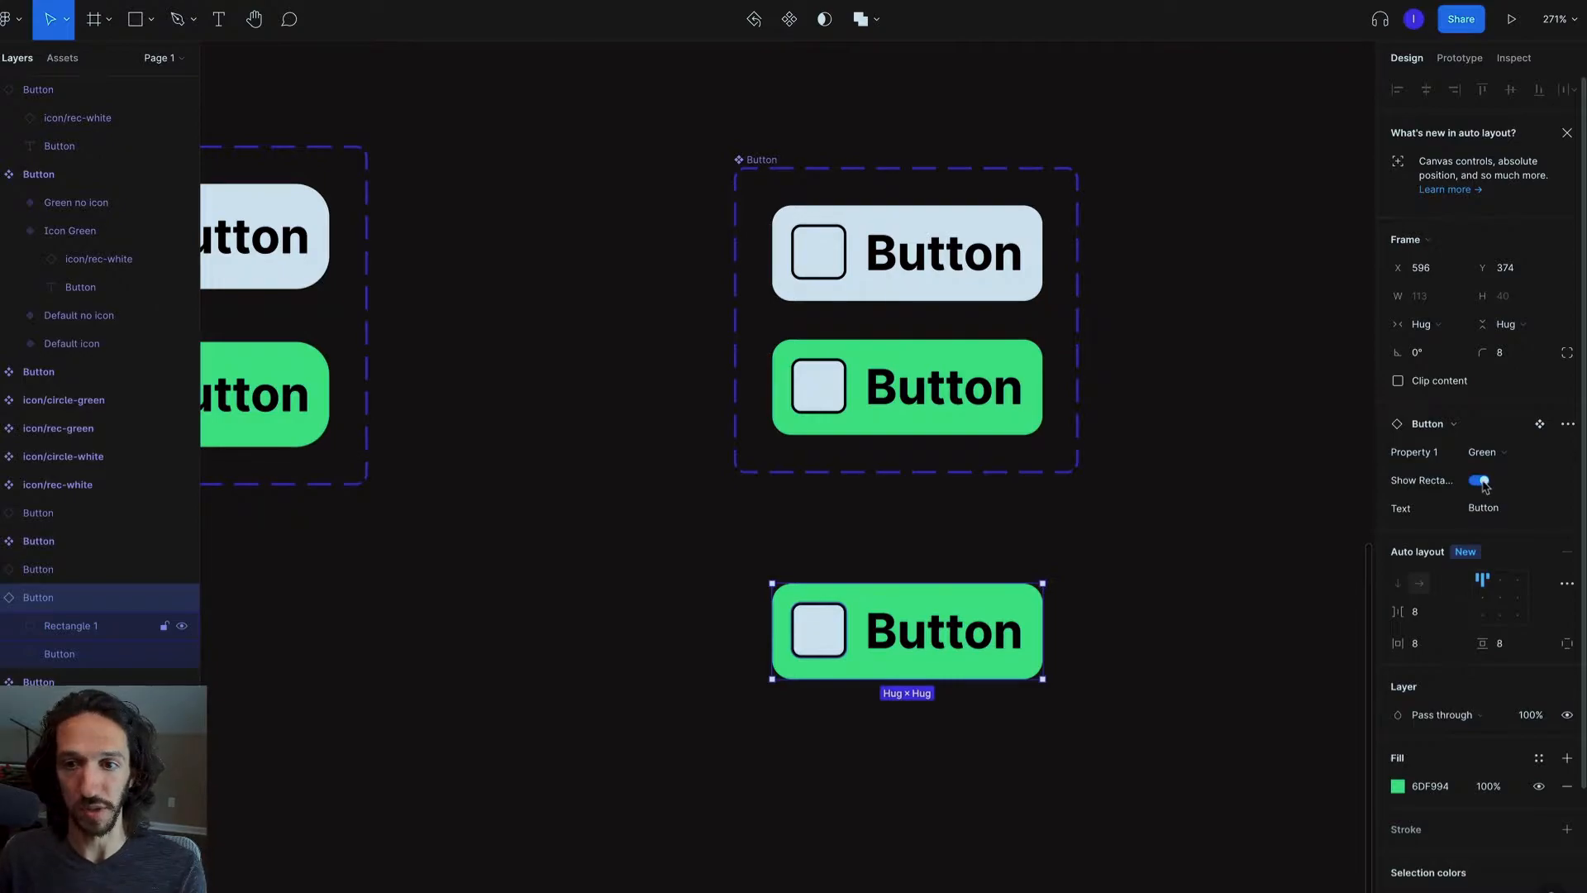
Toggle the instance's Show Rectangle icon off and back on, then set Property 1 to Green
click(1479, 479)
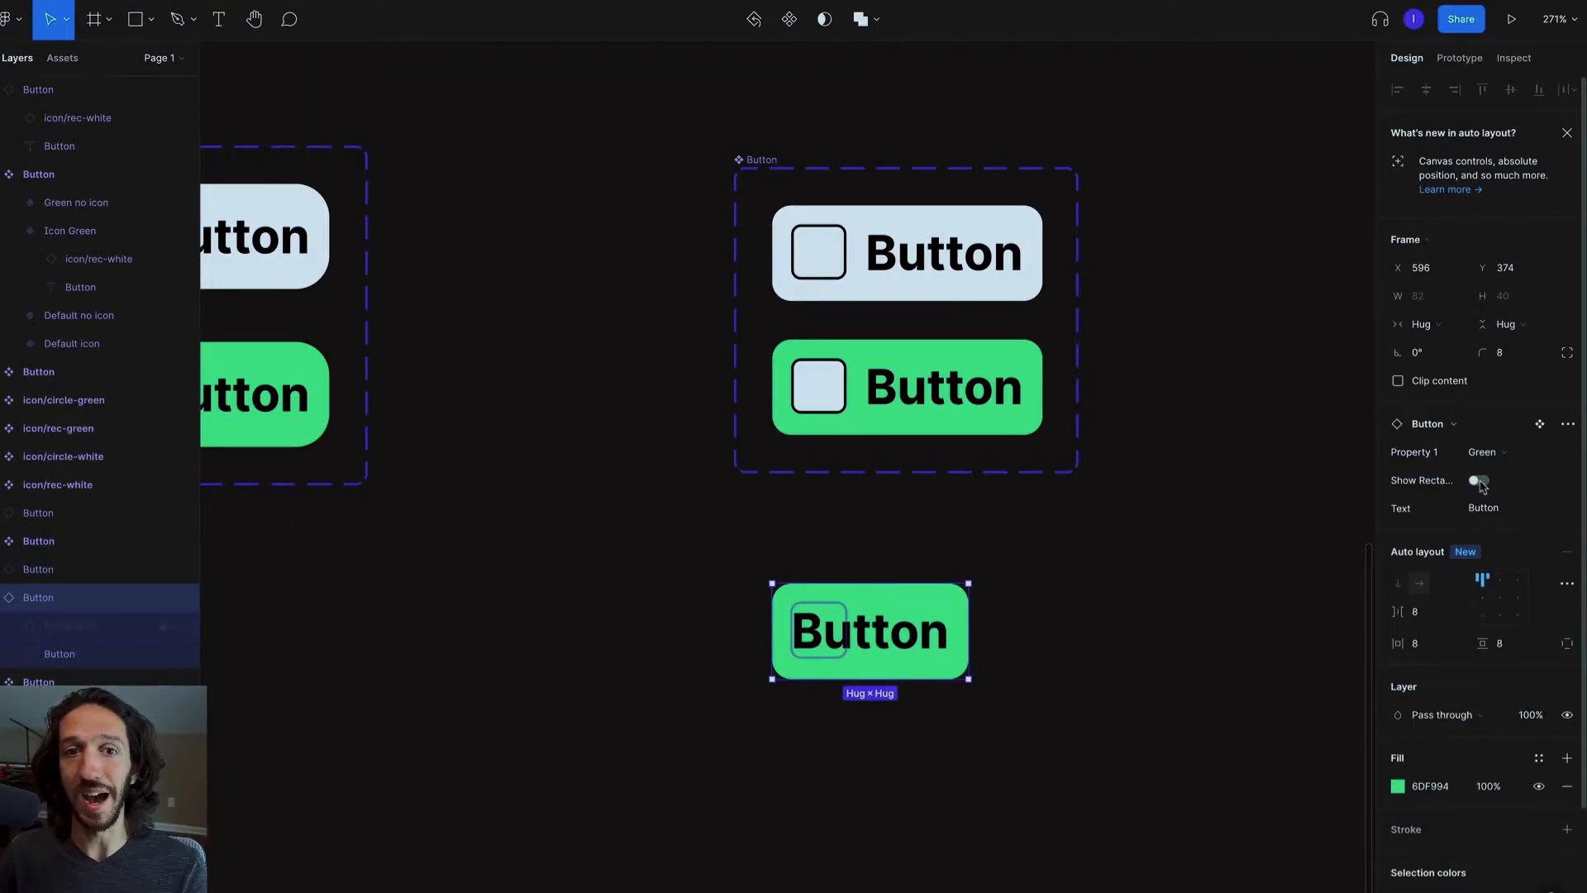
click(1479, 481)
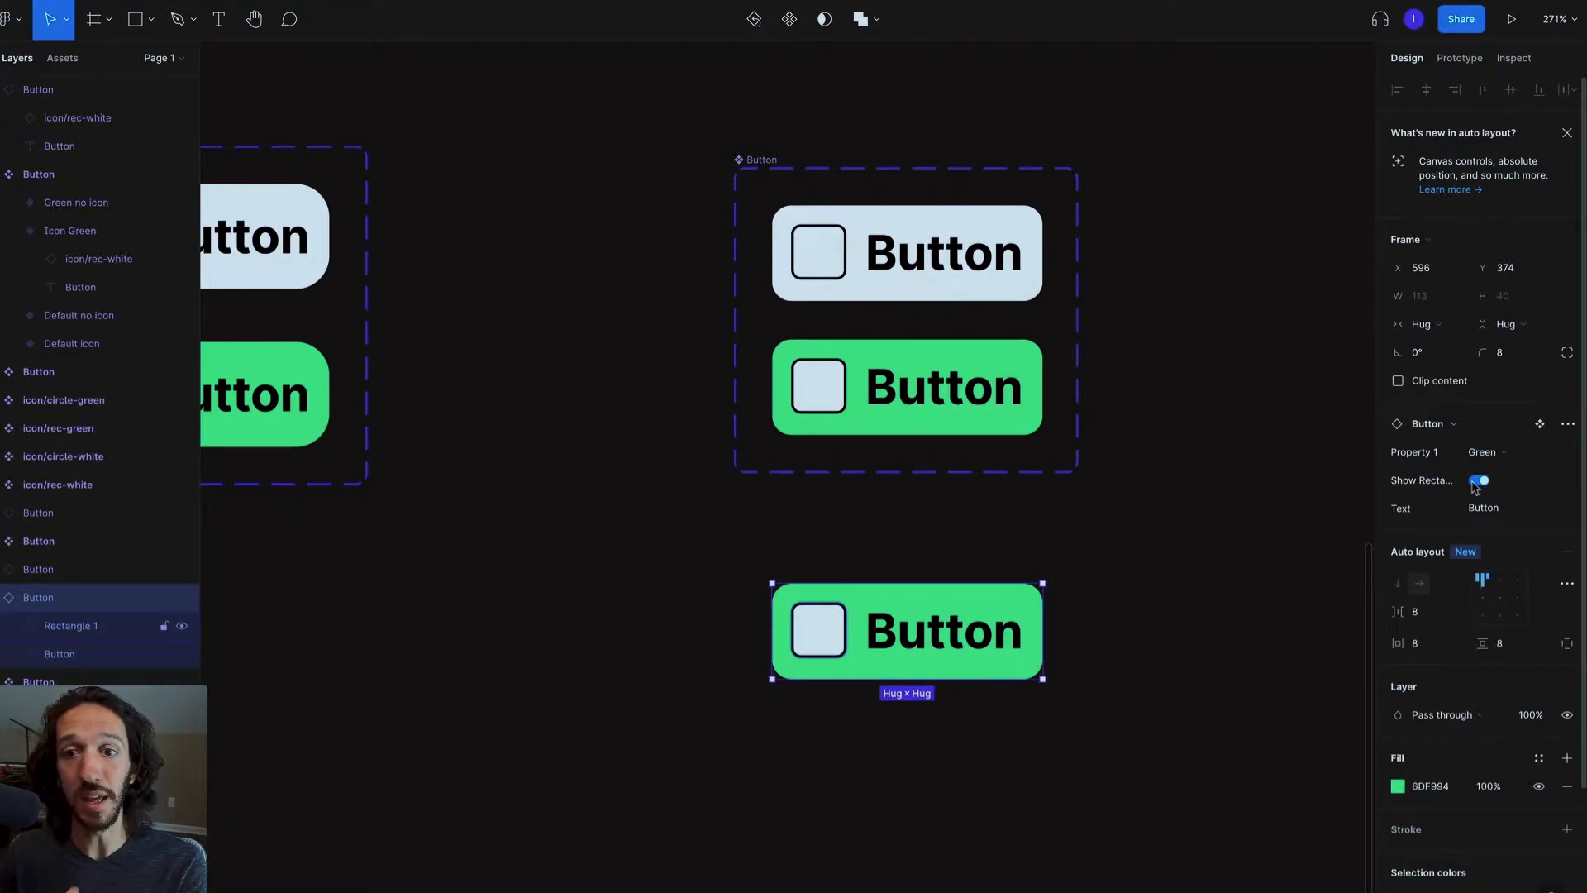
click(1484, 452)
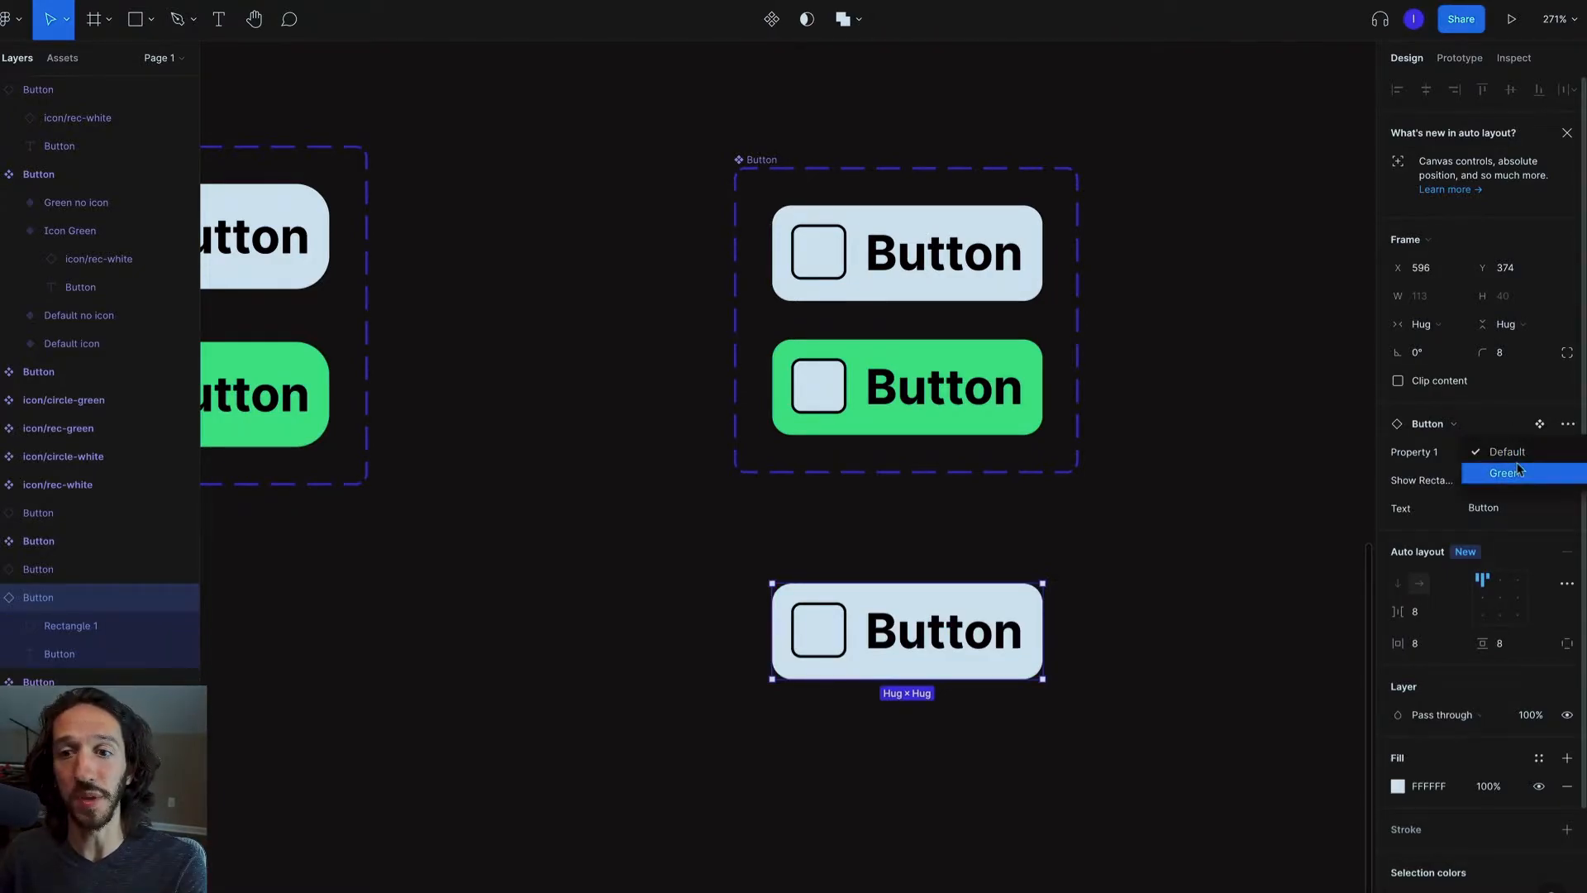
click(1505, 451)
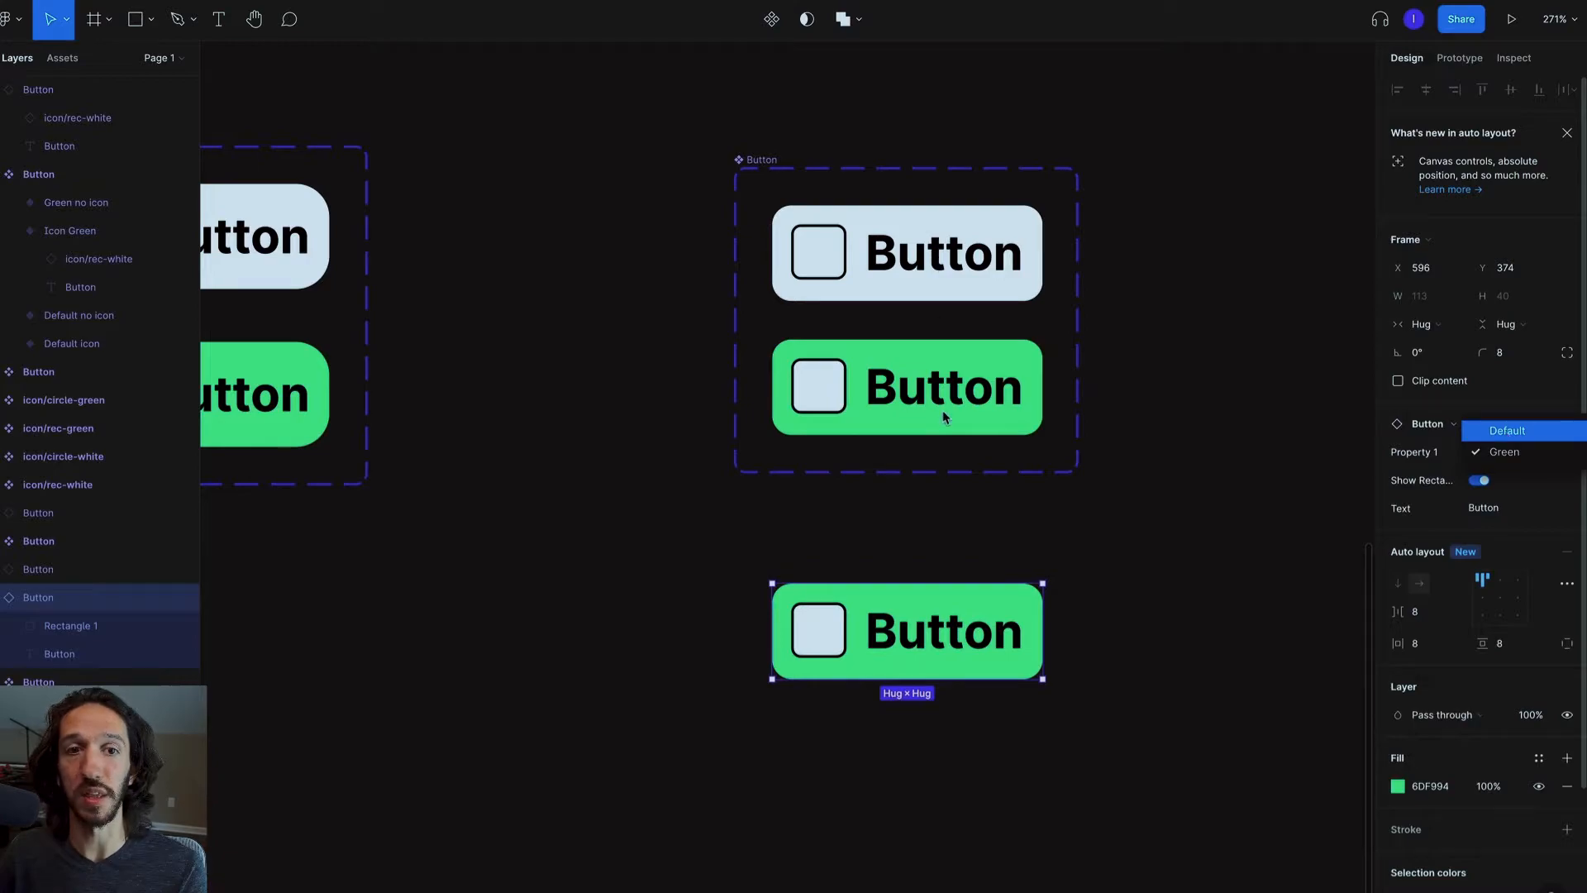
click(1507, 430)
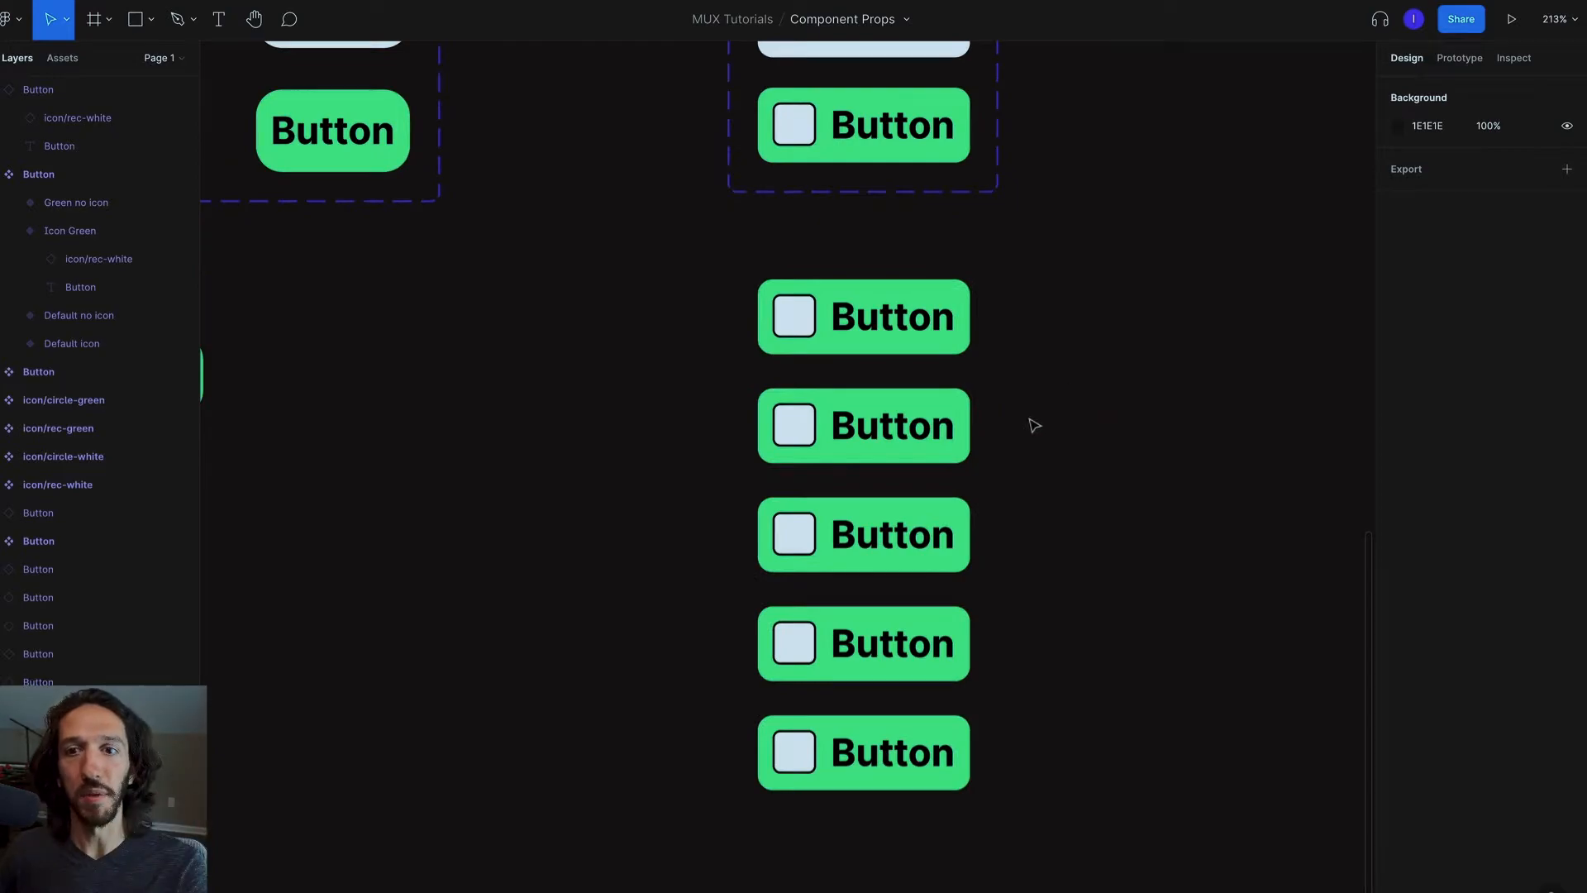
Edit the five instances' Text property value to lowercase 'button'
double_click(892, 316)
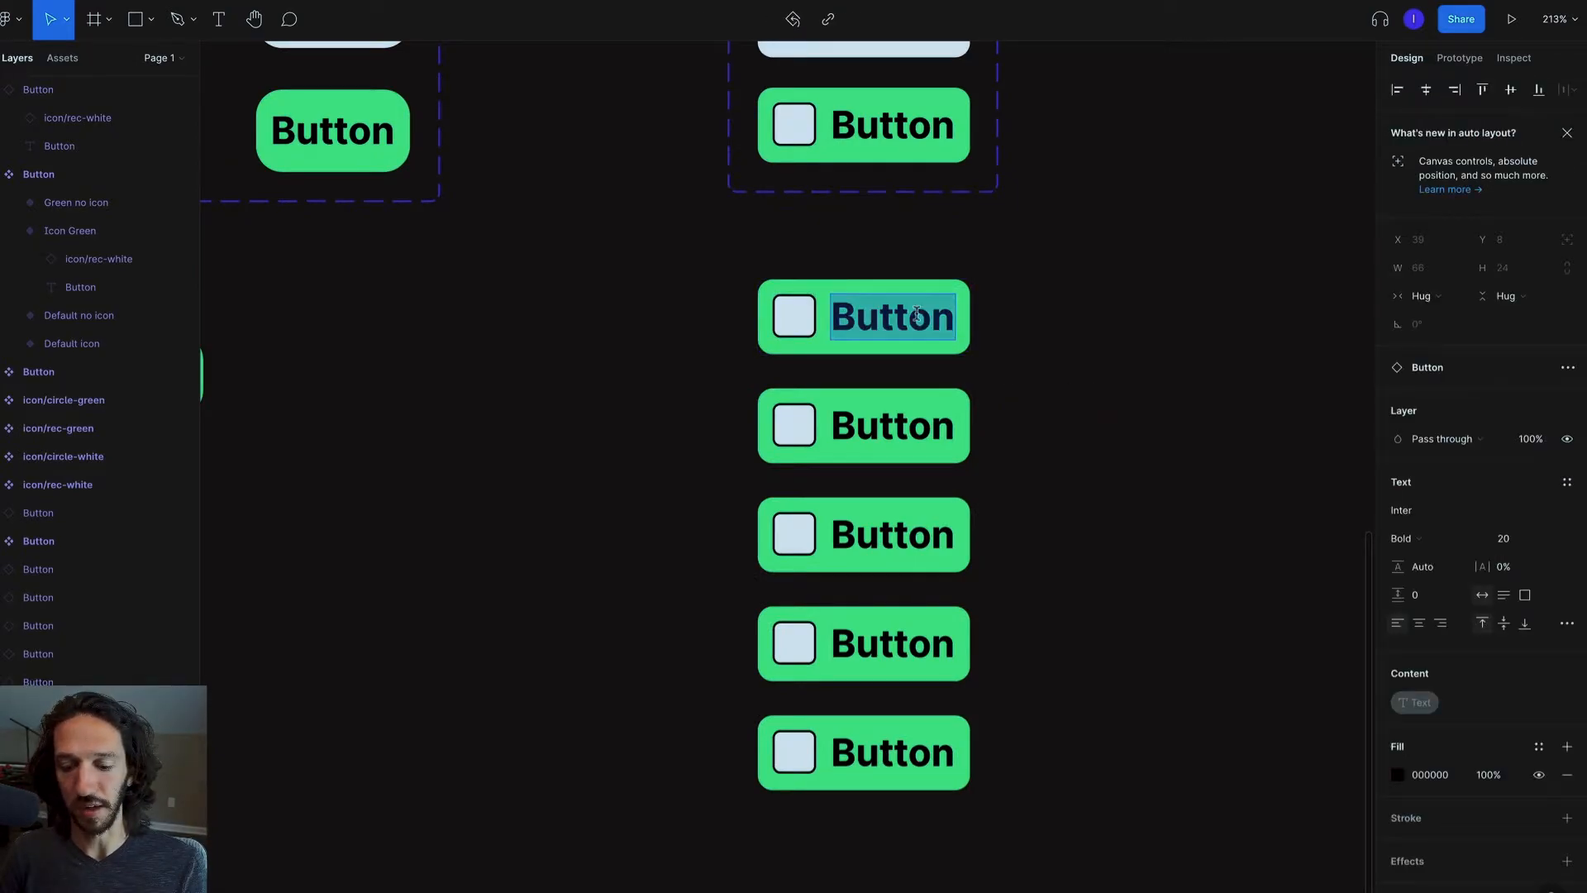
text(Add t)
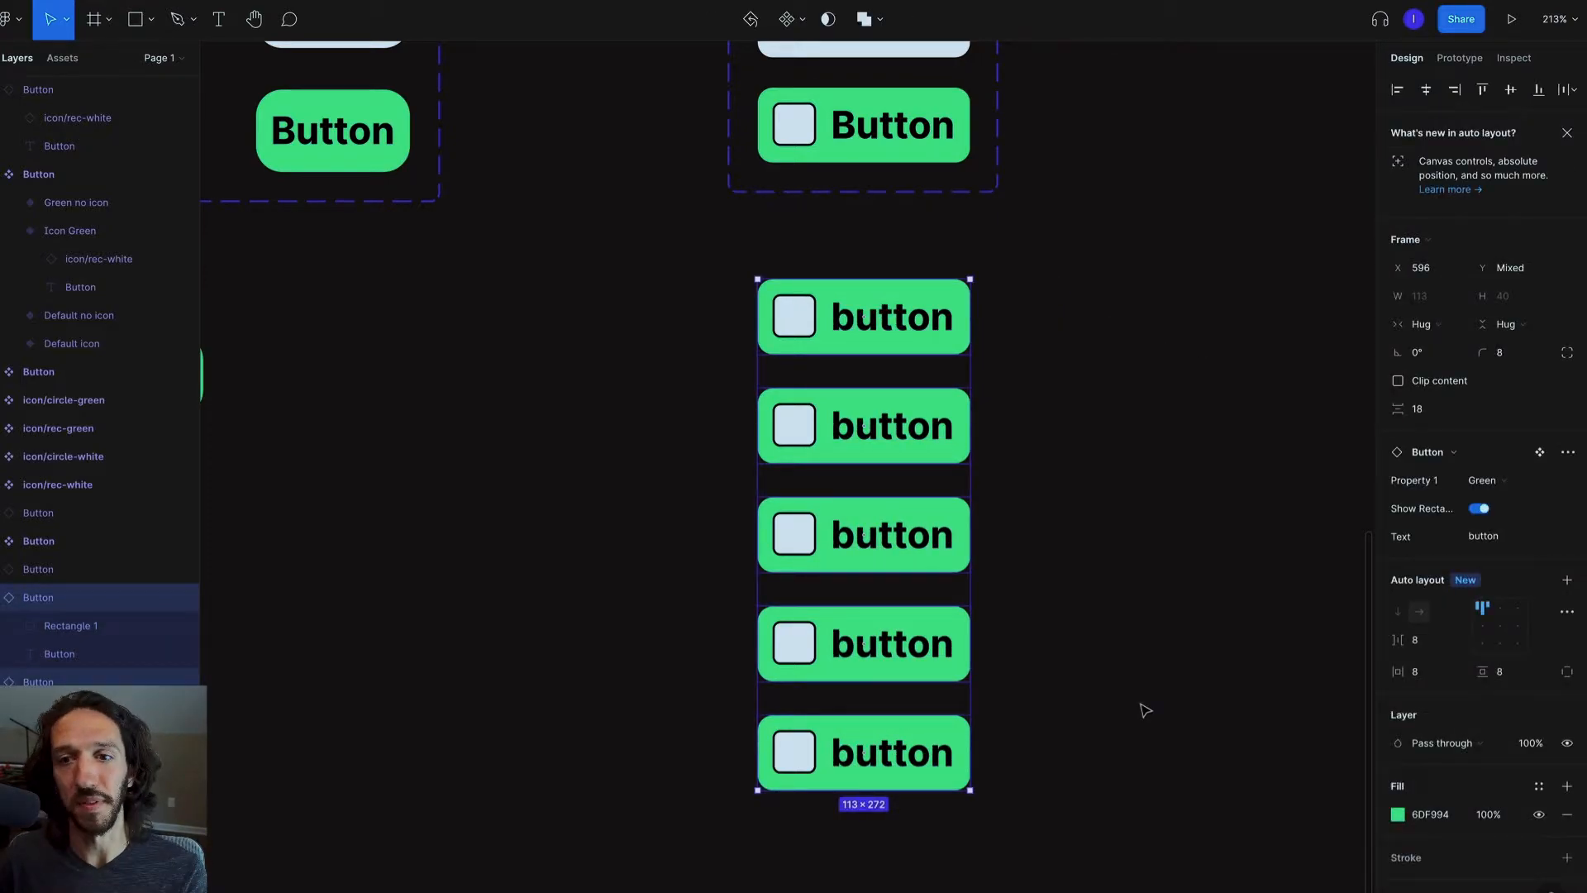
mouse_move(1127, 686)
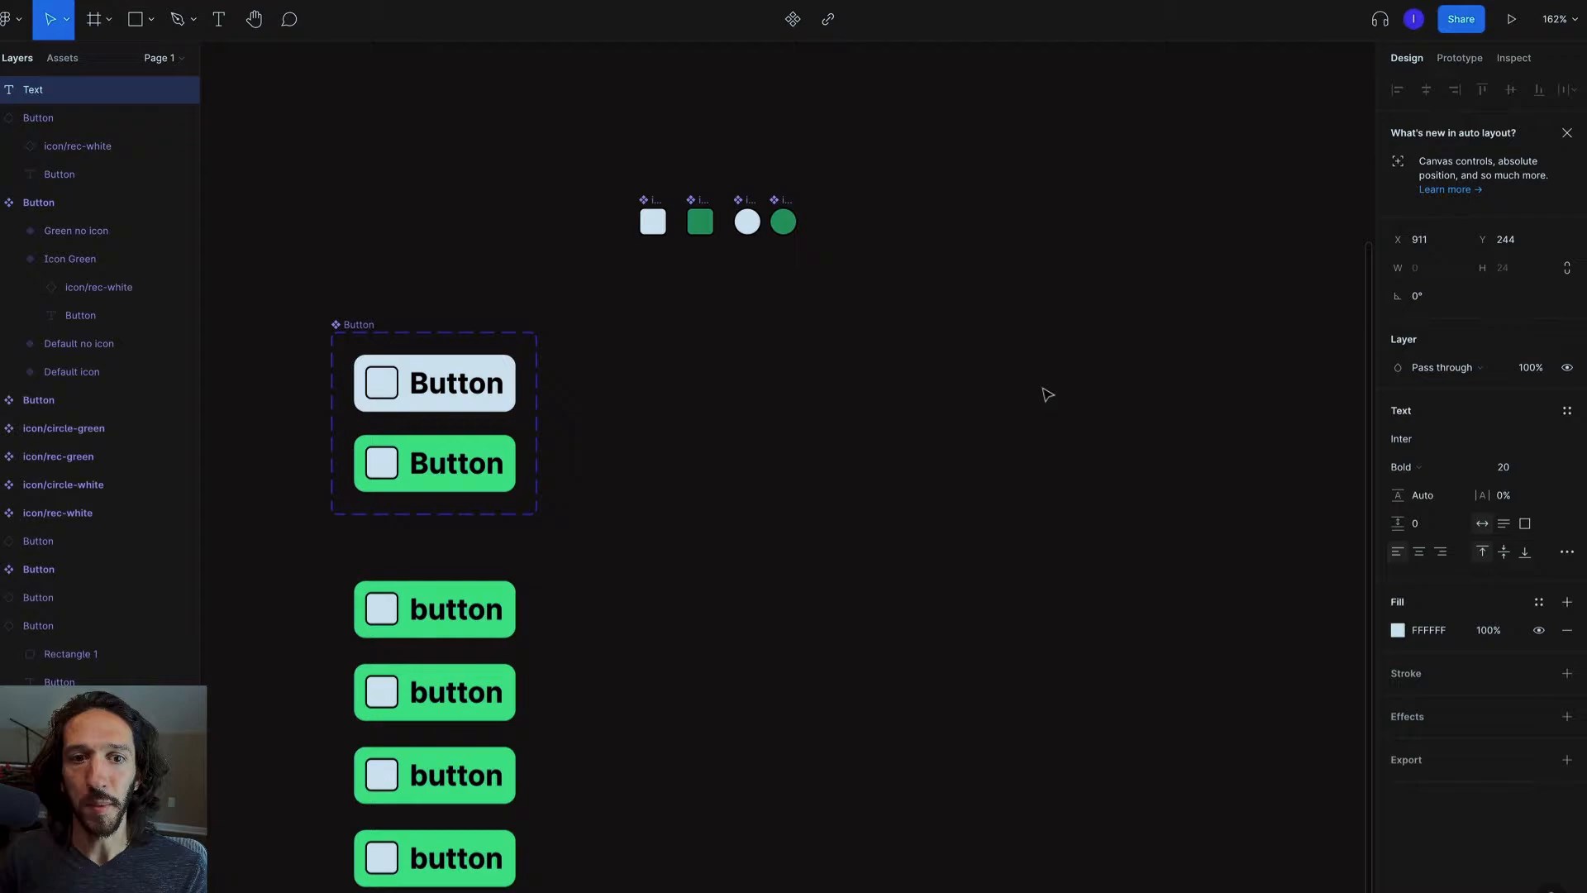
Label the button frames 'Button' and give Frame 4 rounder corners (13)
text(Butt)
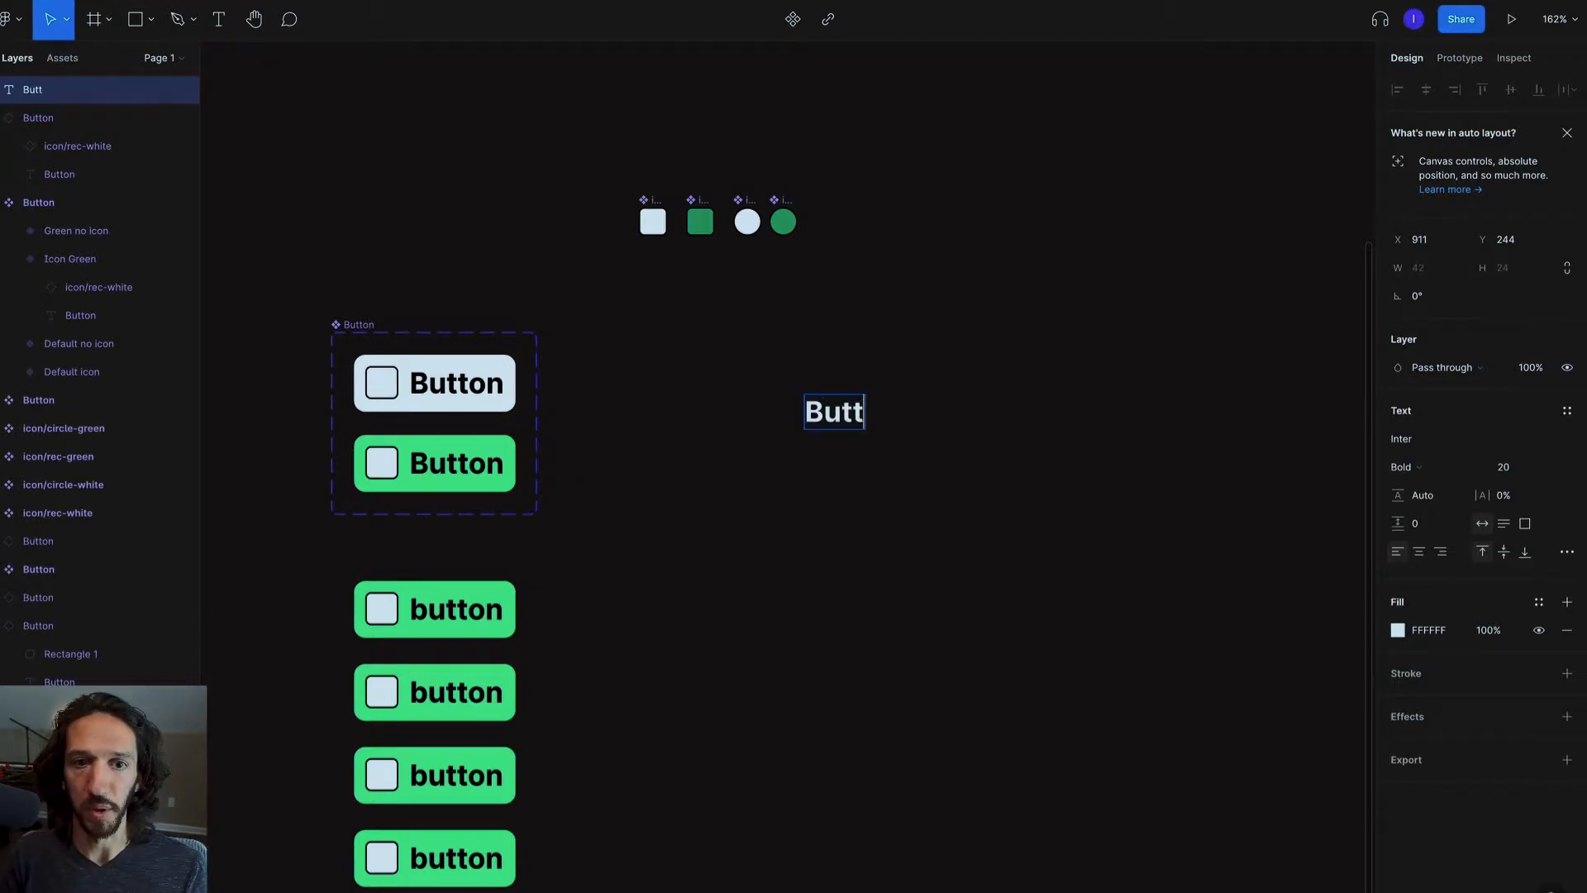
text(on)
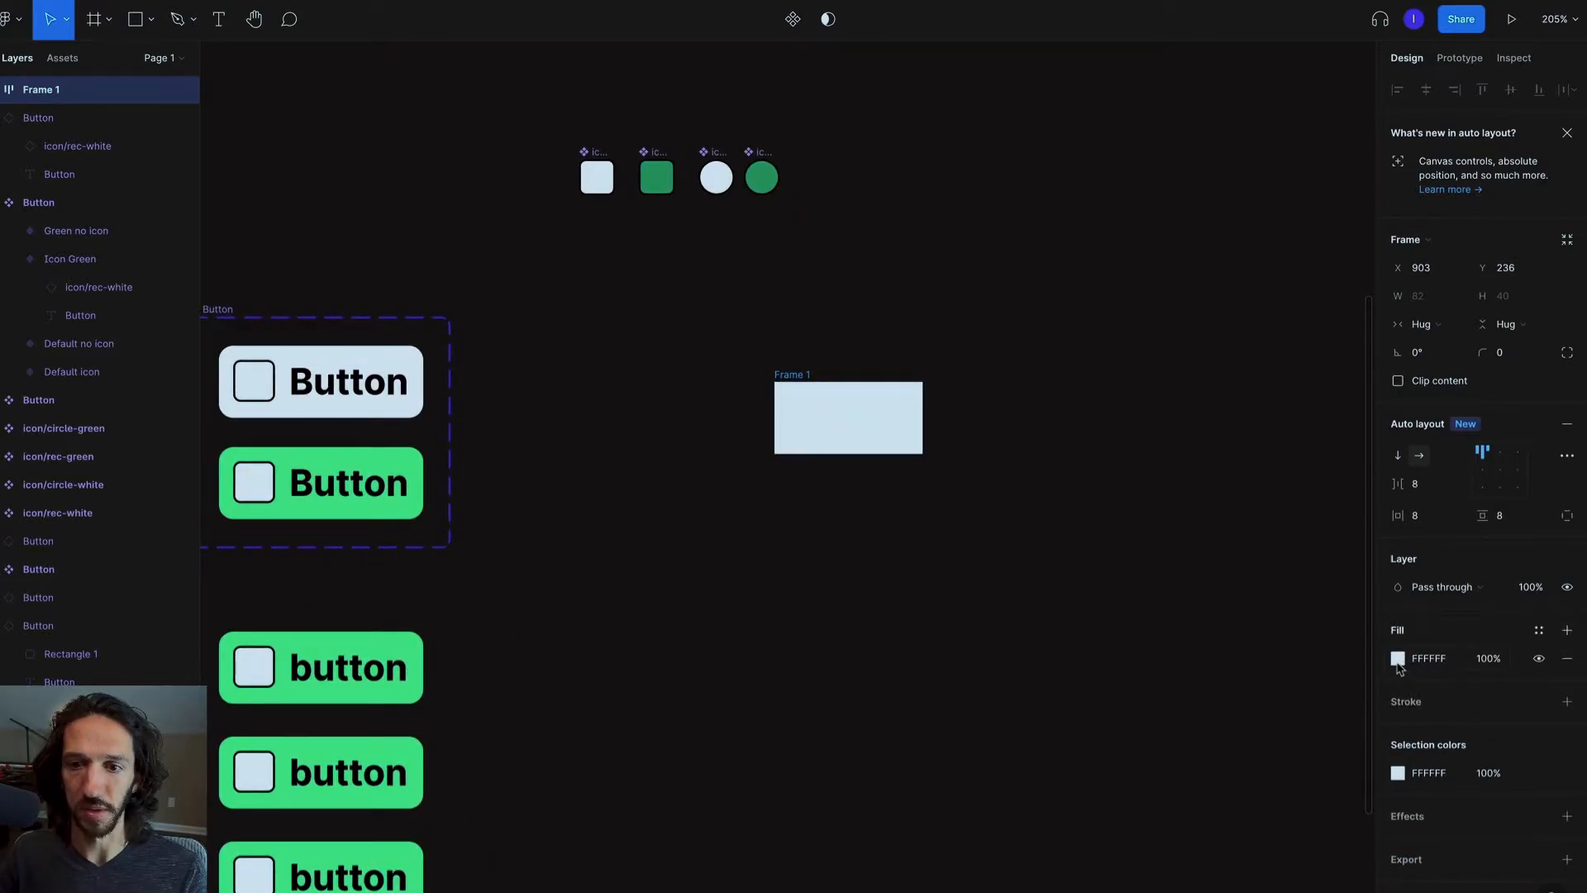
click(1398, 658)
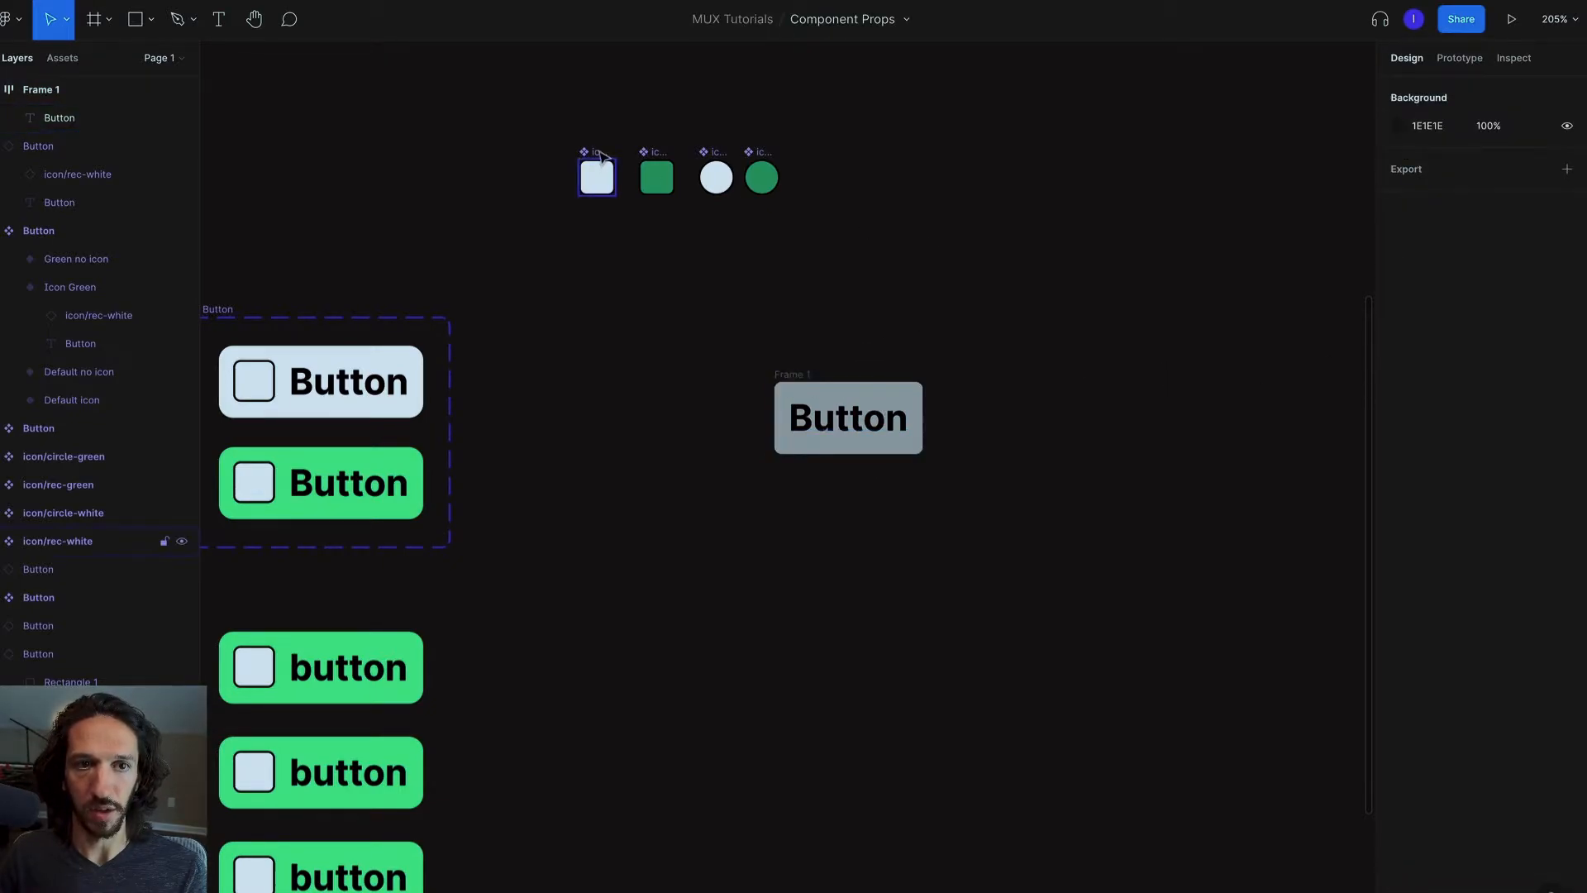
click(790, 416)
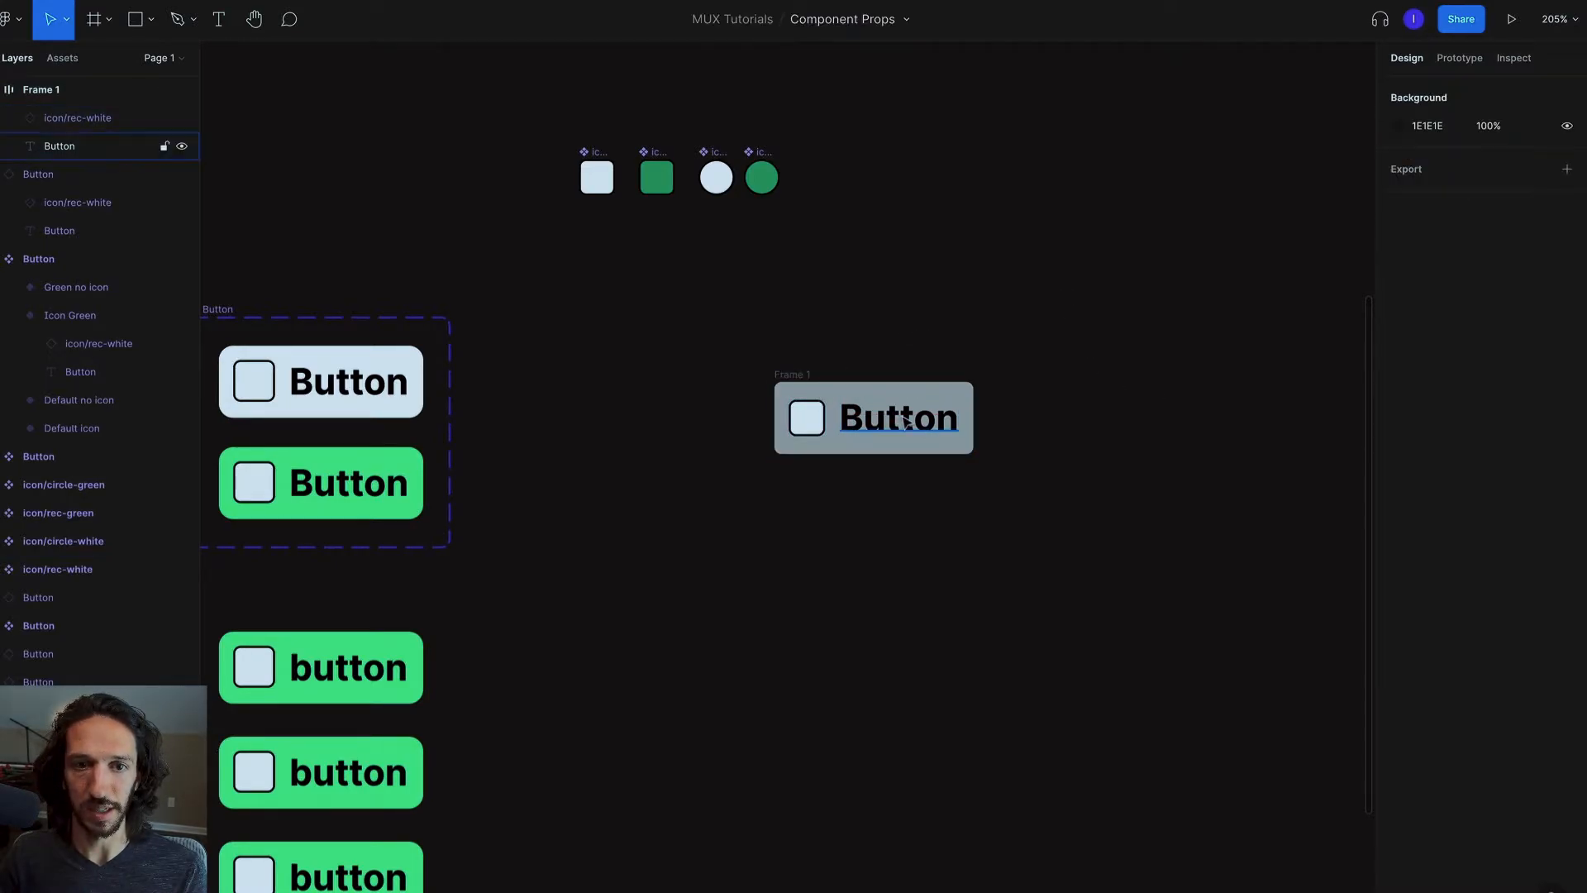
text(fkajlksdjflakjsdlfkj)
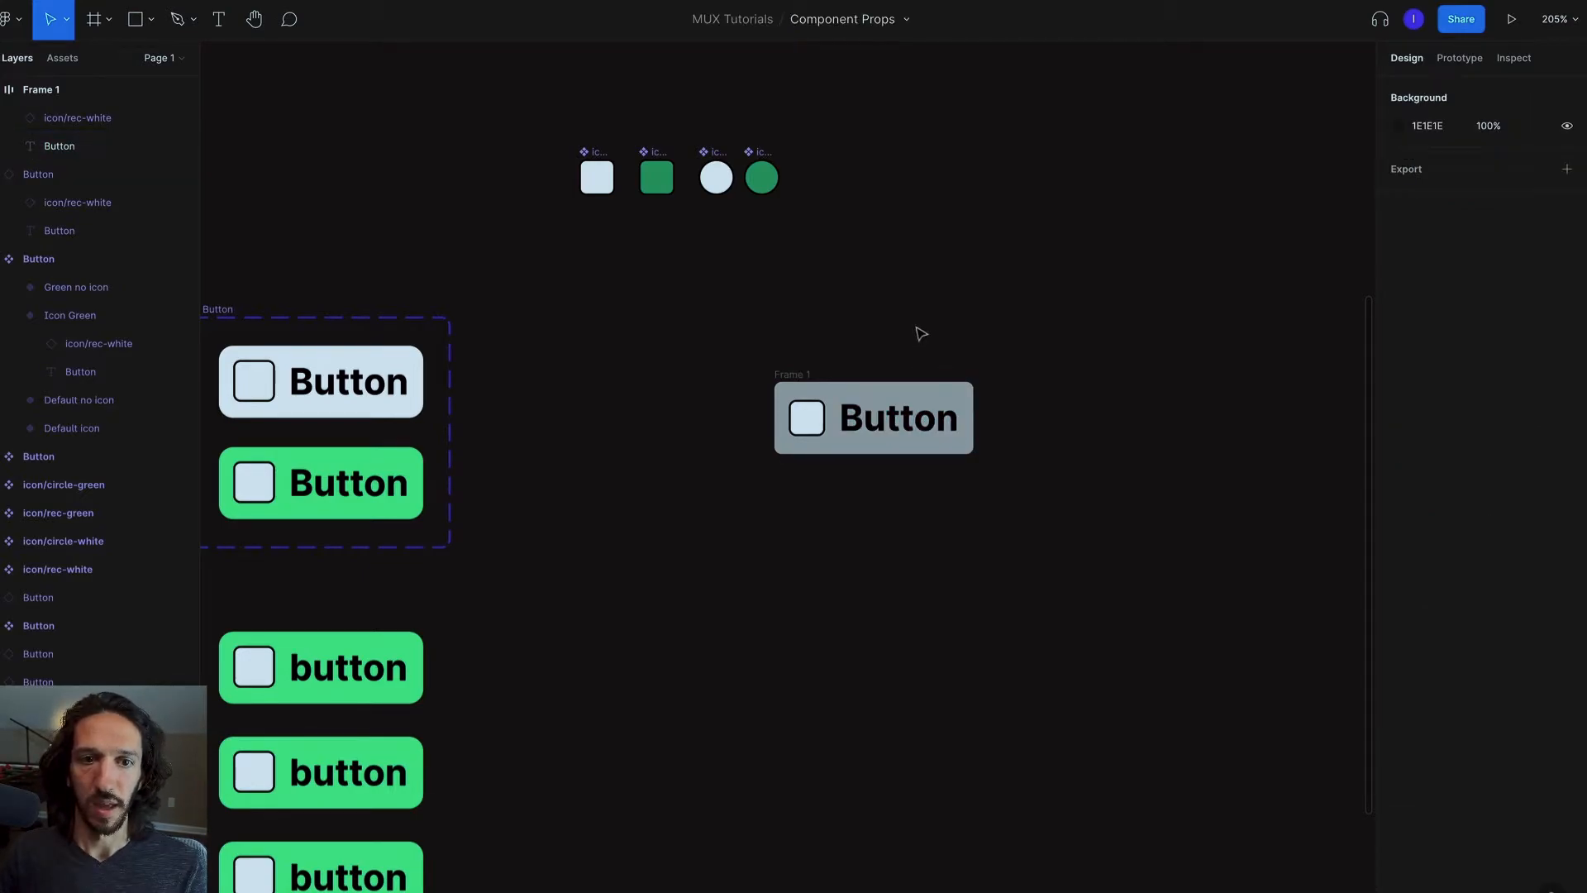
drag(873, 417, 959, 338)
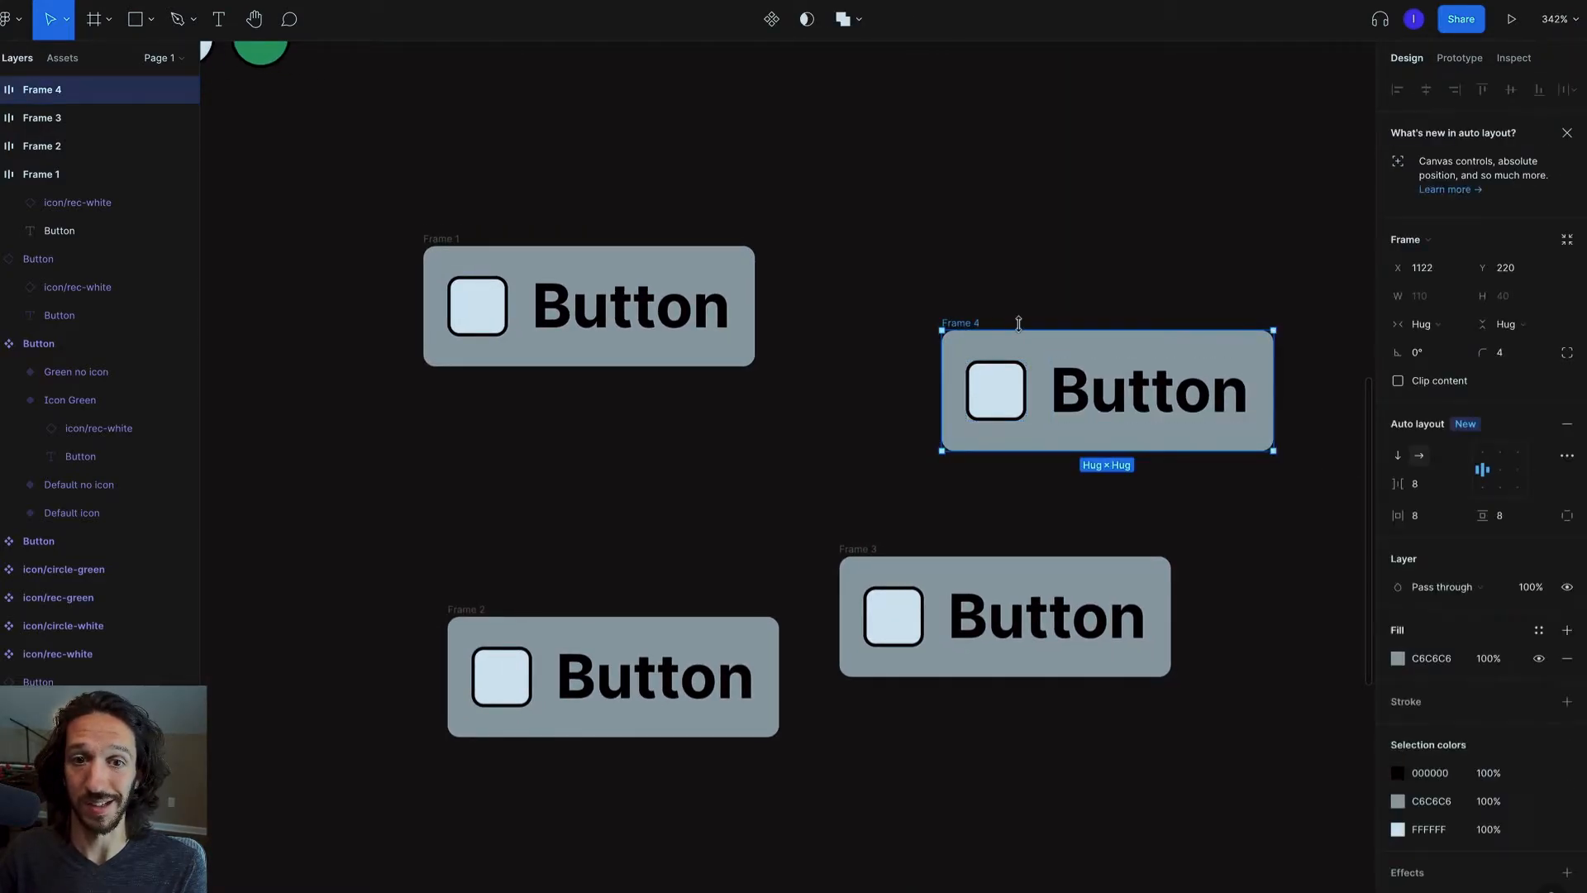
text(13)
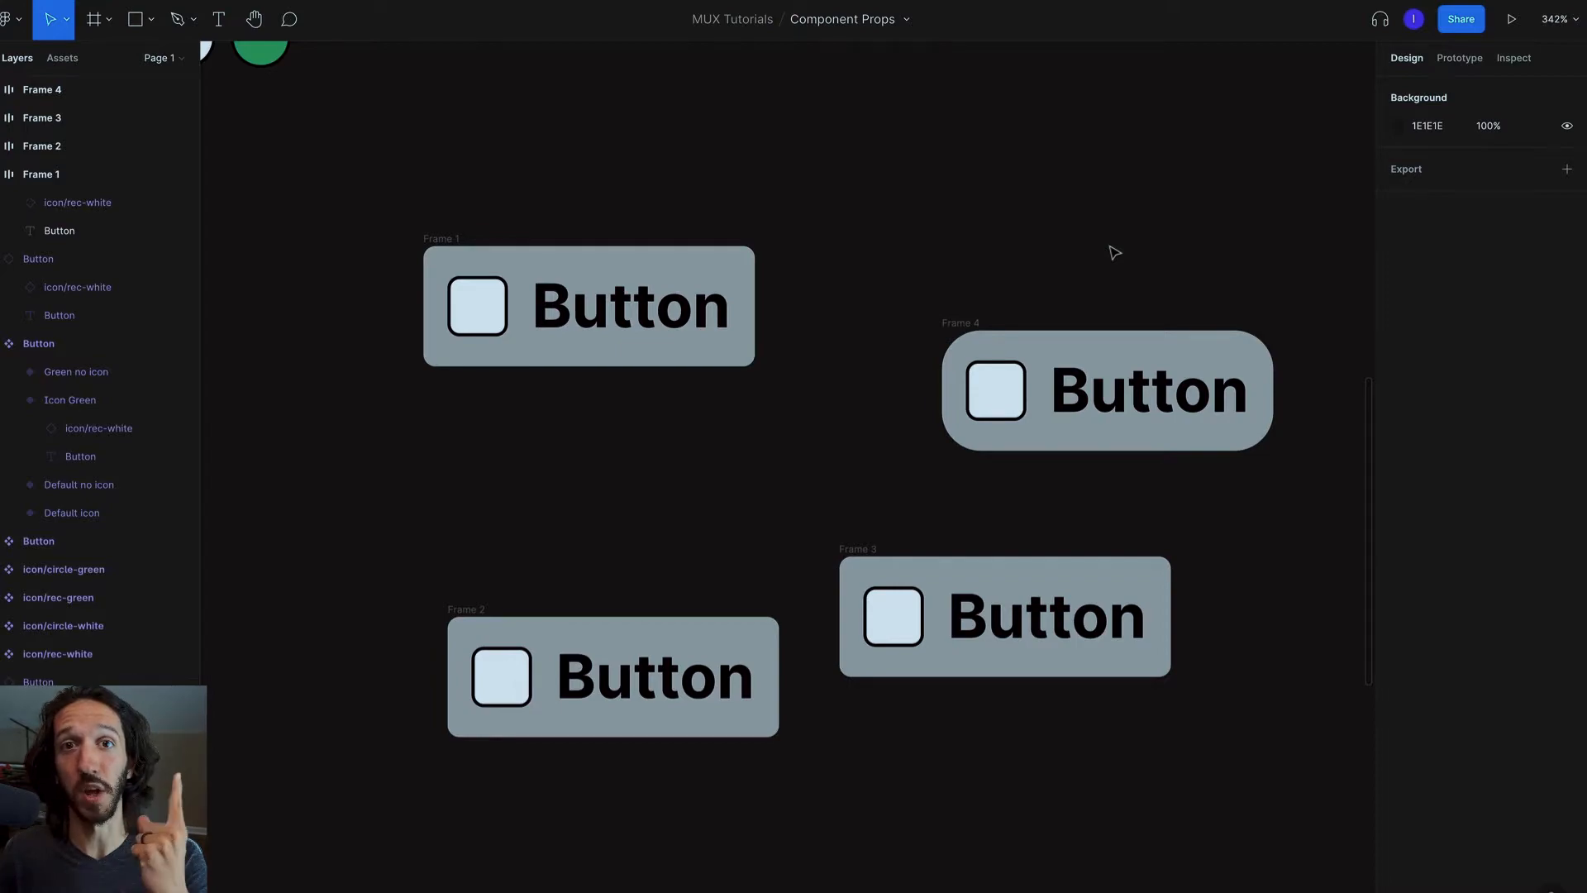
mouse_move(1258, 298)
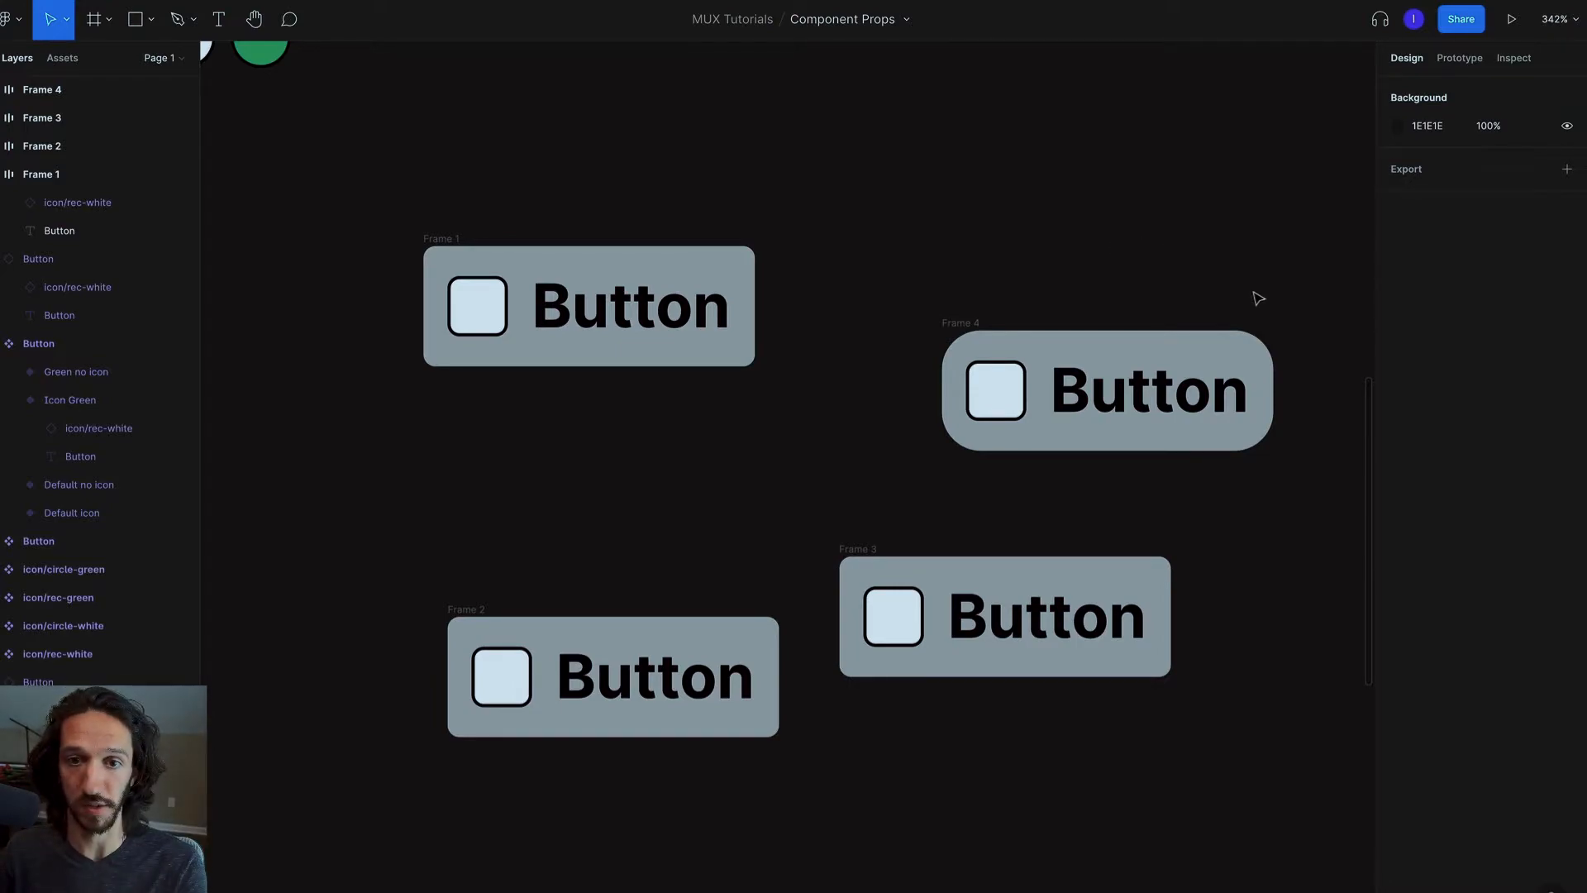
Convert Frame 1 into a main component
click(612, 677)
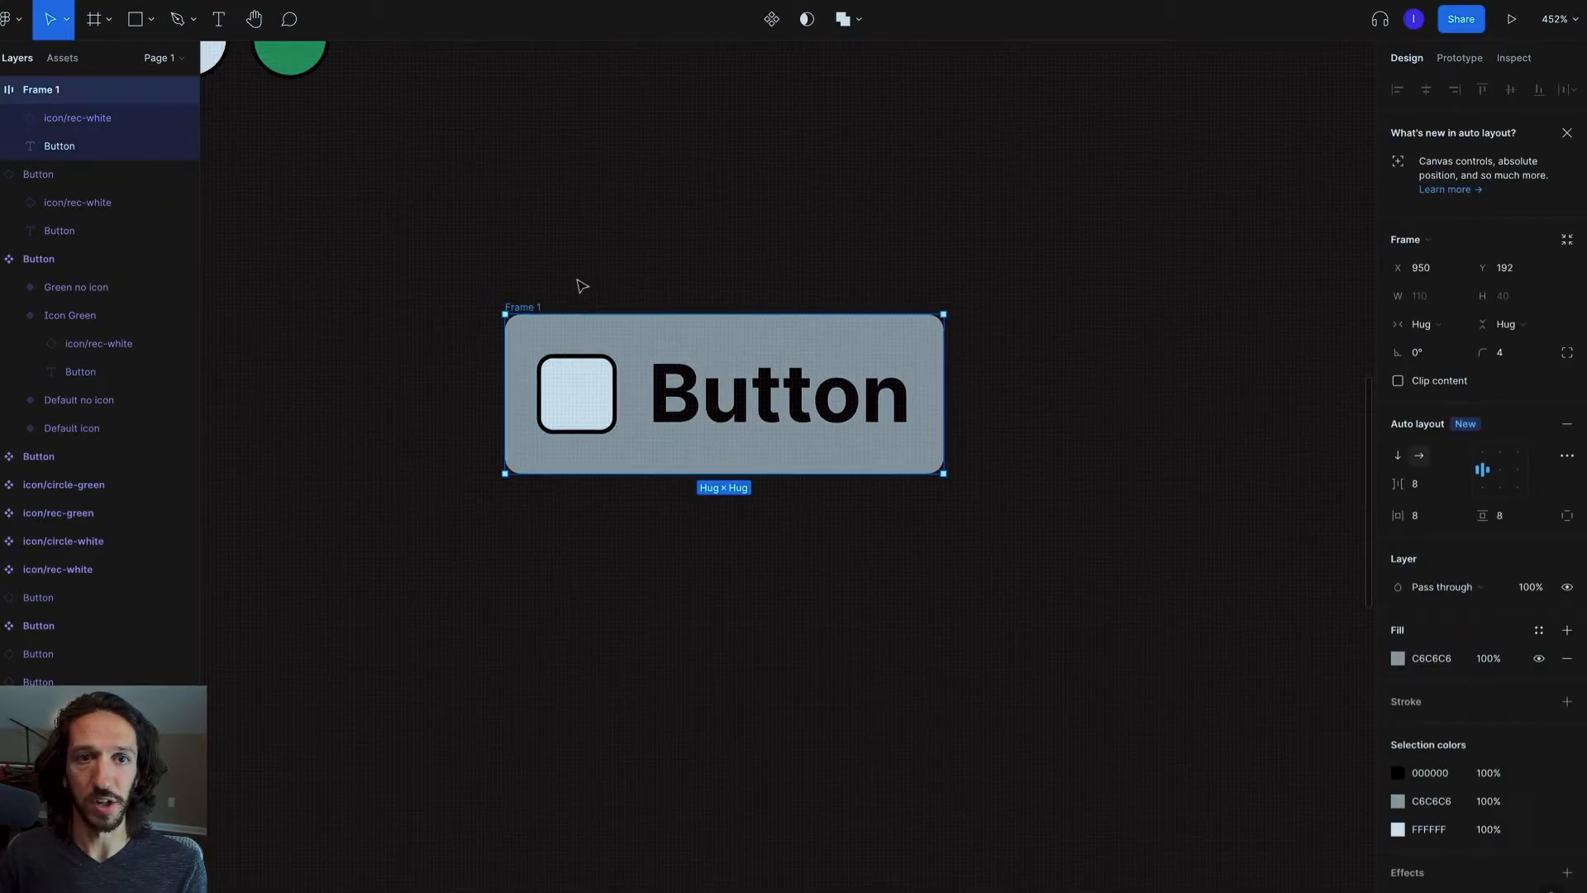
scroll(down, 3)
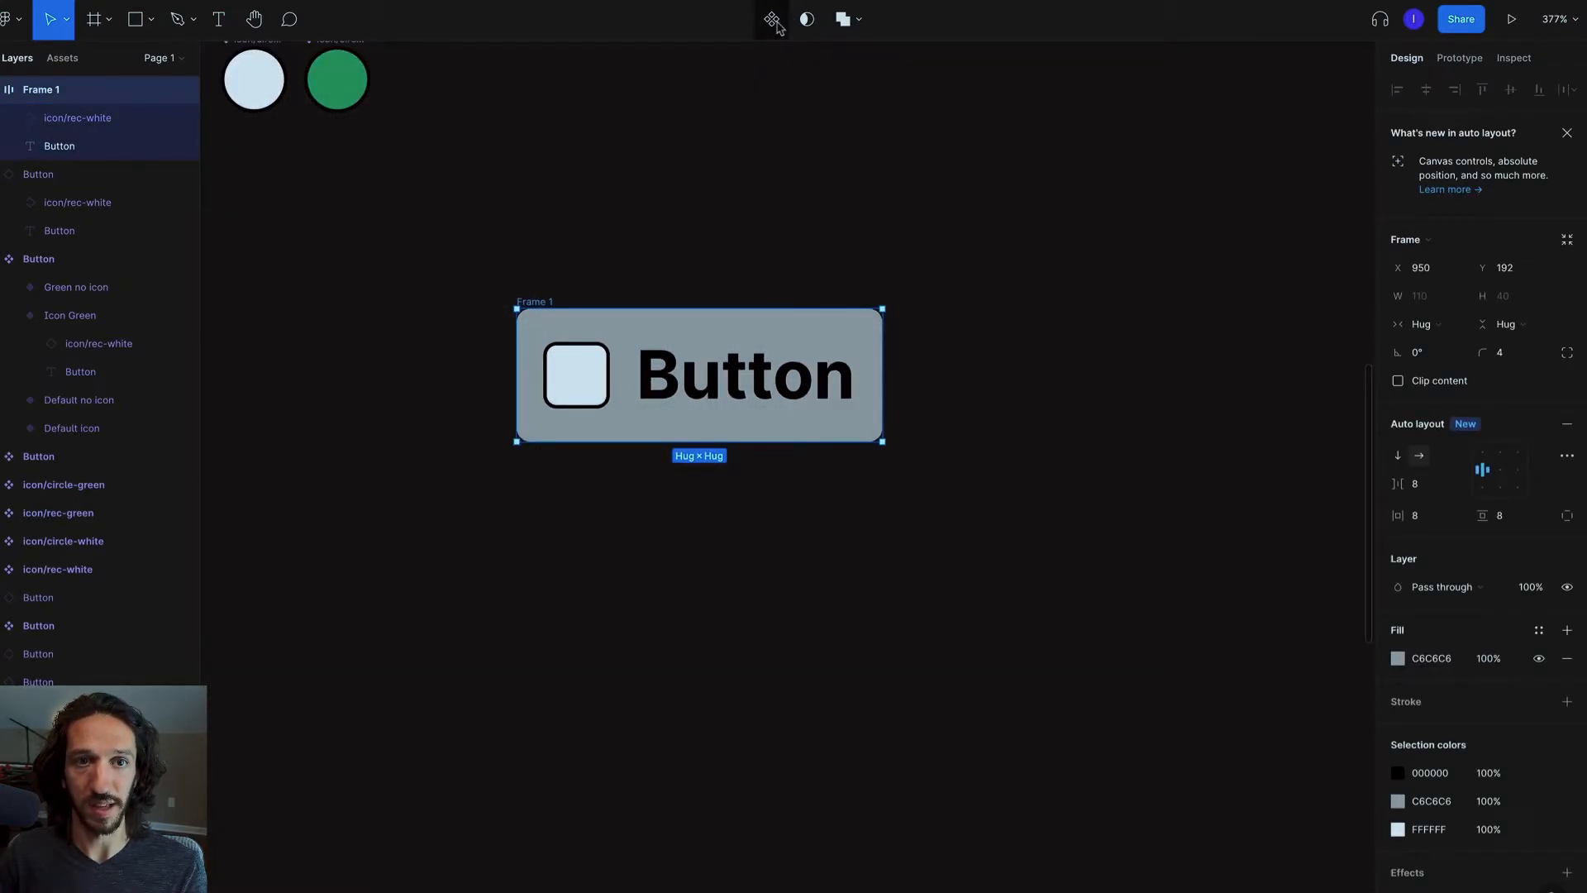
click(784, 253)
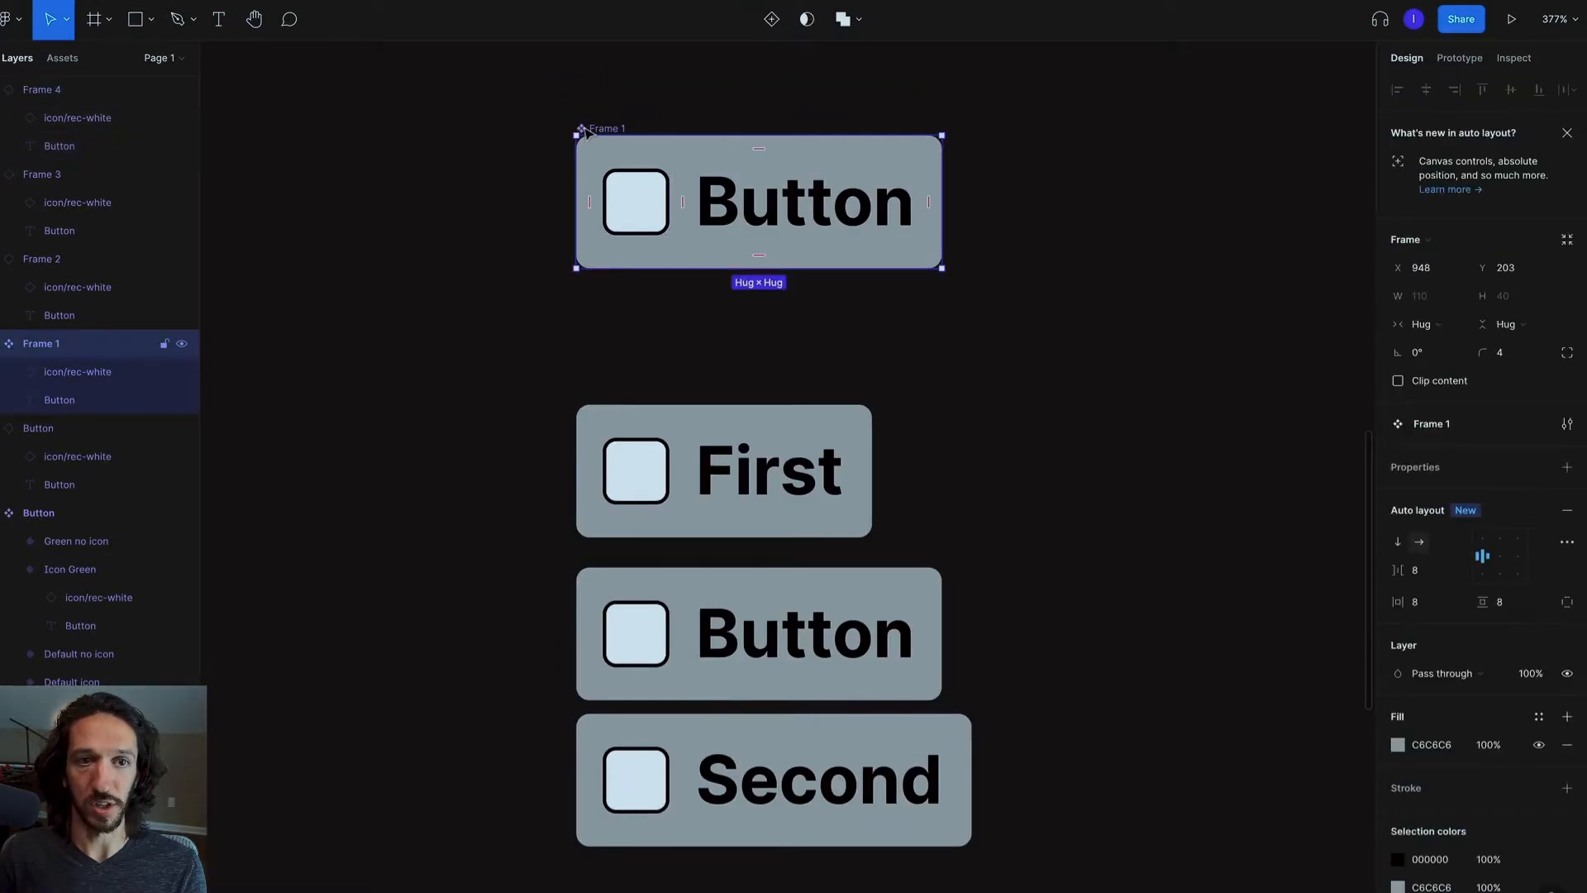
Test the component's corner radius at 16, then 28, ending at 4
text(16)
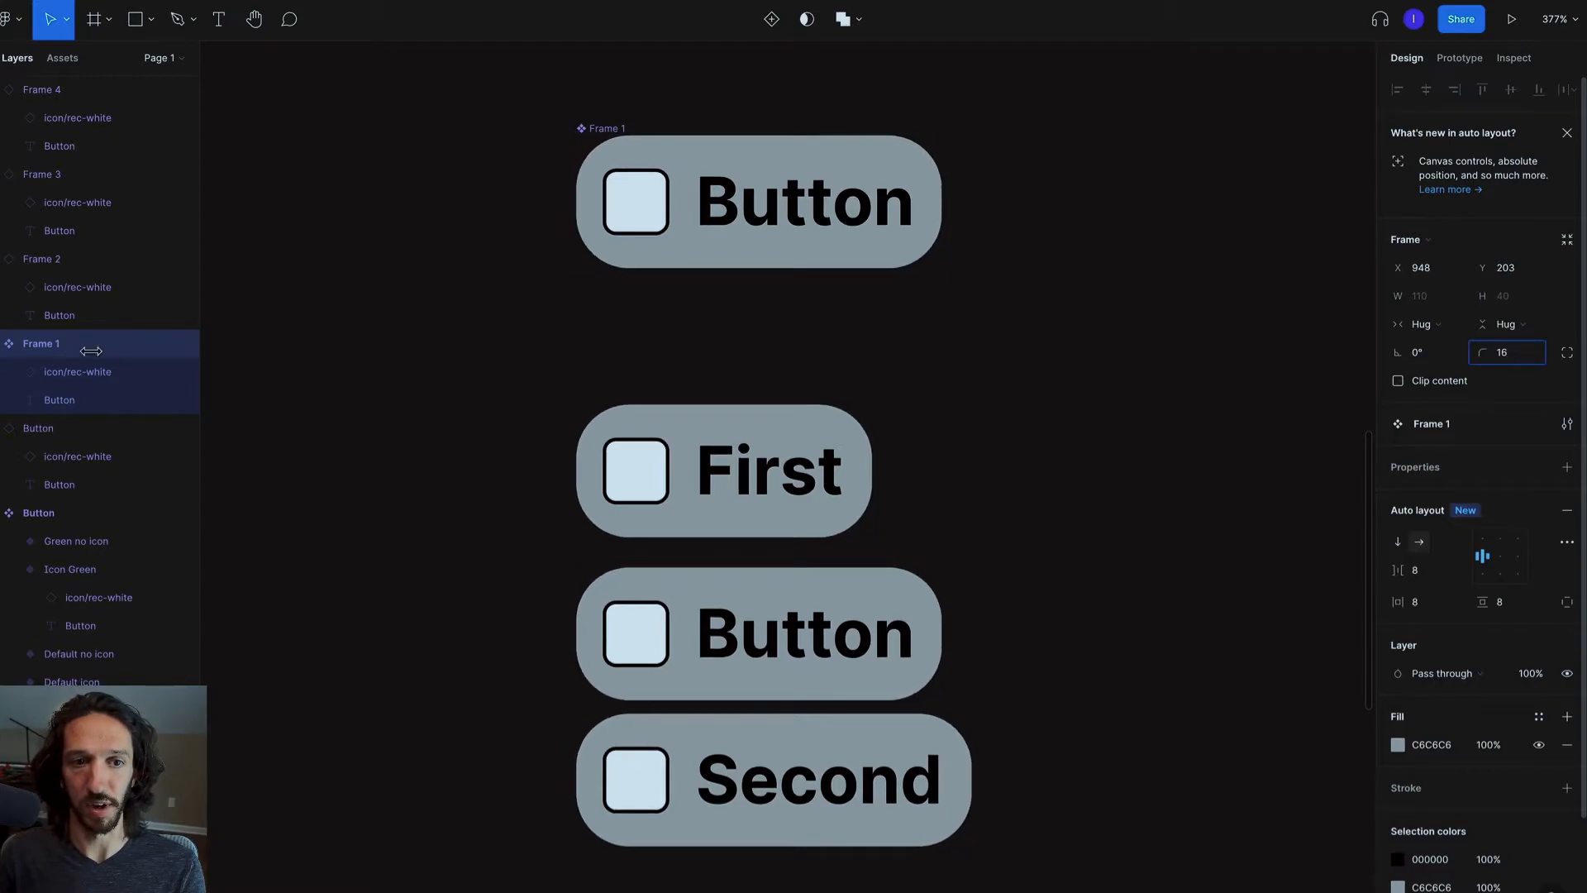
text(28)
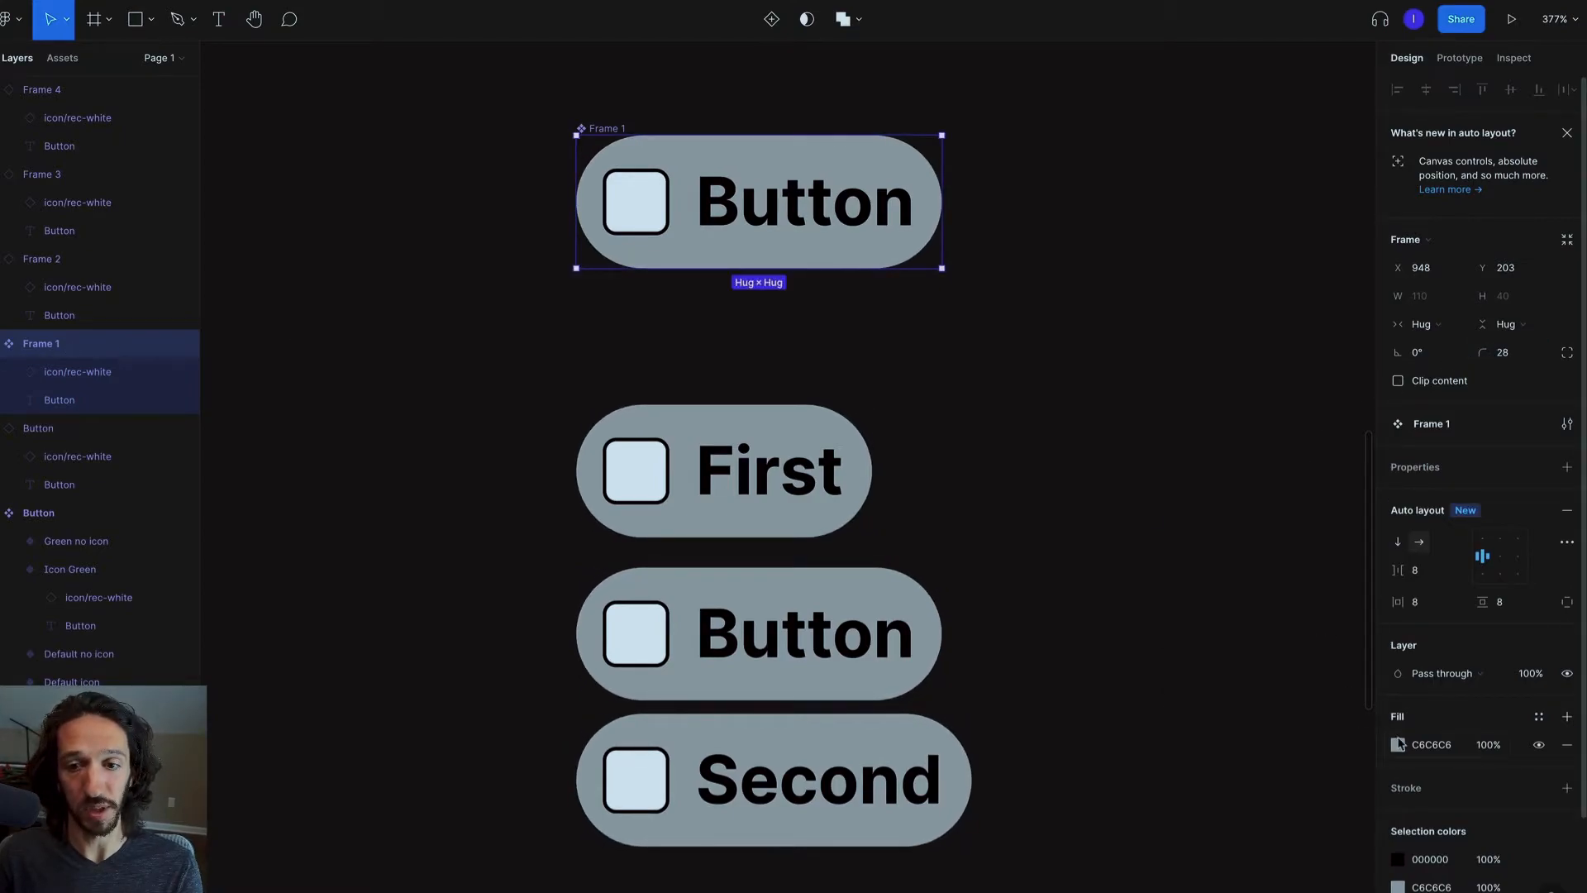
text(4)
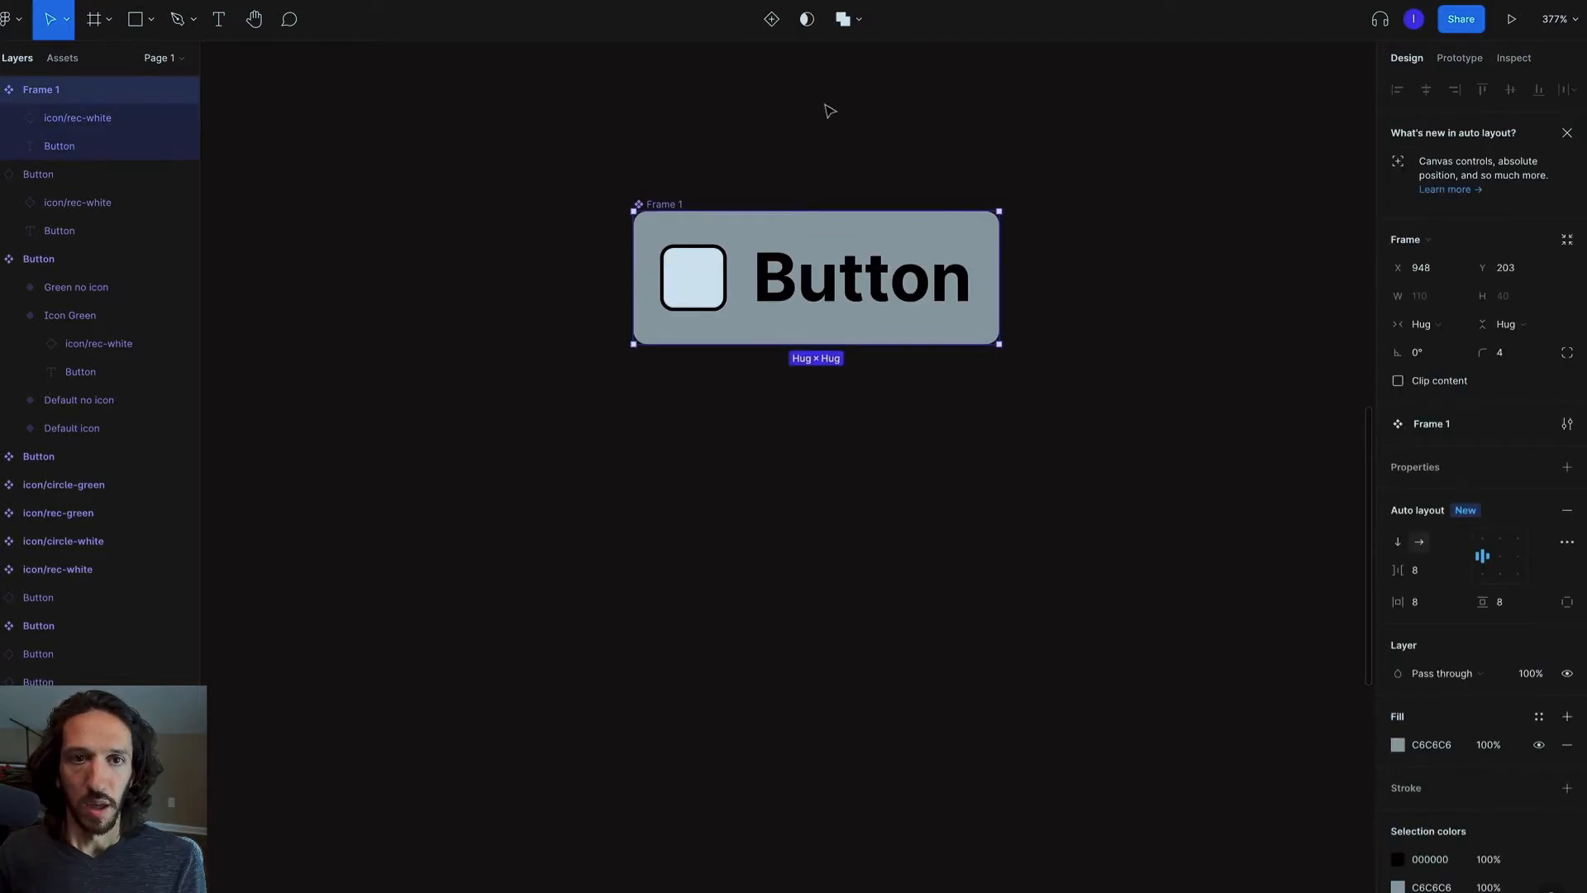
mouse_move(1149, 284)
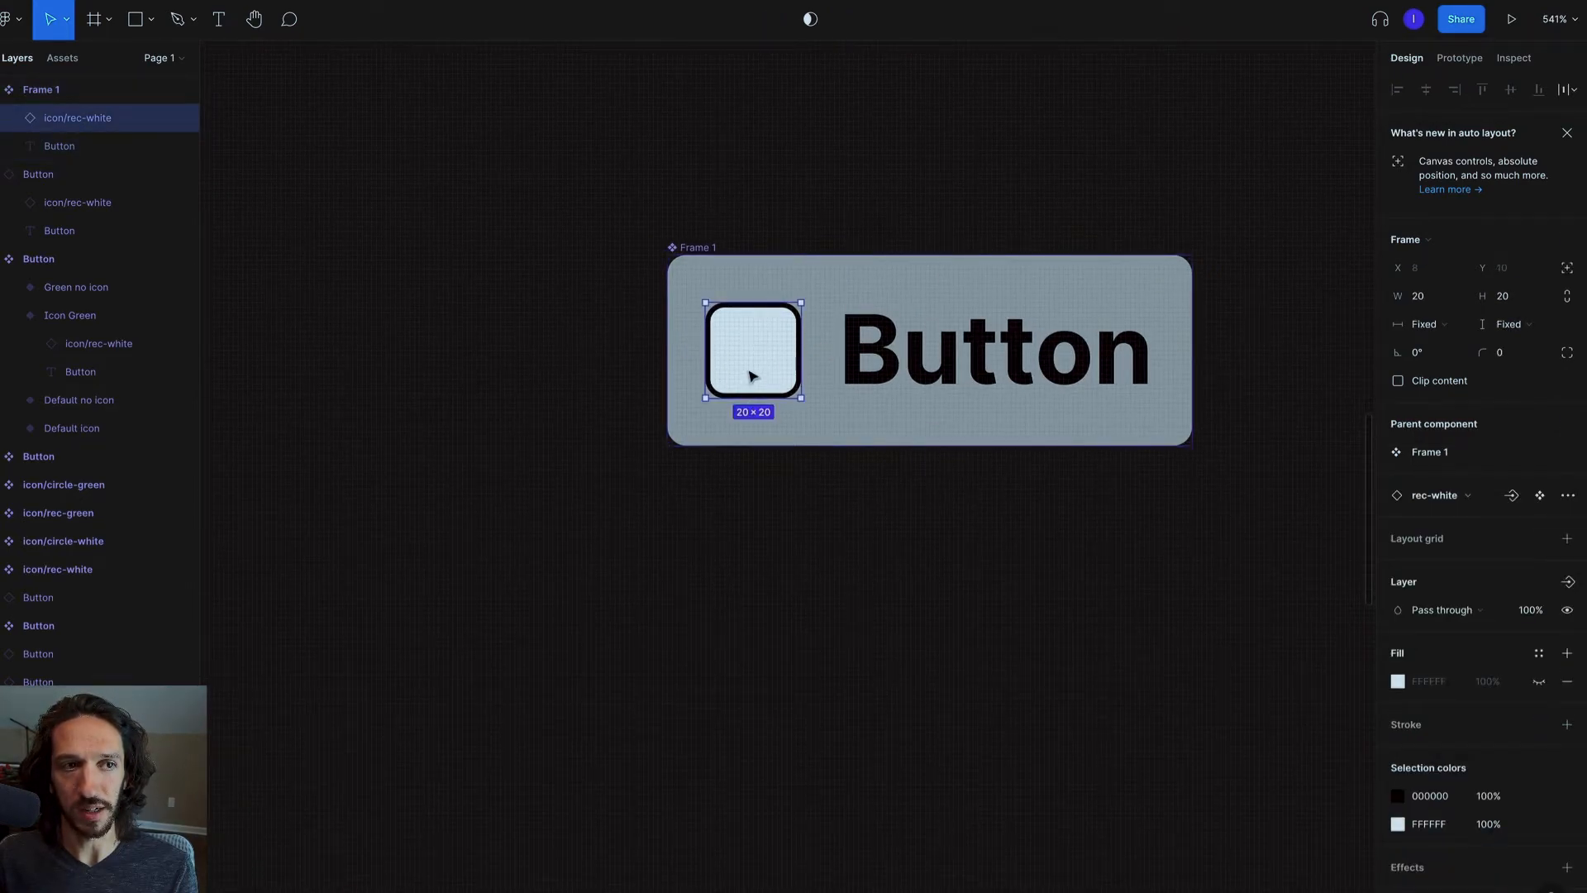
mouse_move(1510, 511)
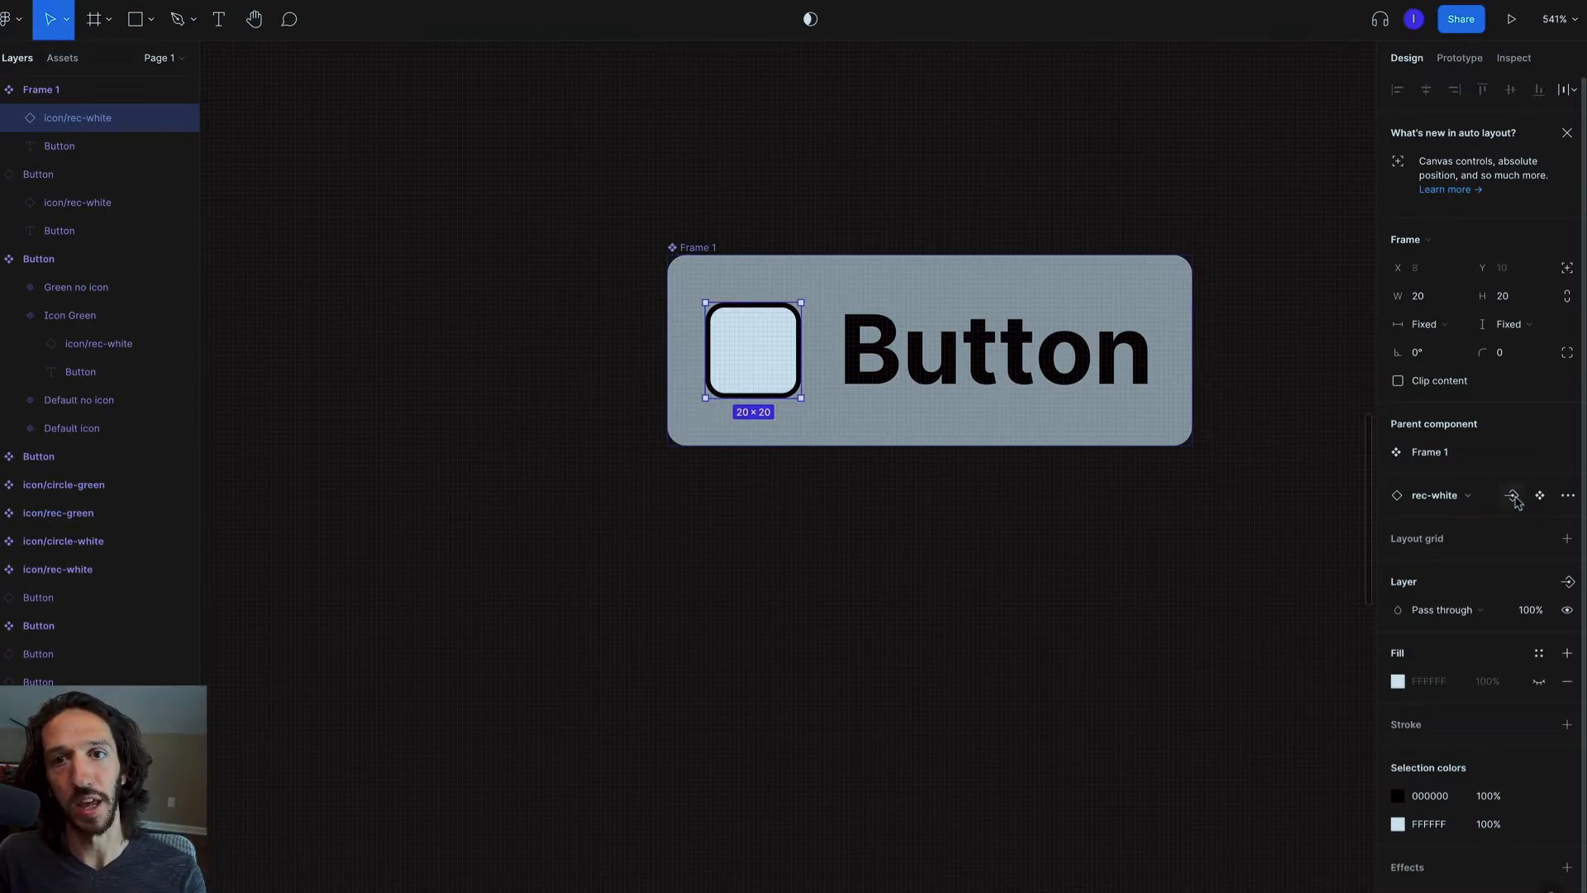
Expose the icon as an Icon swap property and swap the lower button's icon to circle-white
click(1512, 495)
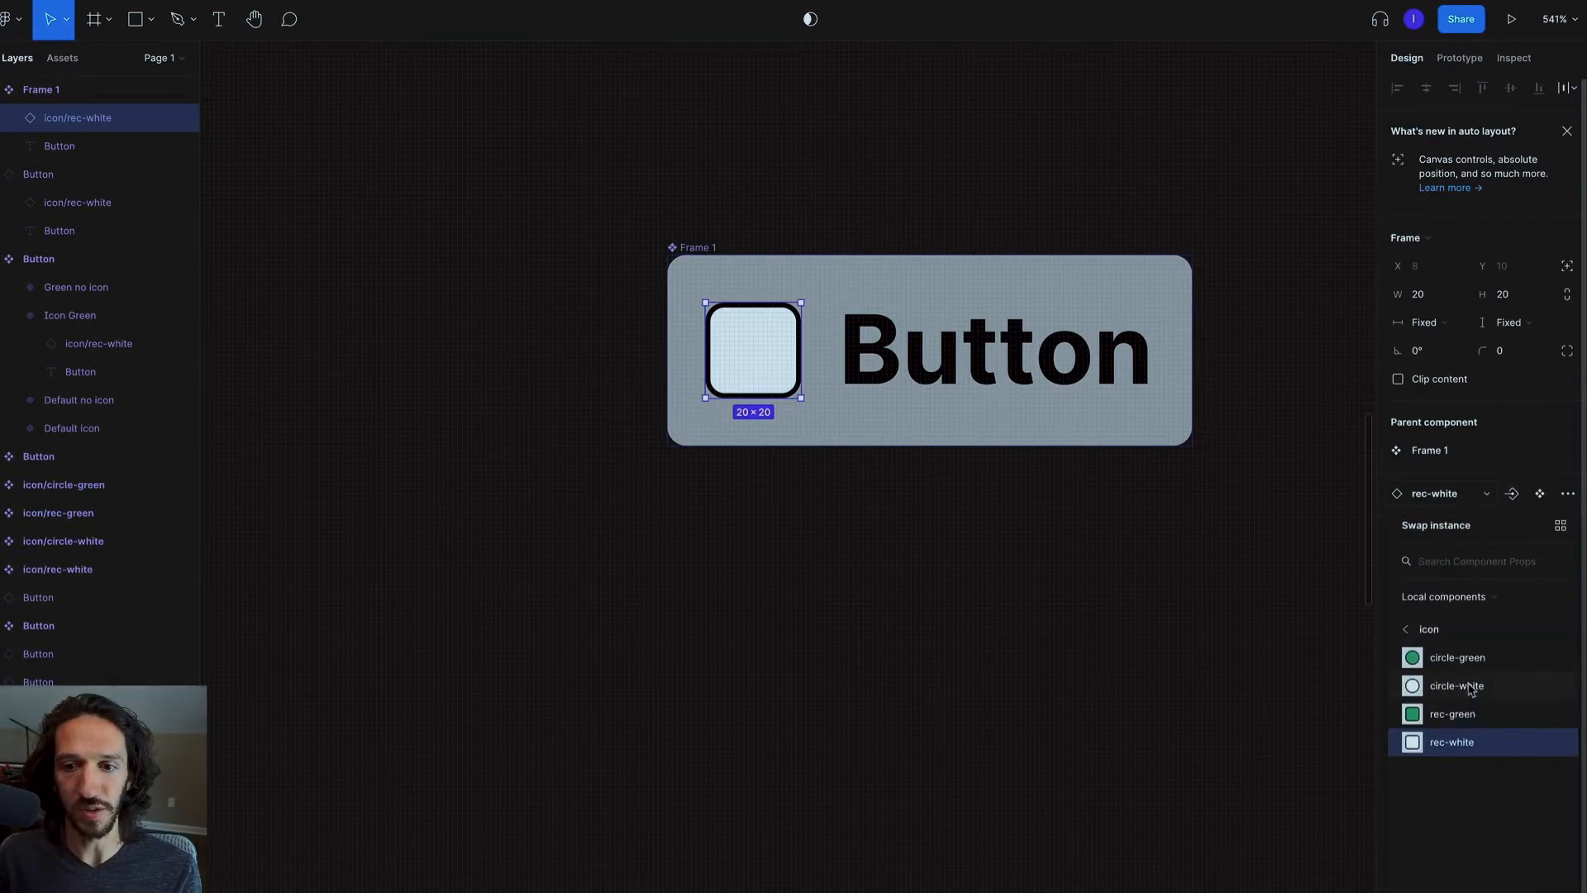
click(1457, 657)
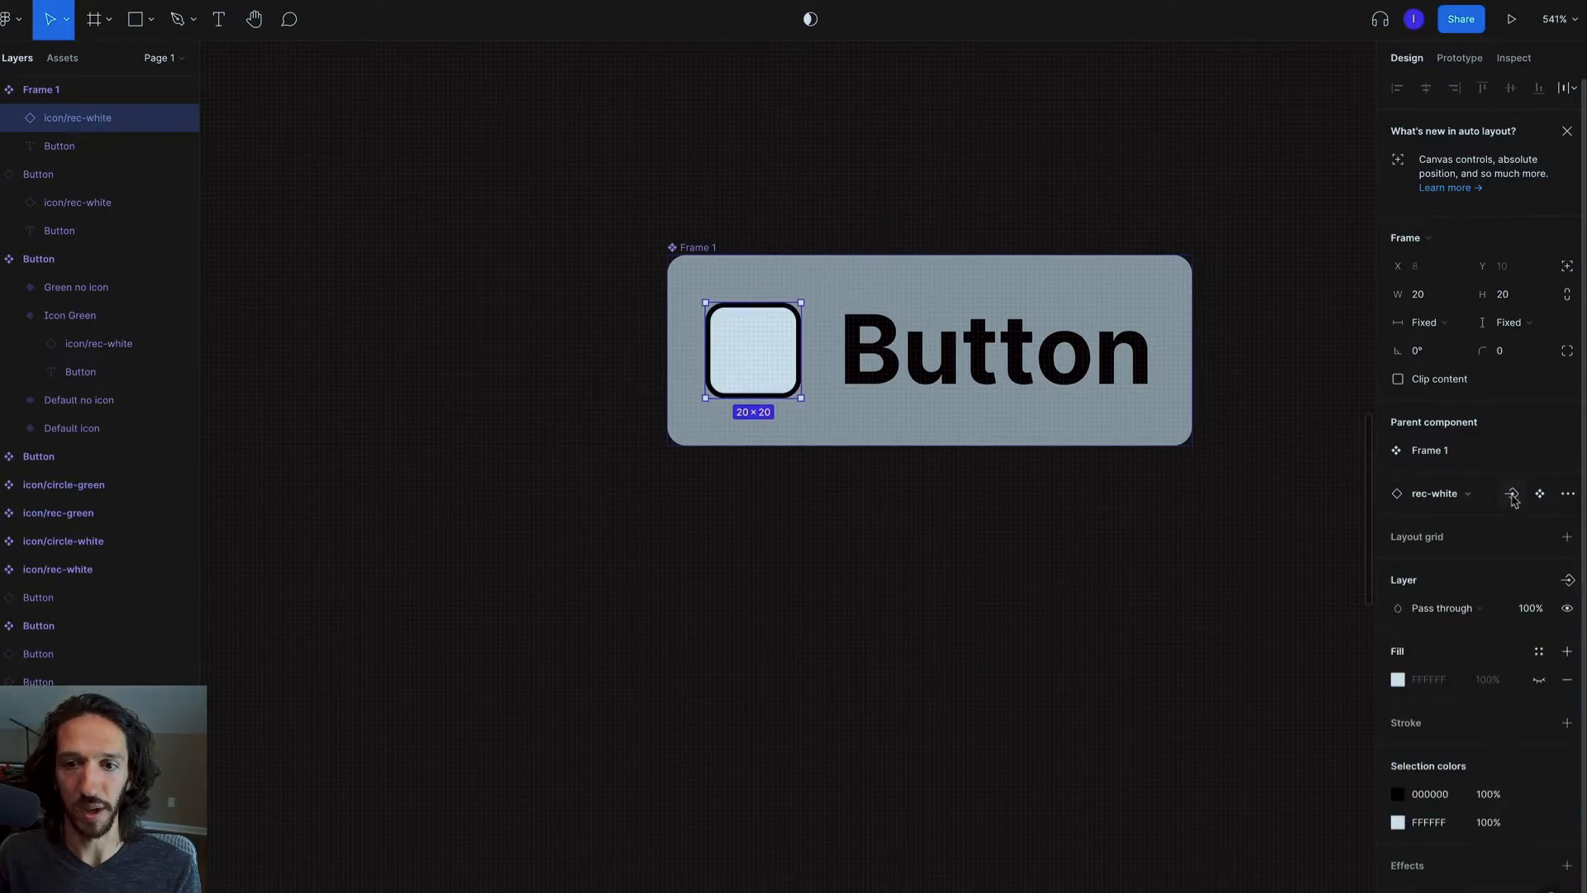
click(1512, 493)
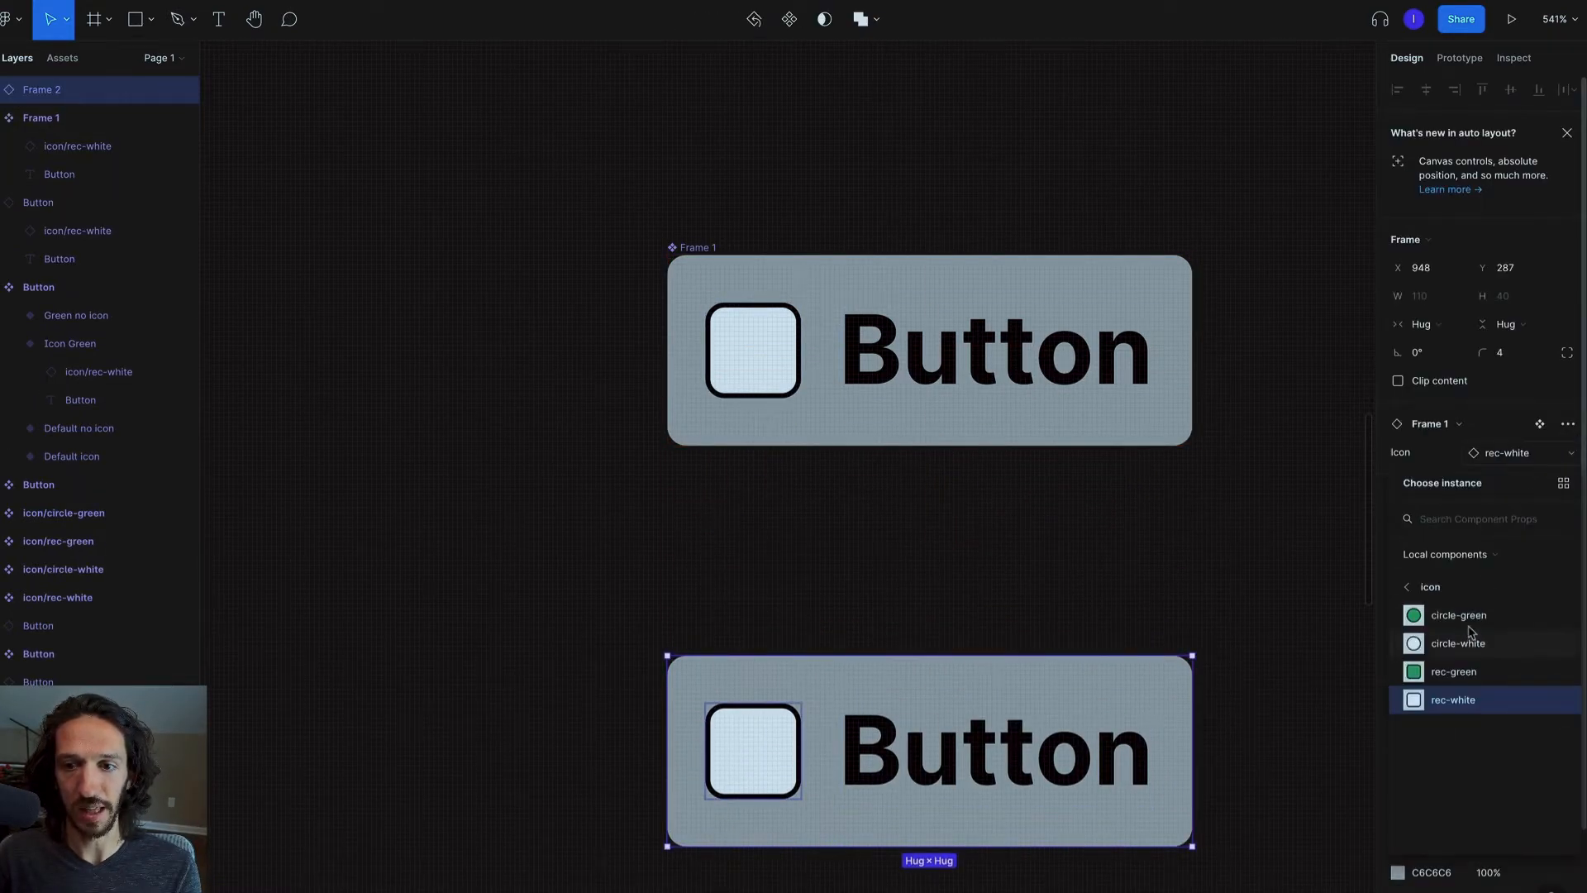
click(1457, 643)
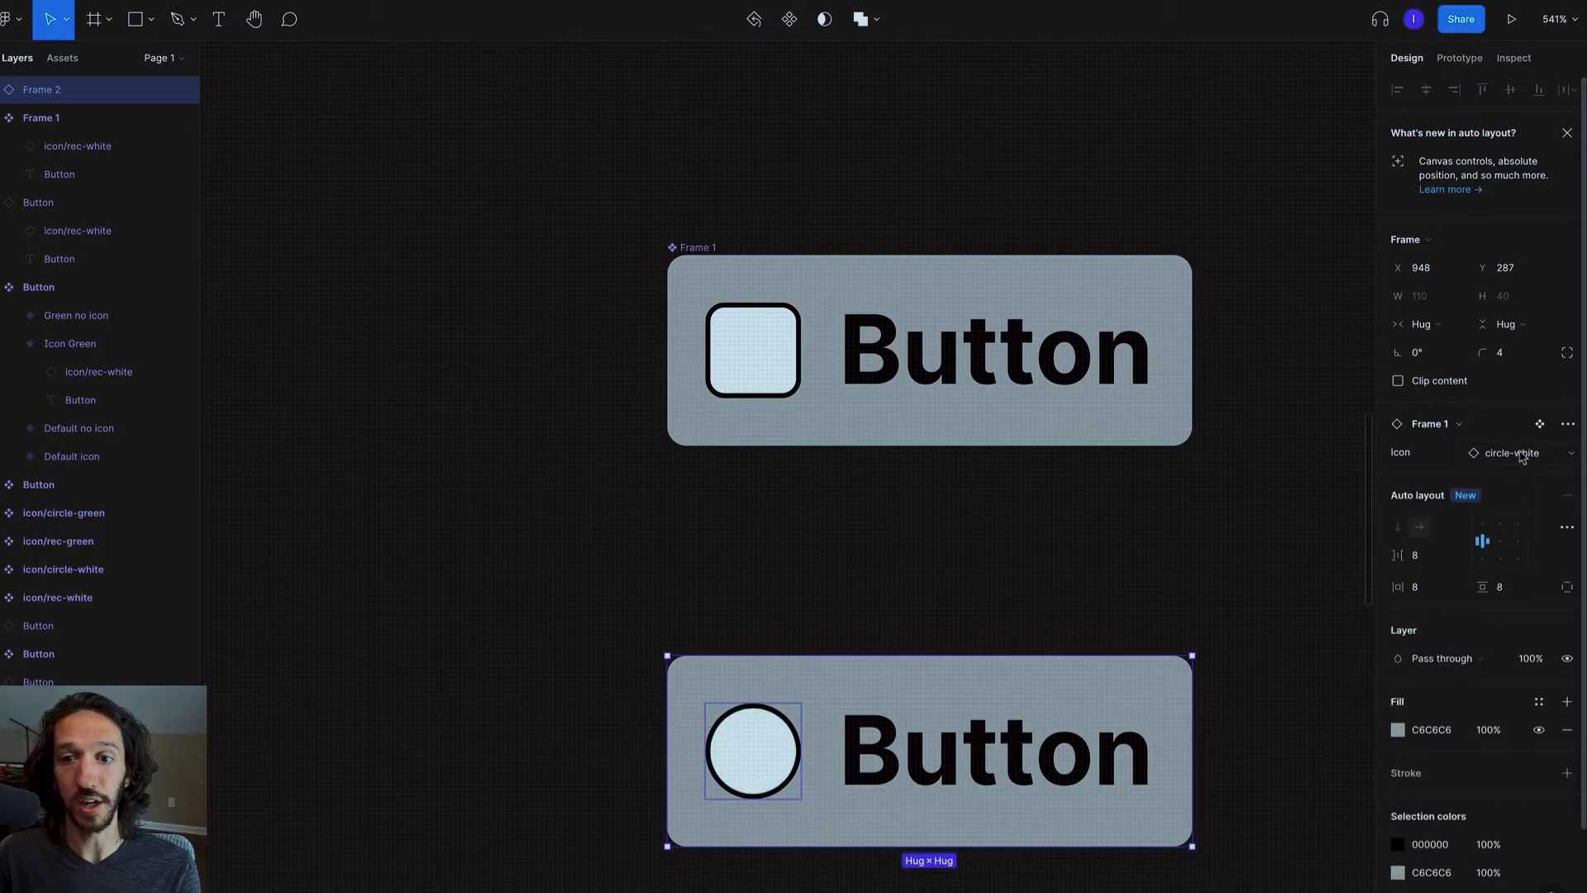
click(1512, 452)
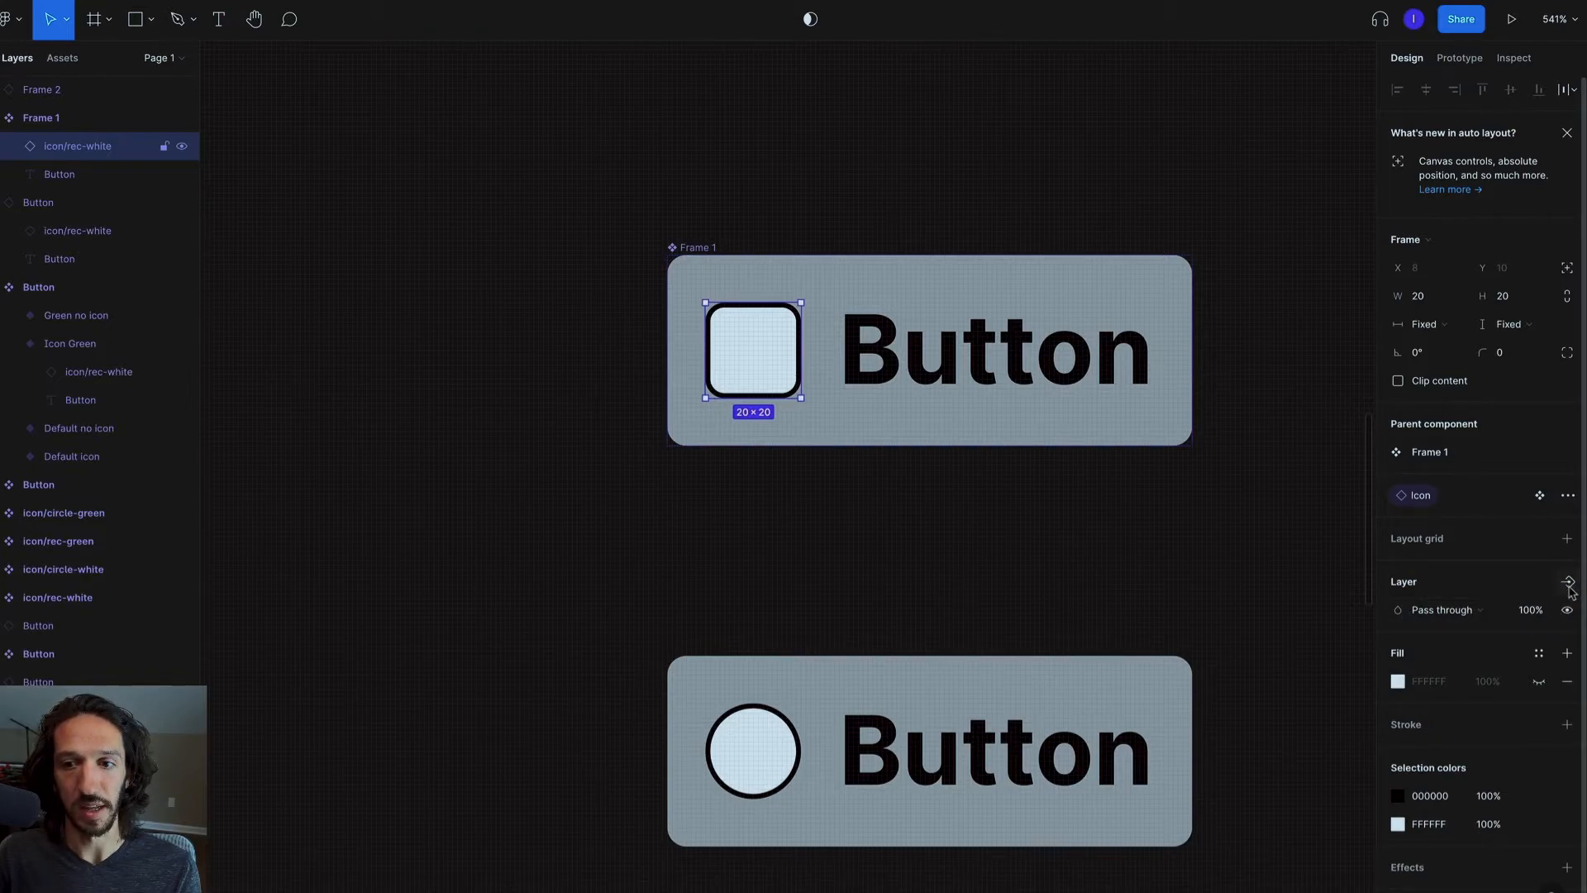
Create a boolean visibility property named Icon for the icon layer
click(1567, 581)
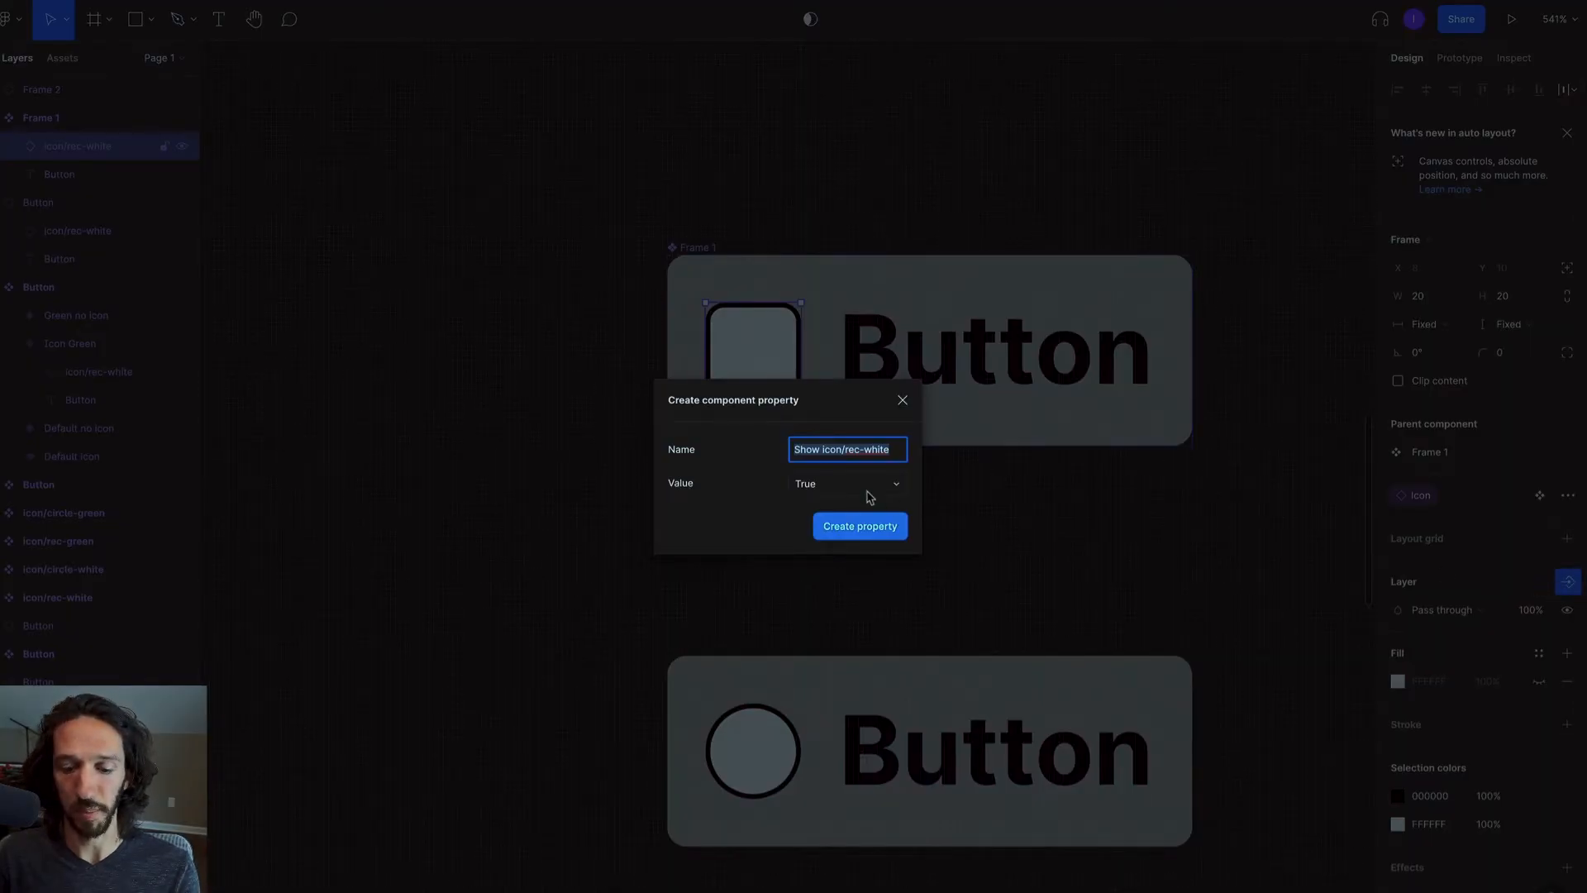
text(Icon)
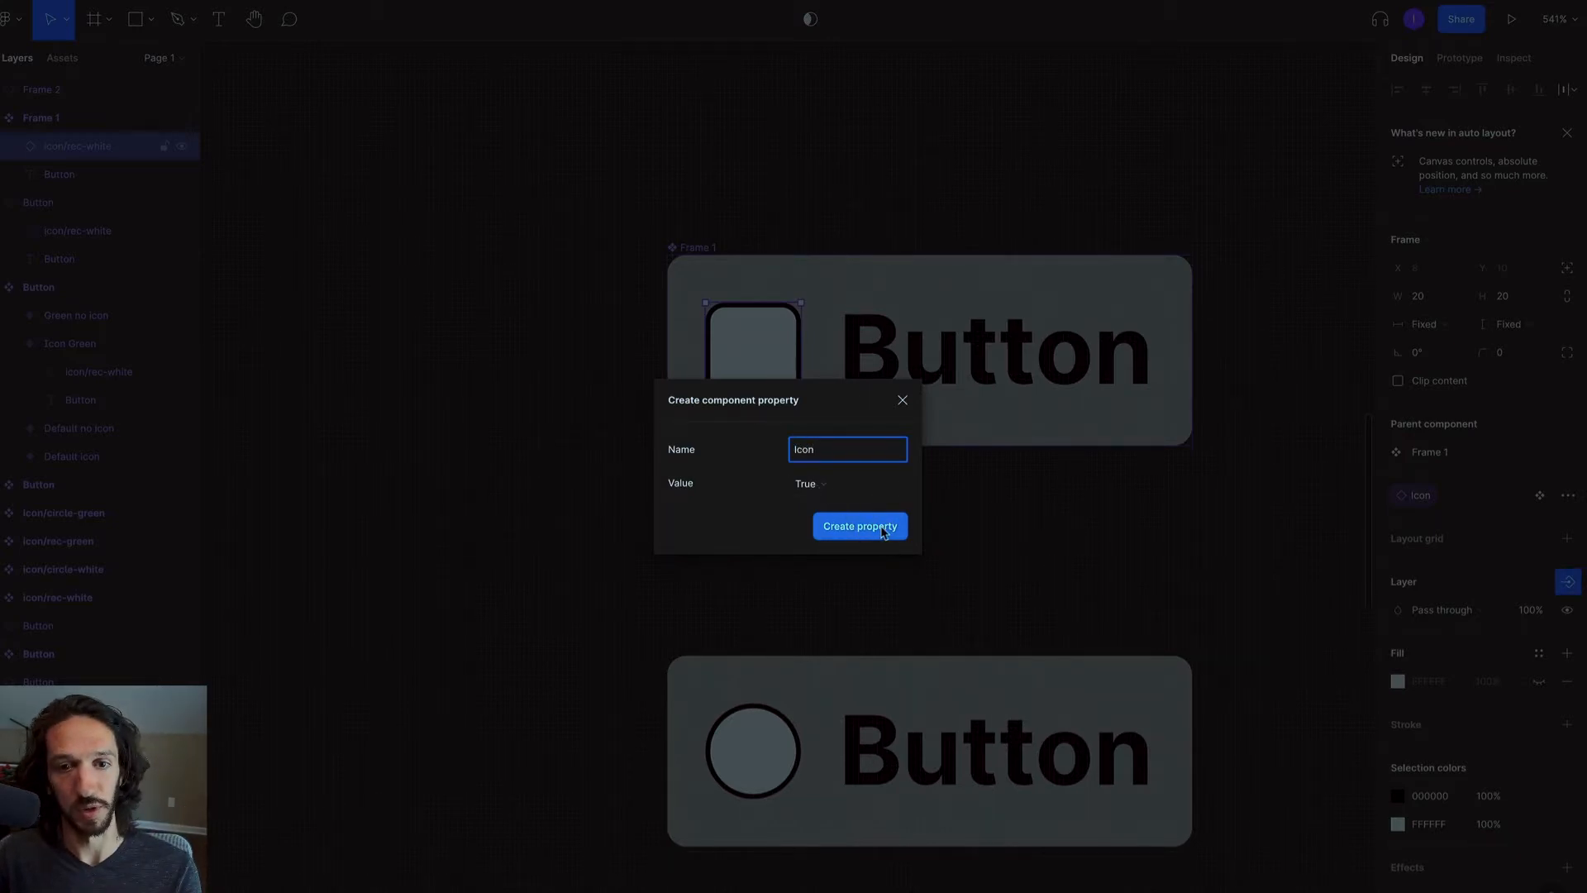
click(860, 526)
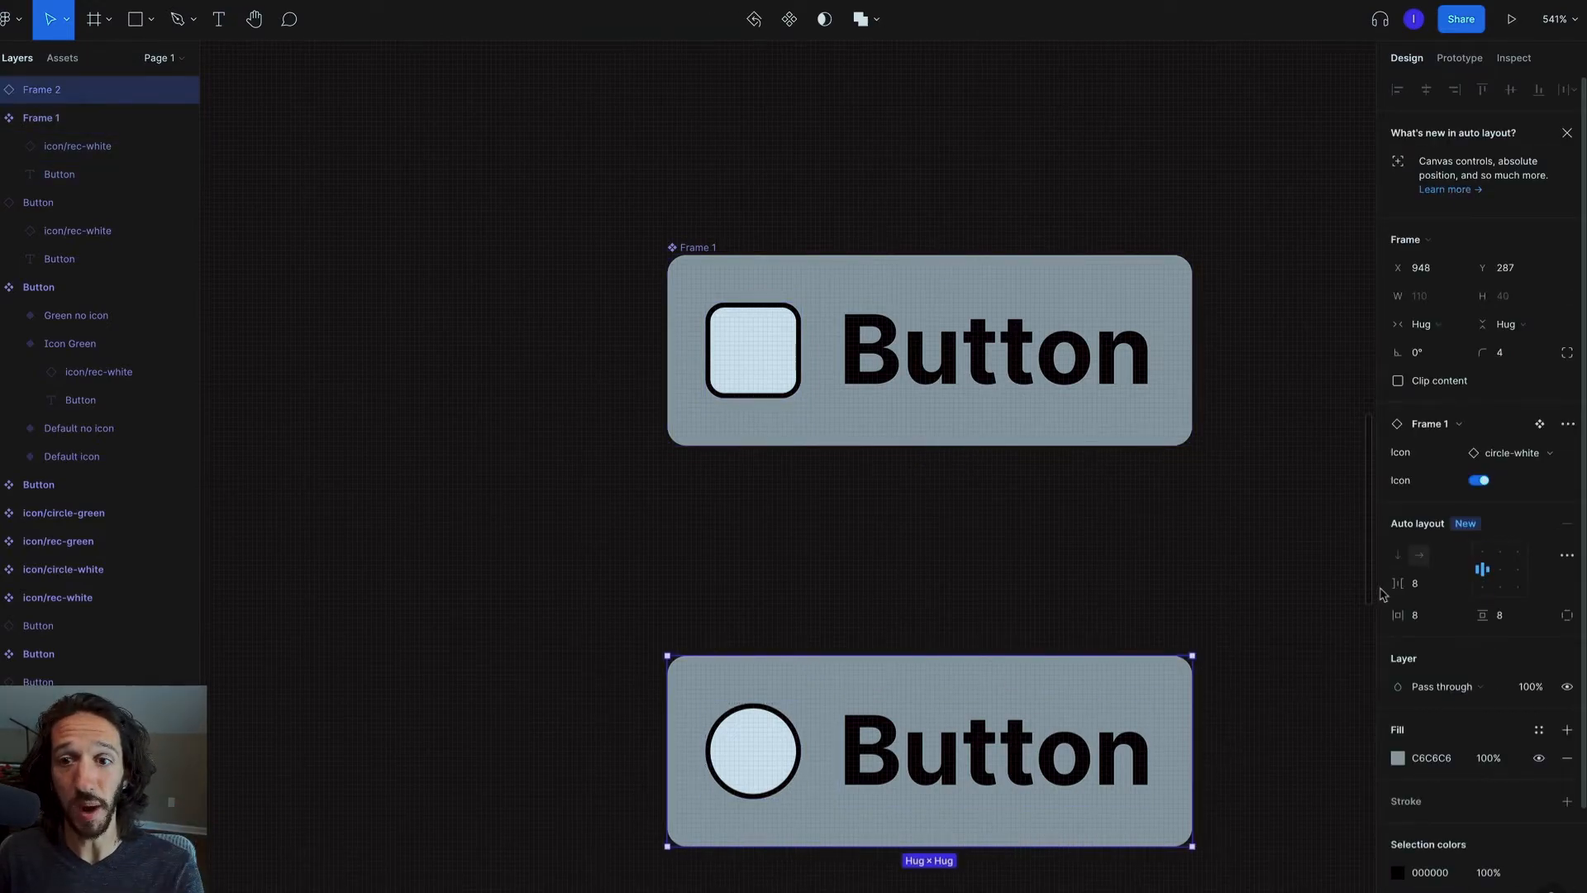
Hide and re-show the circle icon on the lower button instance
click(1479, 480)
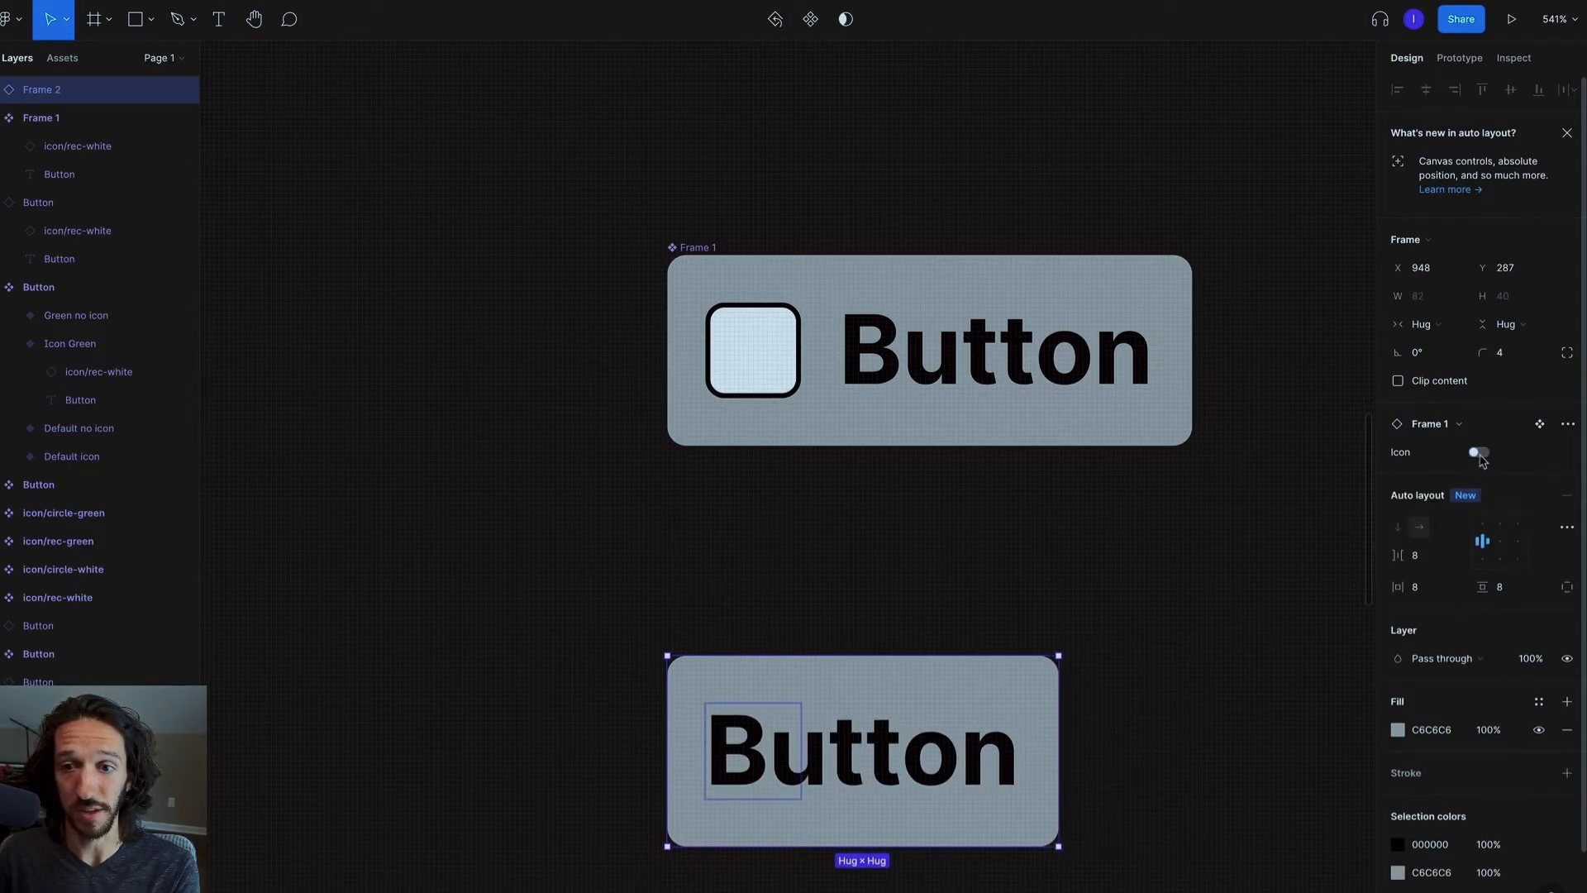
click(1475, 452)
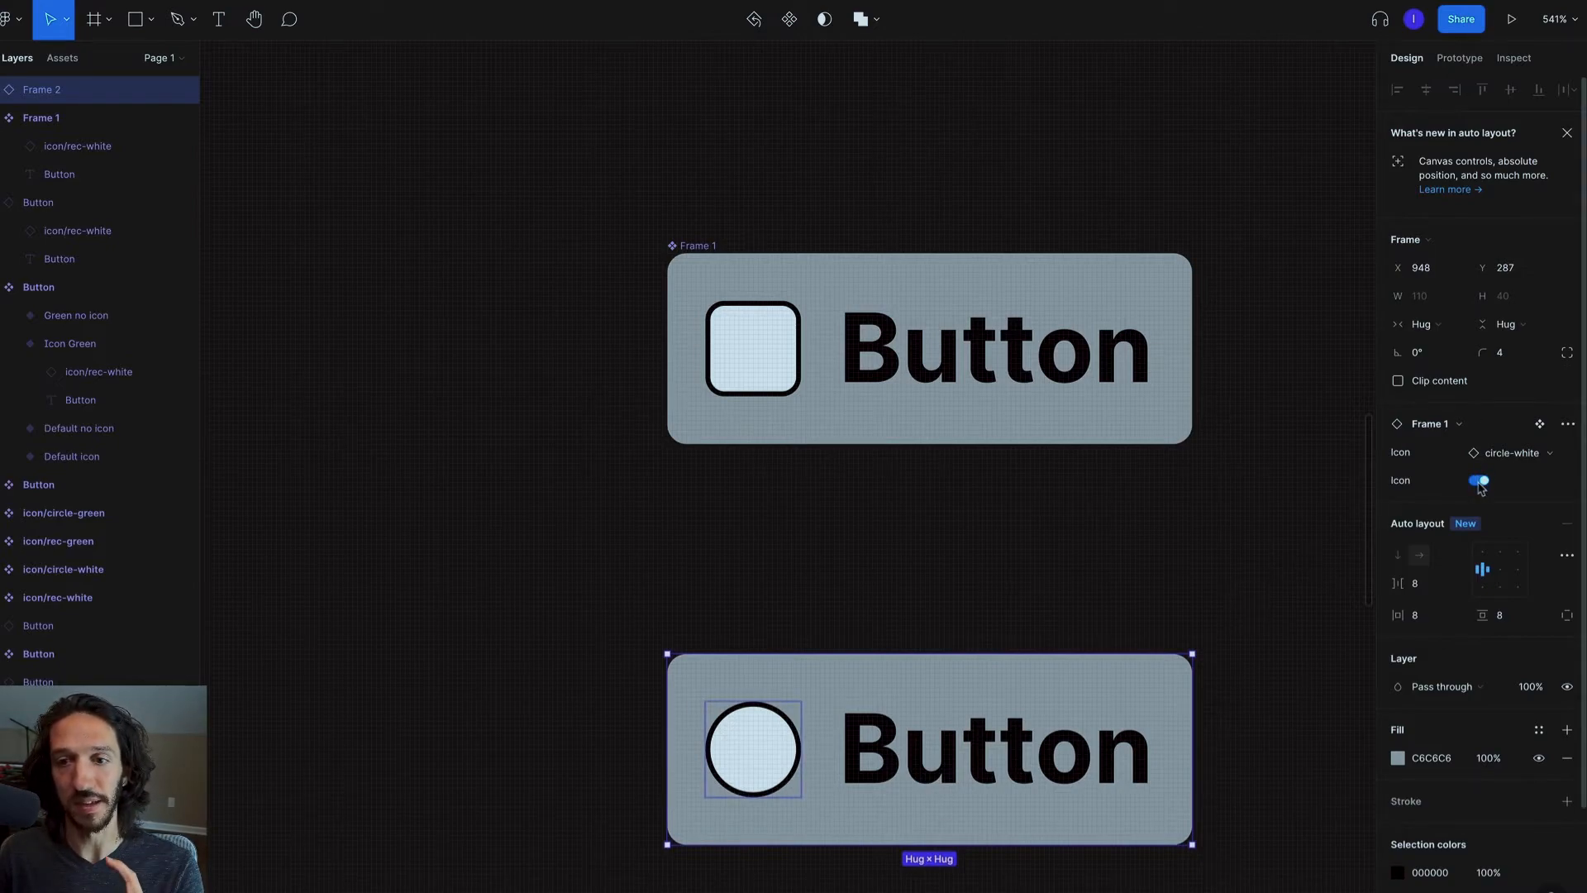
click(1479, 479)
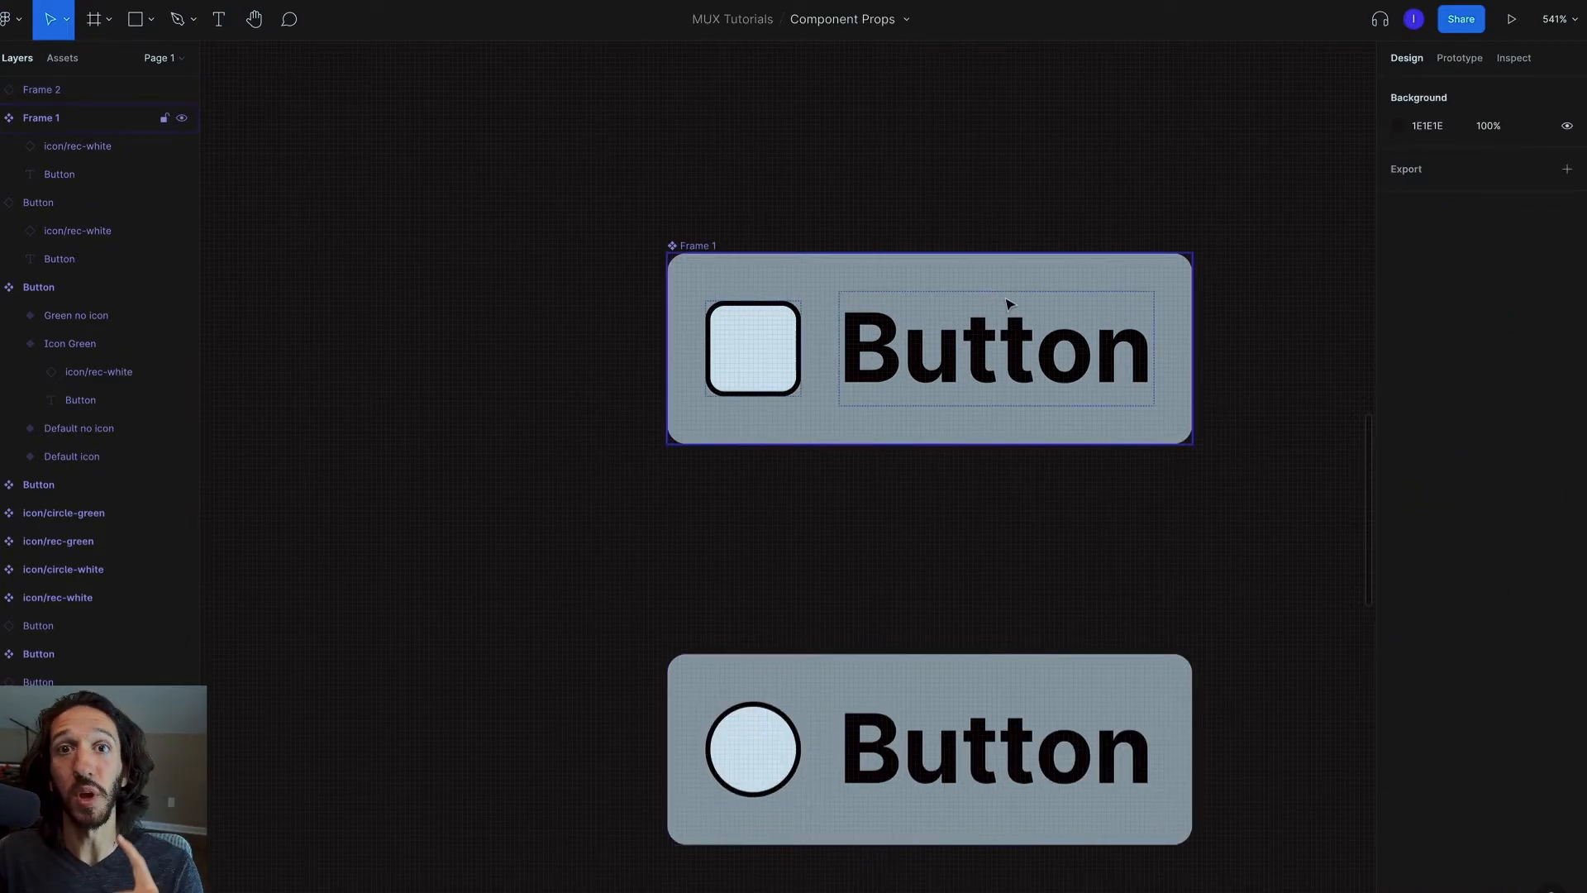
mouse_move(1020, 342)
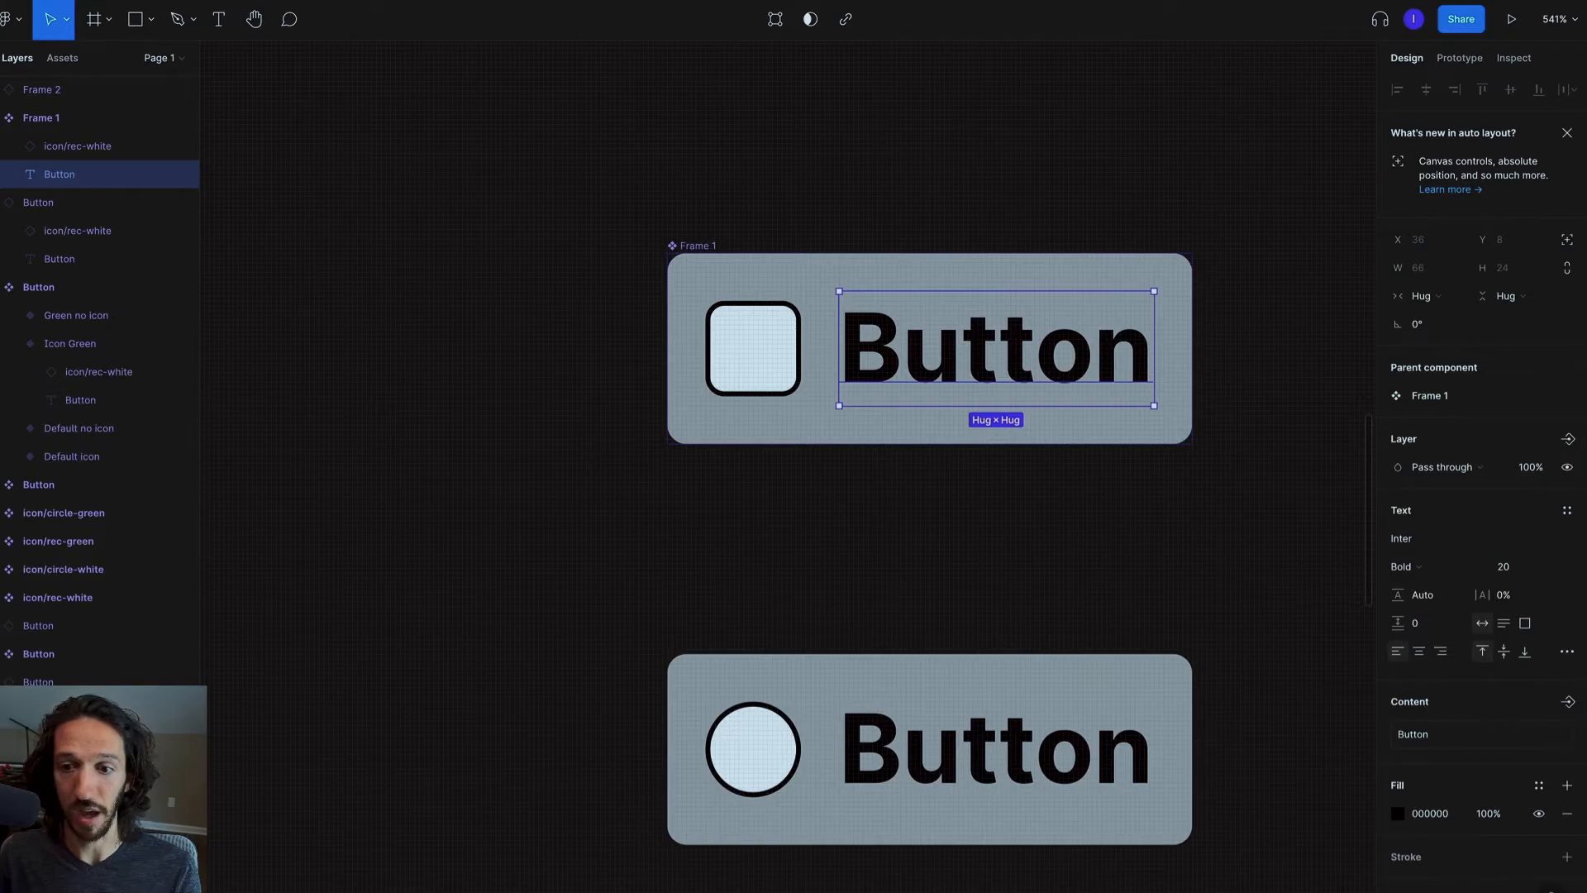
Add a Text property for the label, inspect it on the instance, then reselect the component
click(1569, 700)
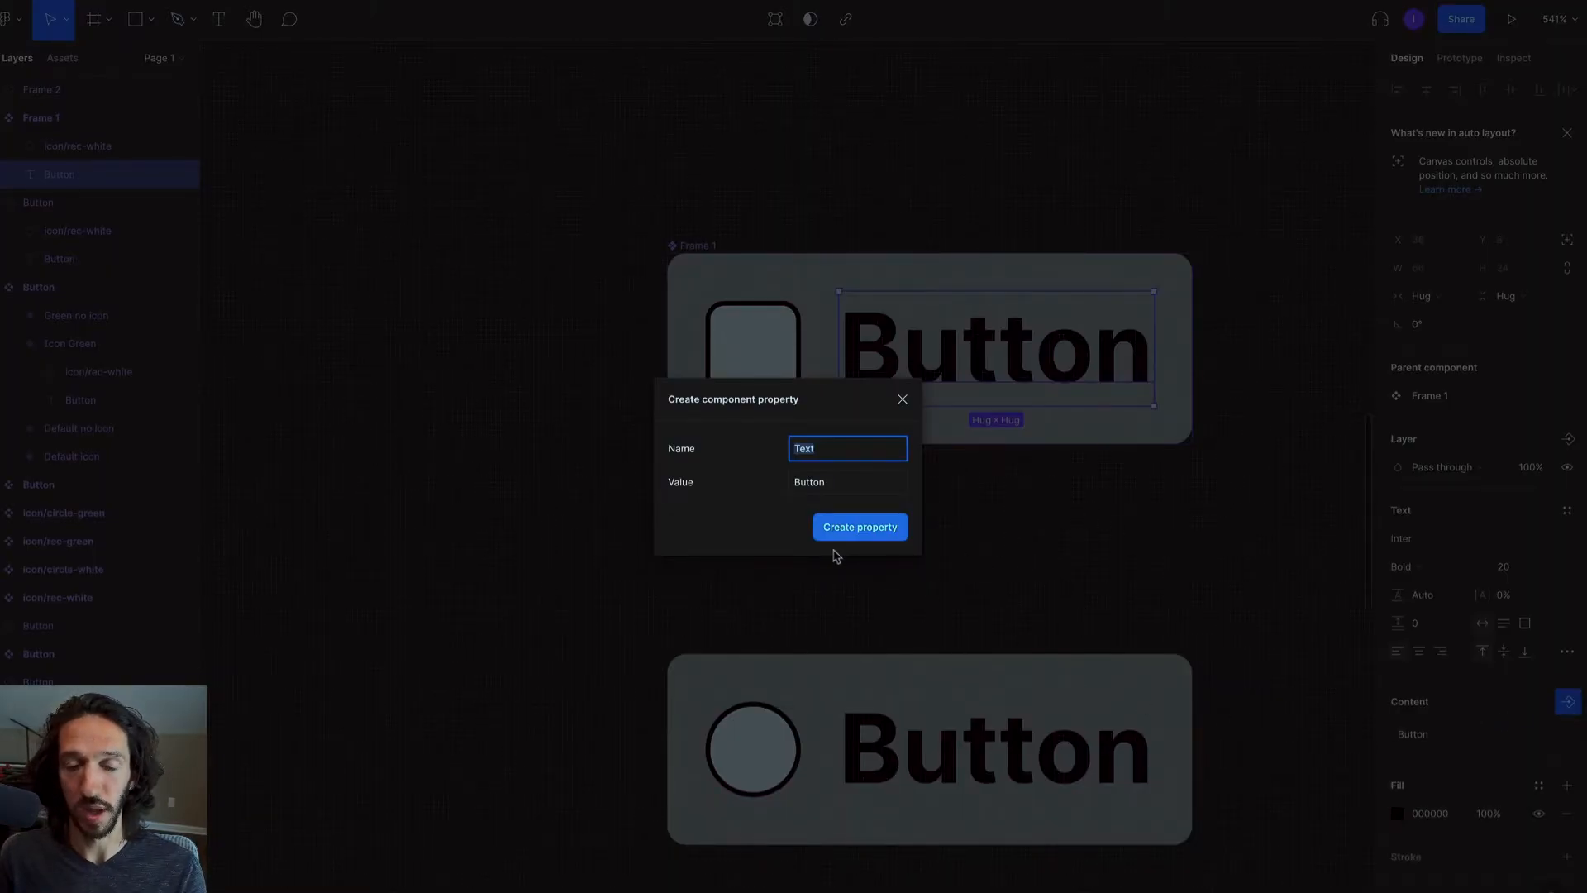
click(858, 526)
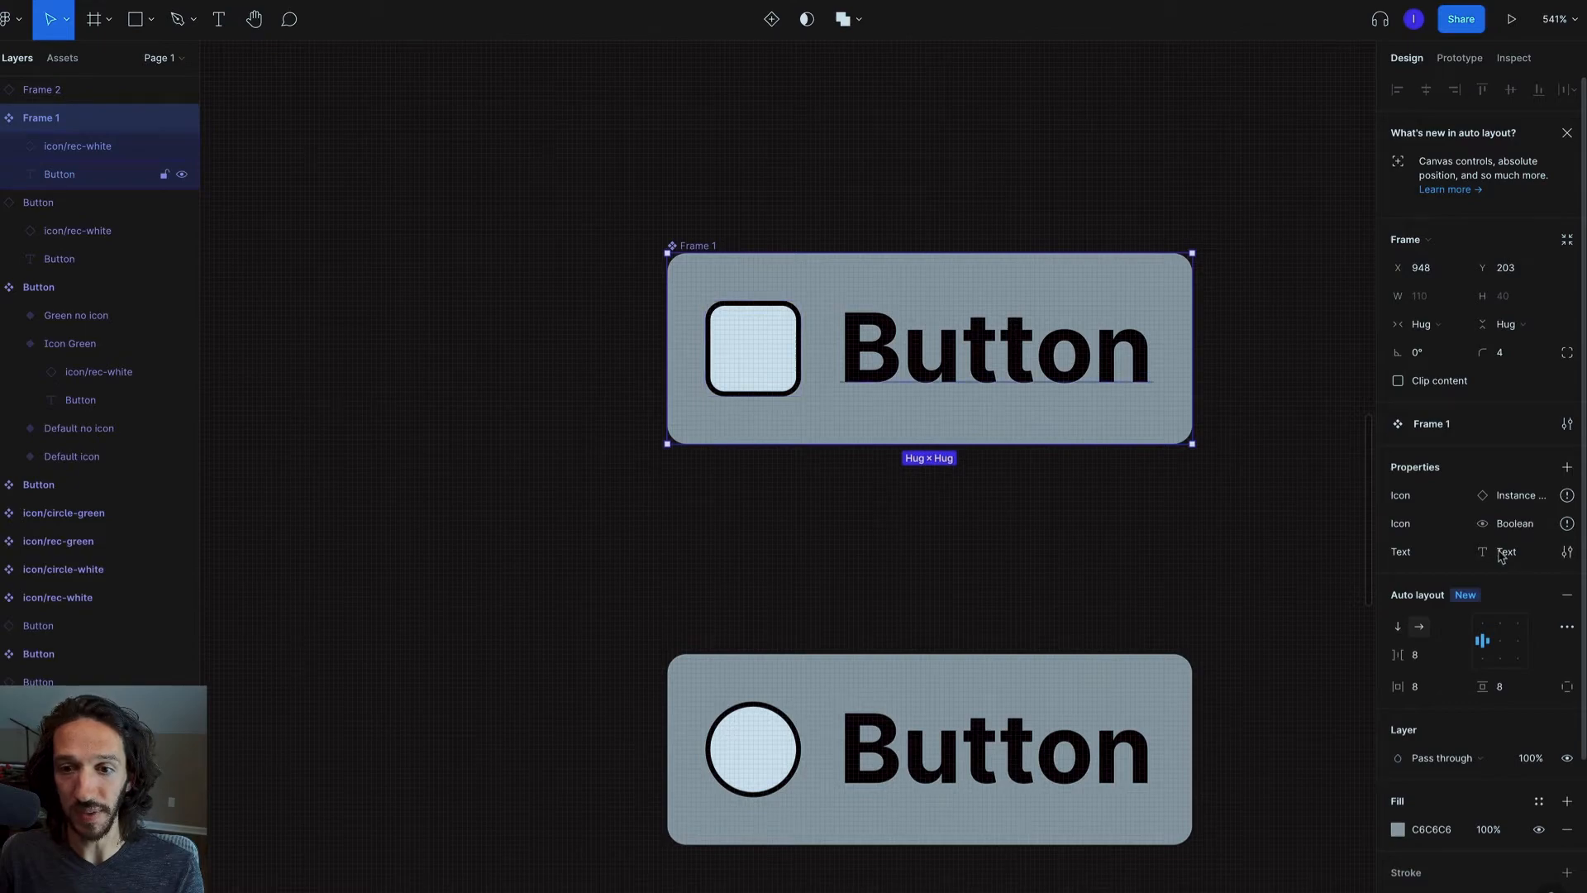
click(929, 749)
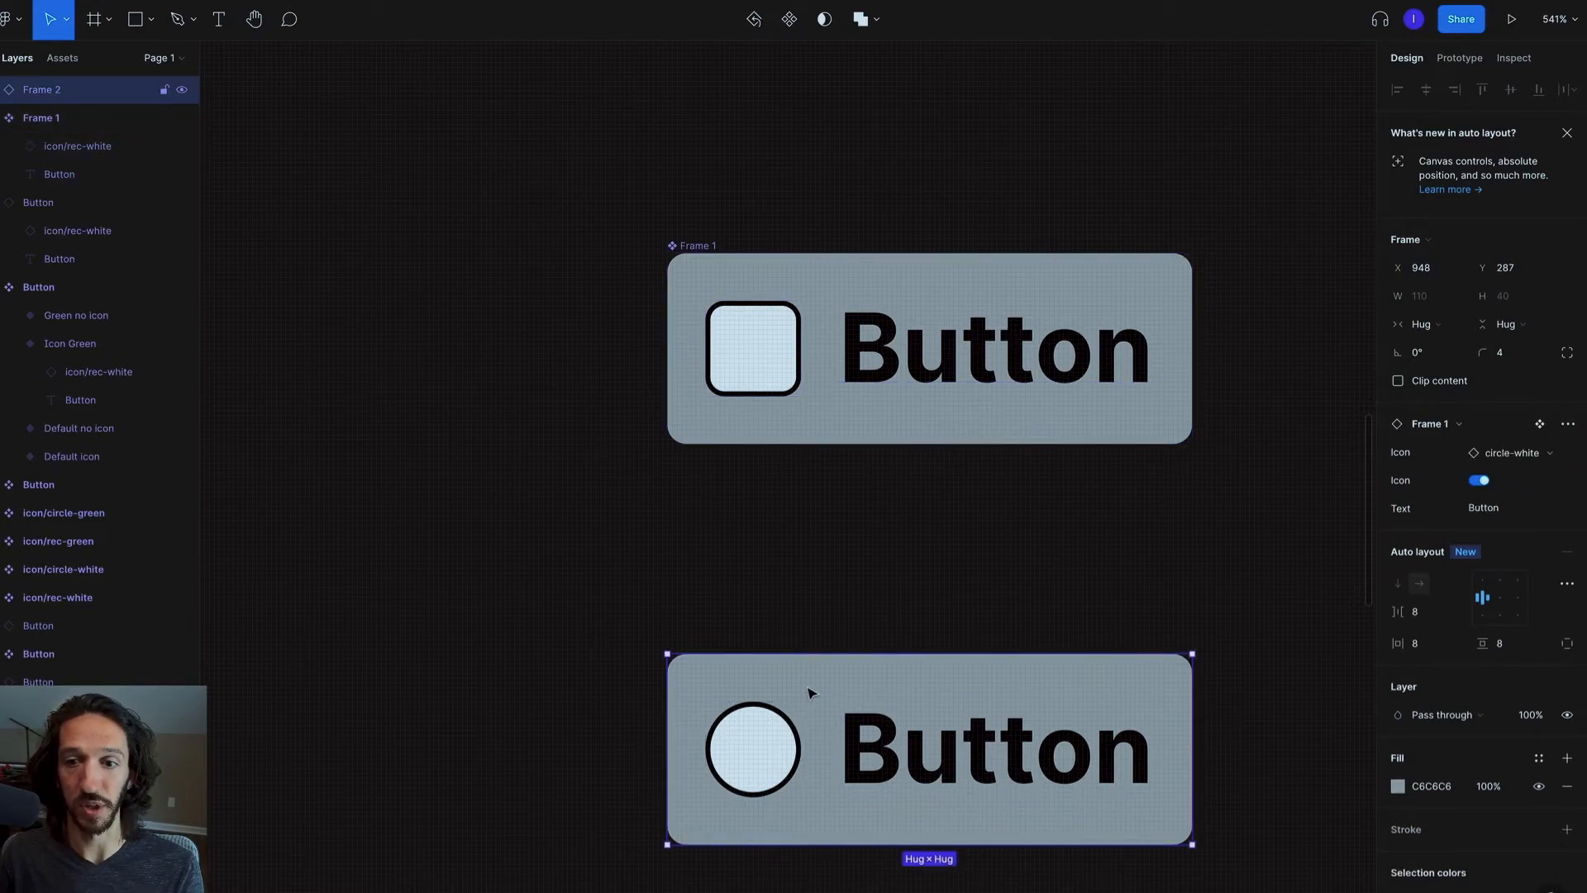
text(fjalks)
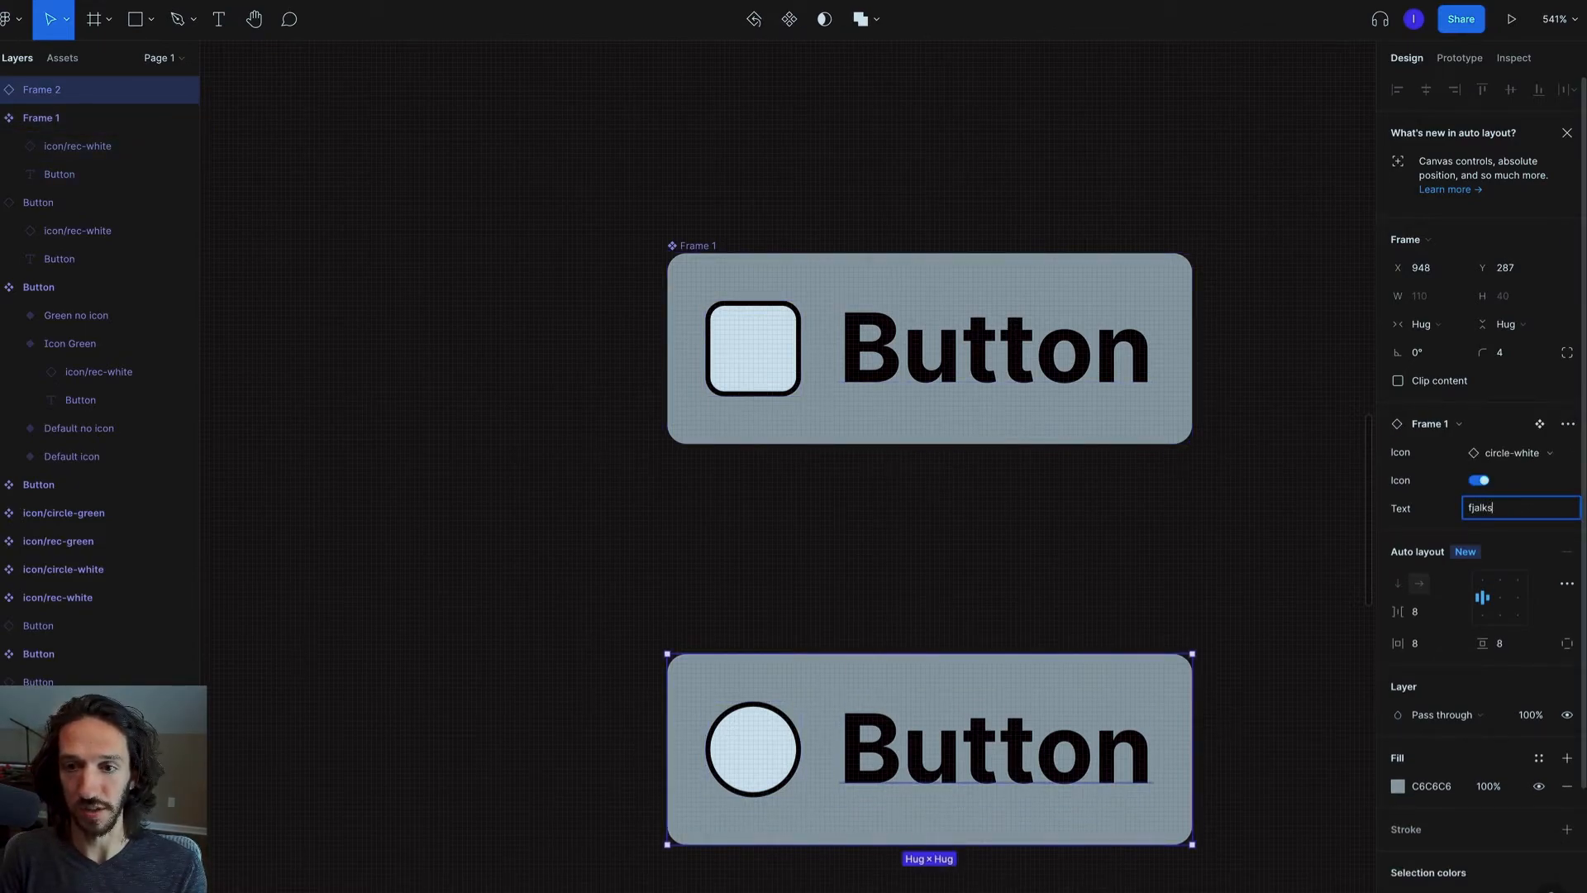
click(1479, 479)
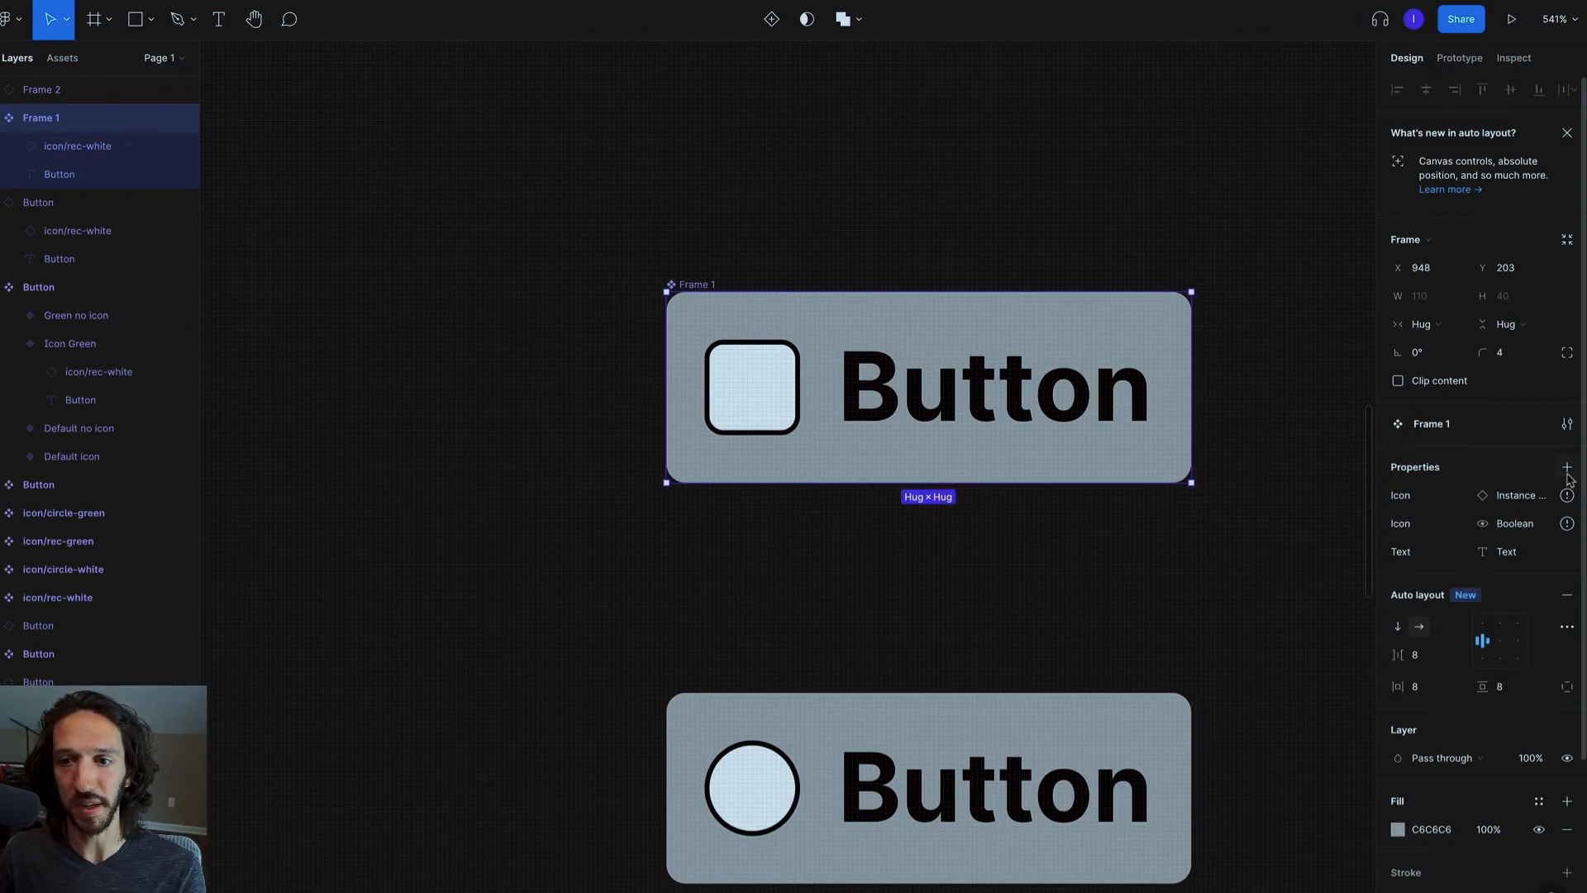
Add a Variant property creating the Default variant, then select the component set
click(1565, 466)
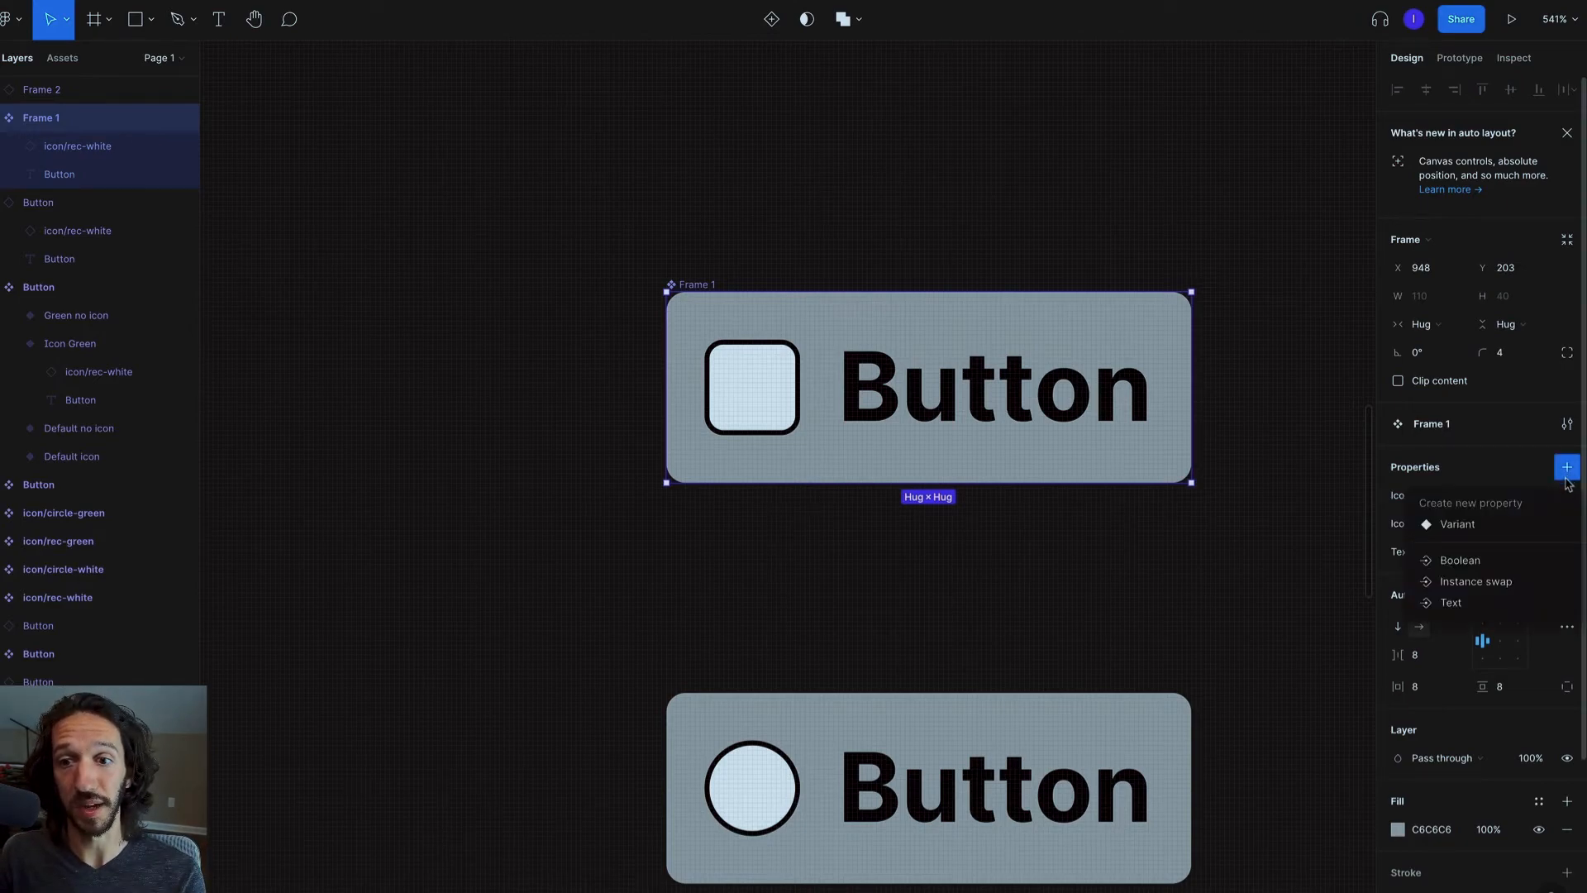
mouse_move(1451, 602)
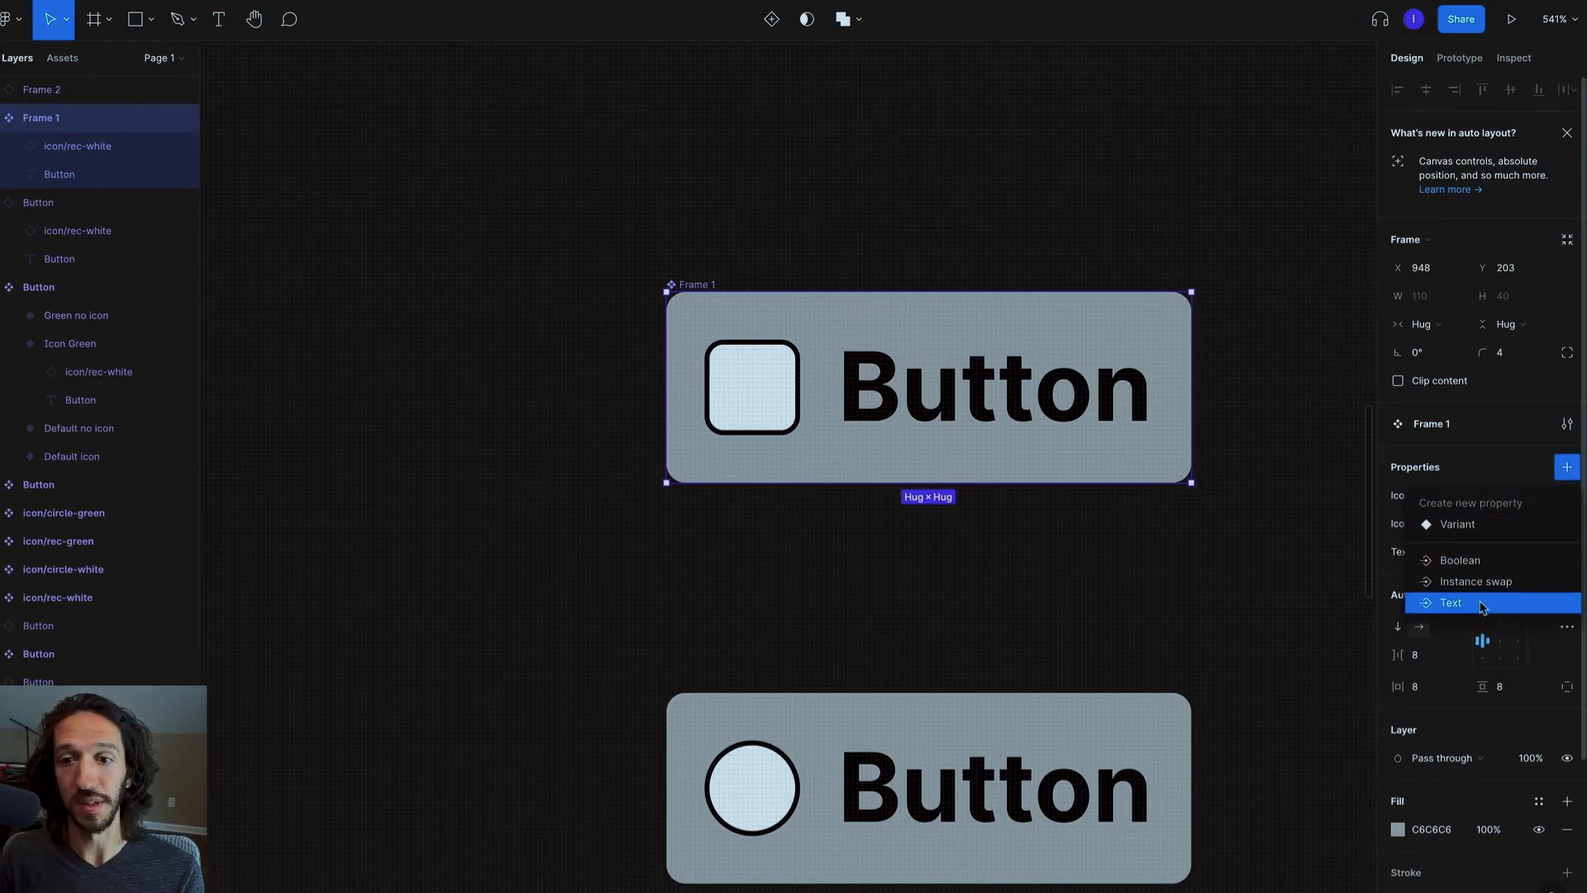
mouse_move(1456, 524)
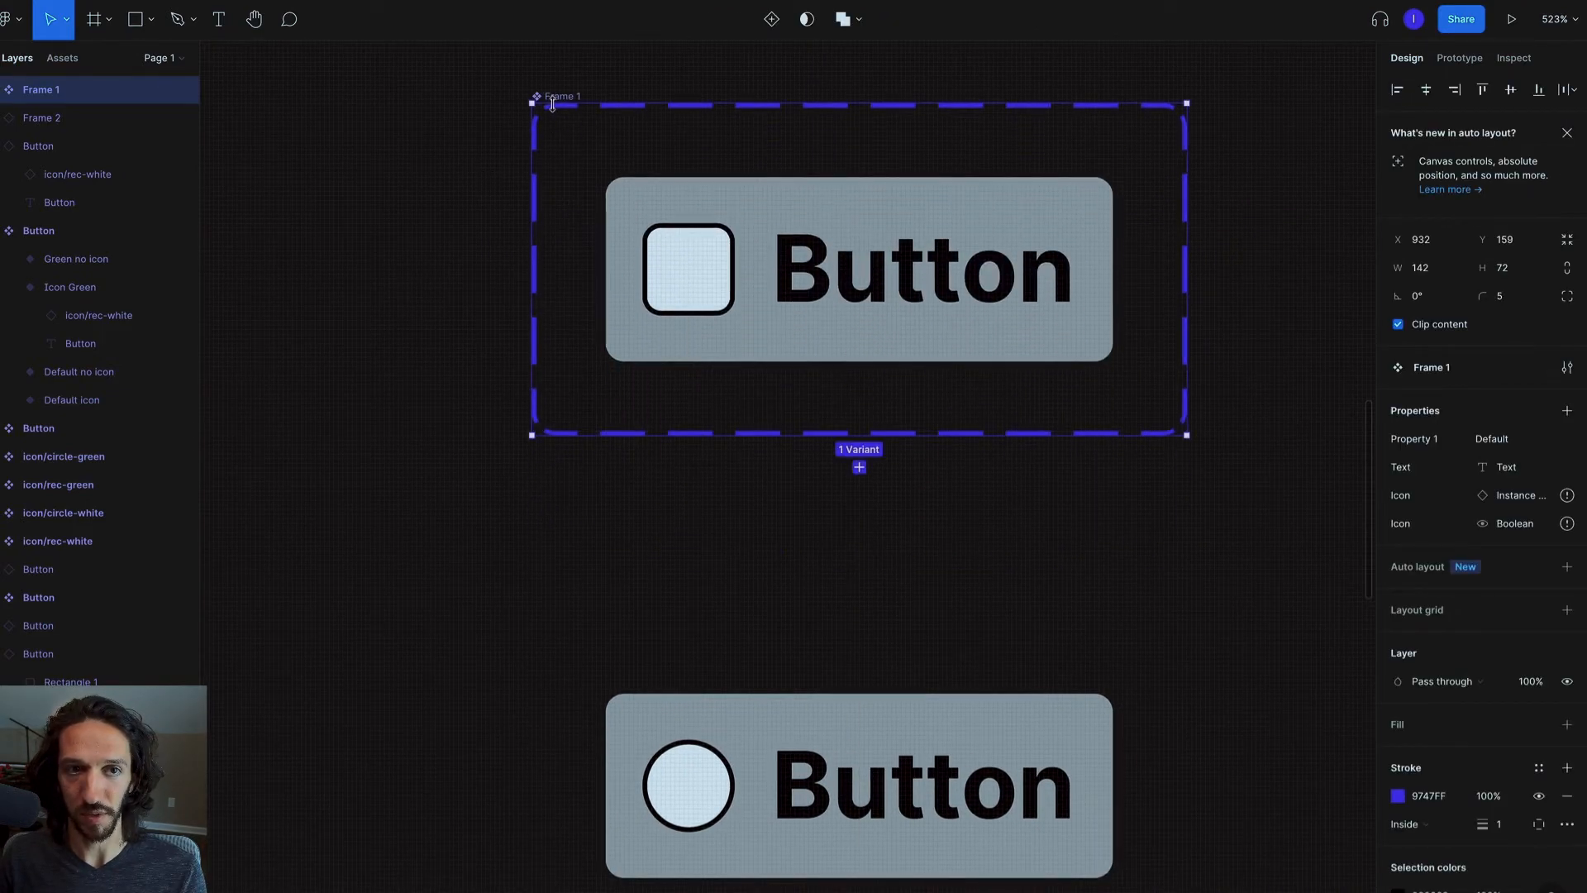
mouse_move(768, 467)
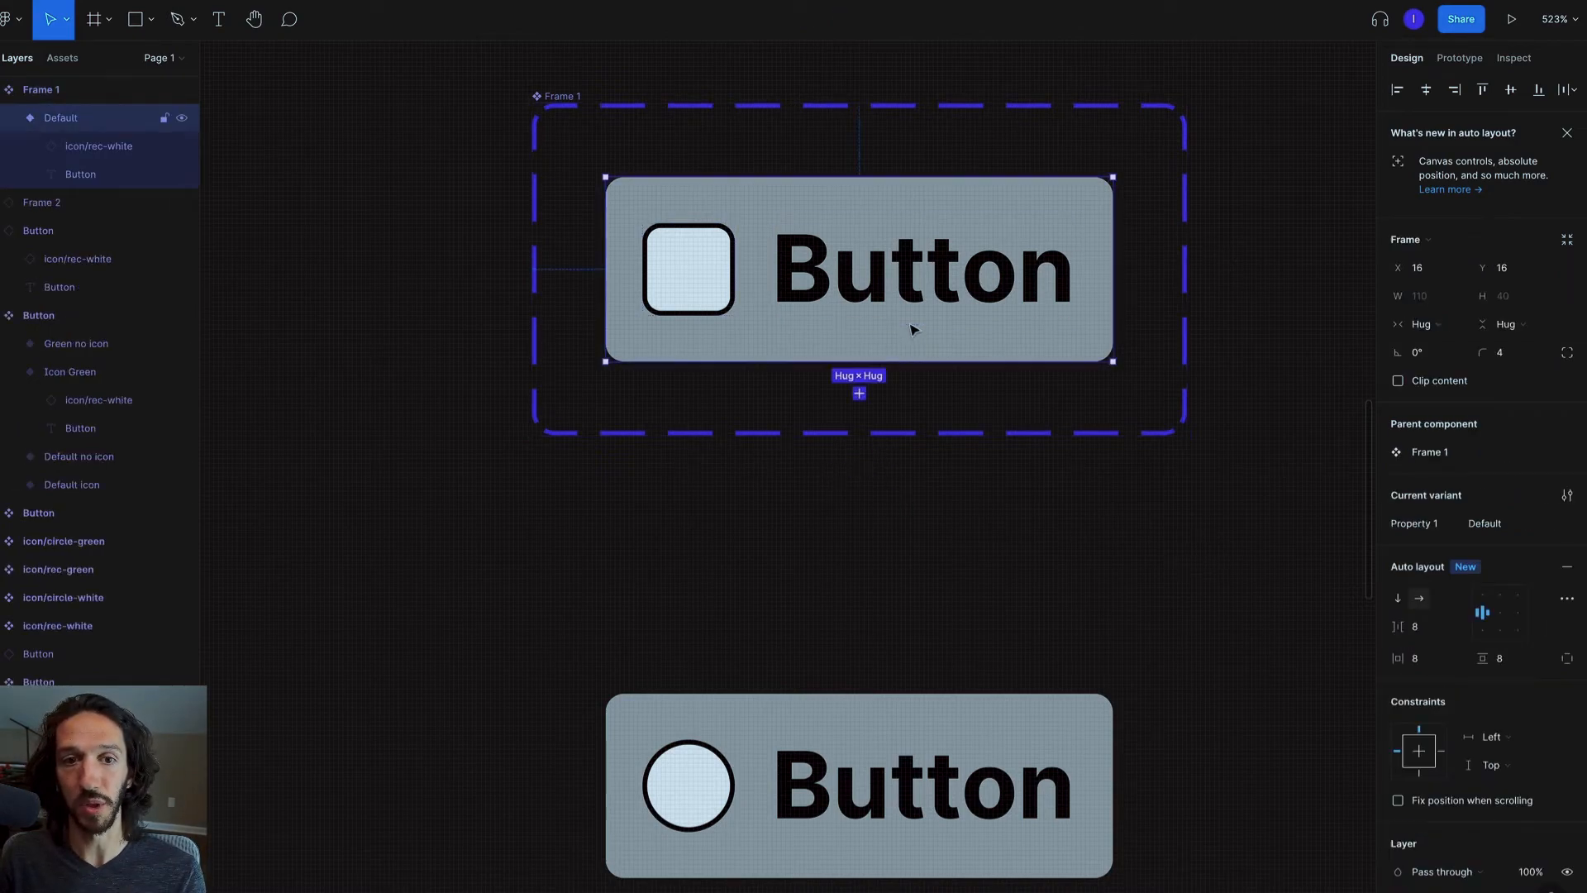
click(1506, 524)
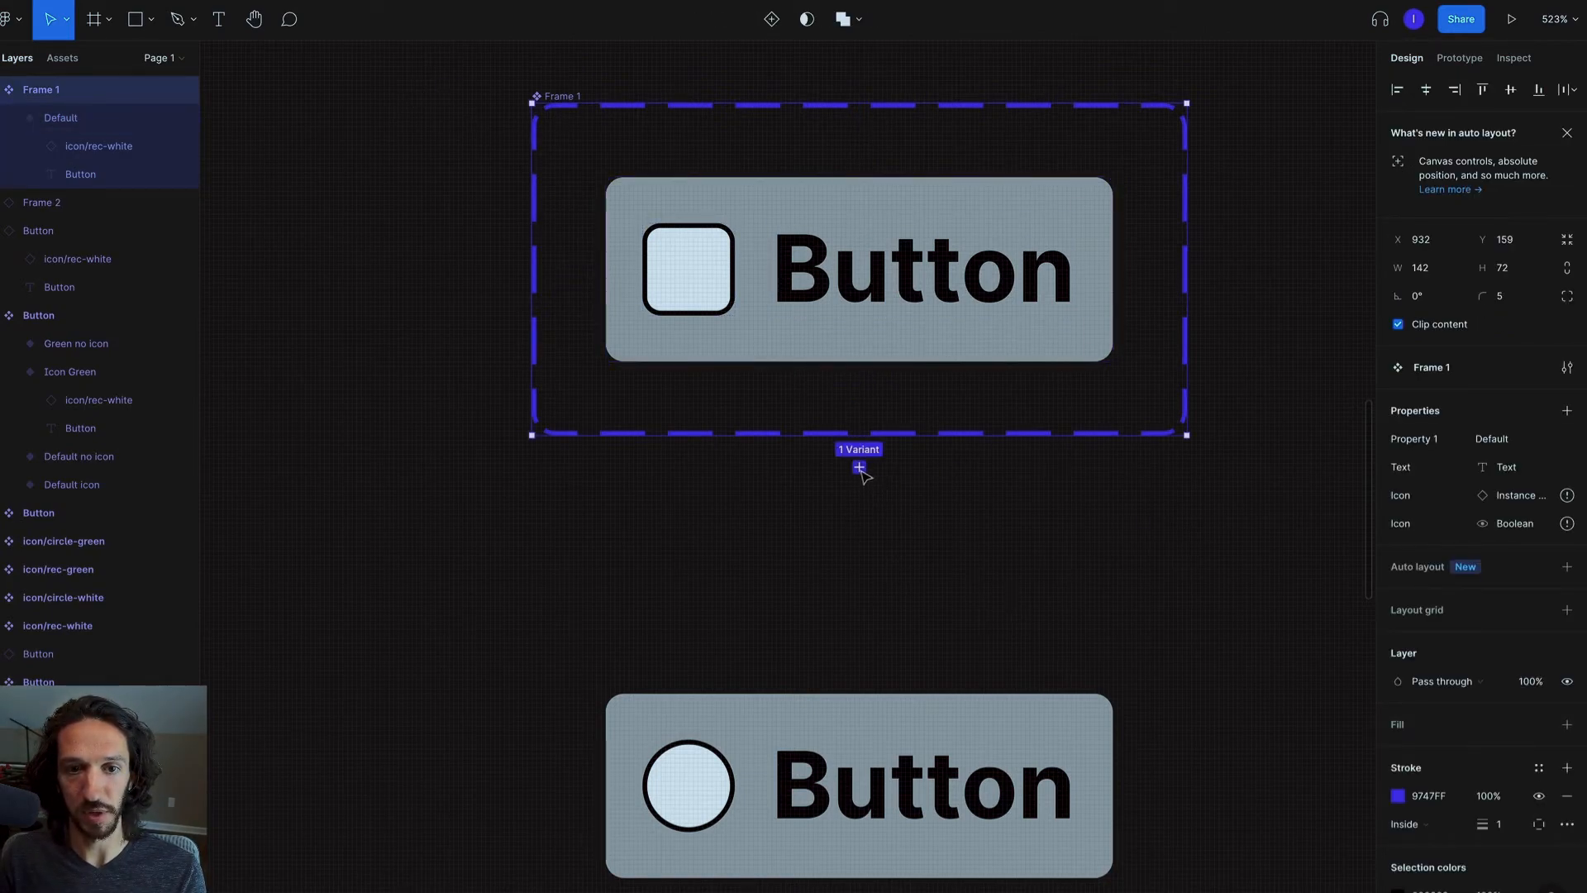
Add a Green variant with a green fill, then select the instance below the set
click(858, 466)
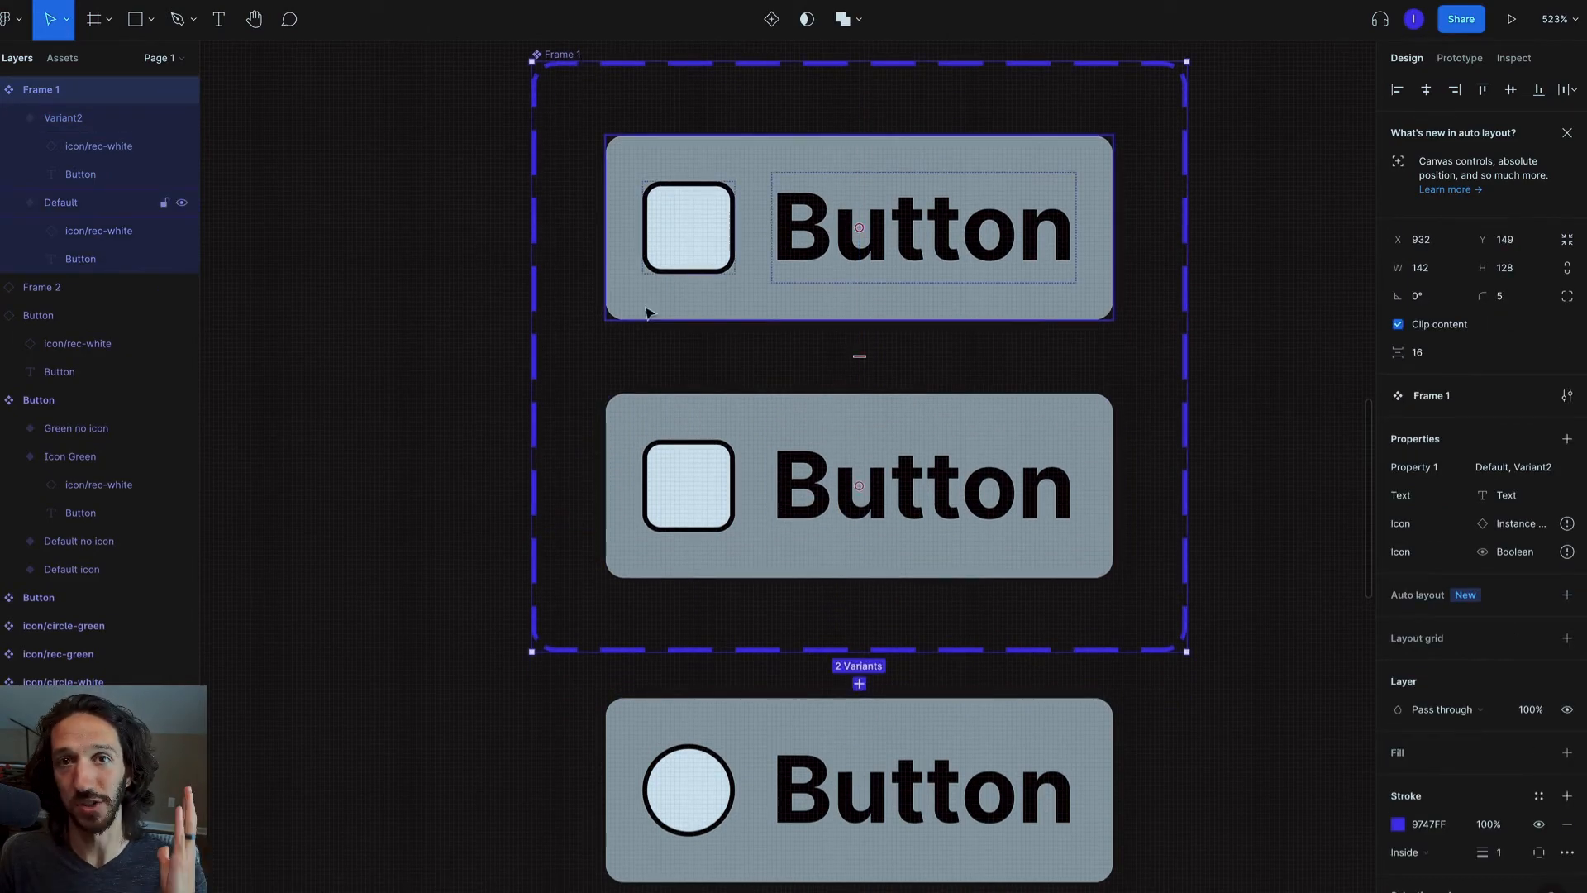
click(858, 483)
text(Green)
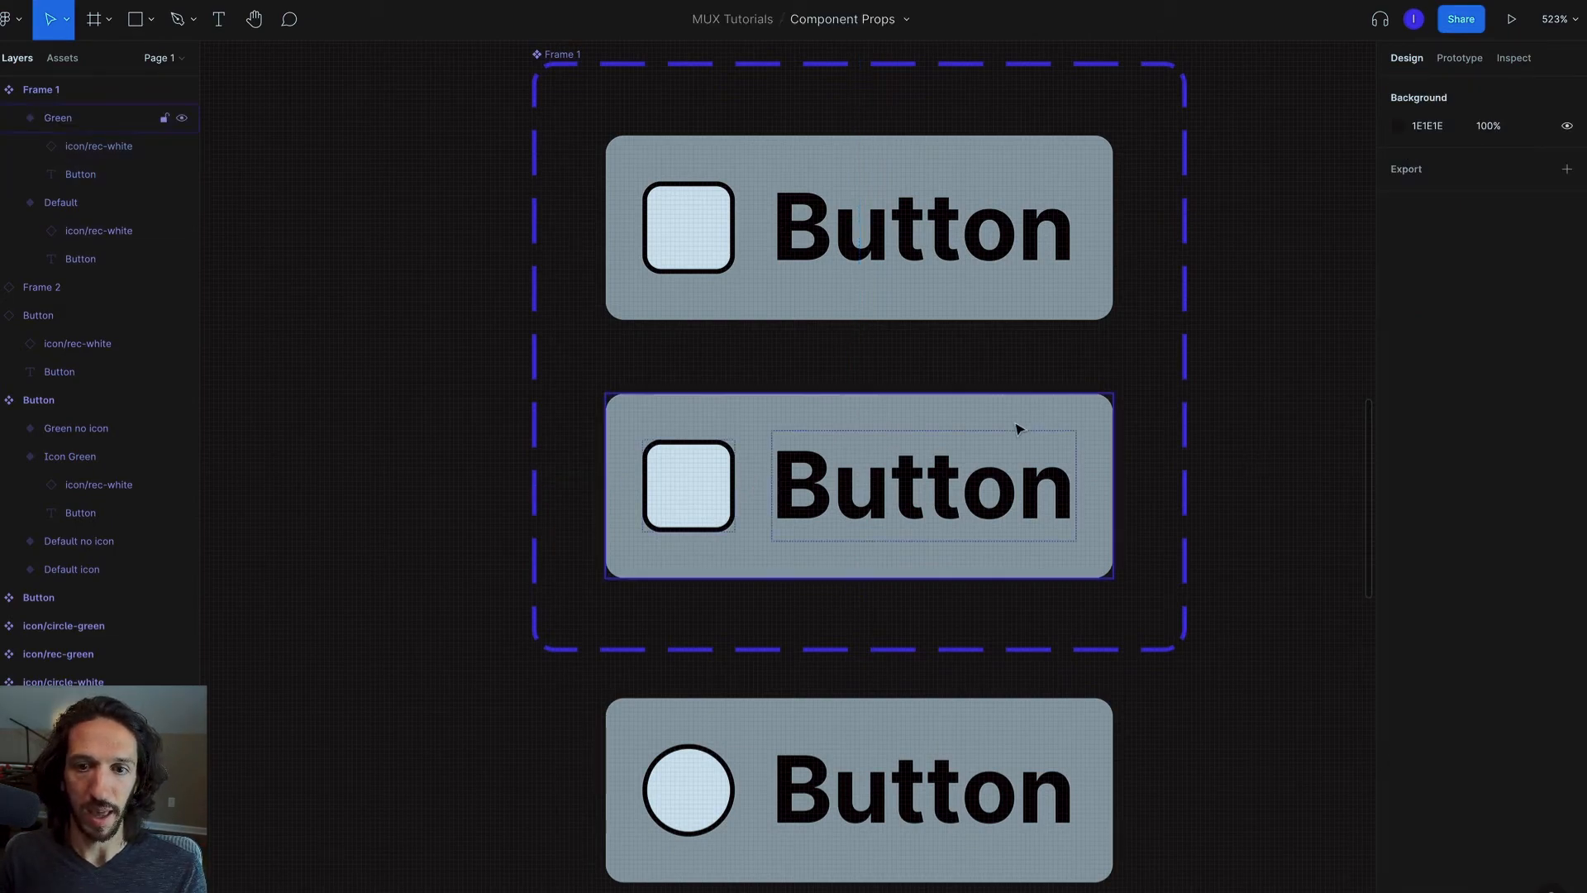
click(858, 484)
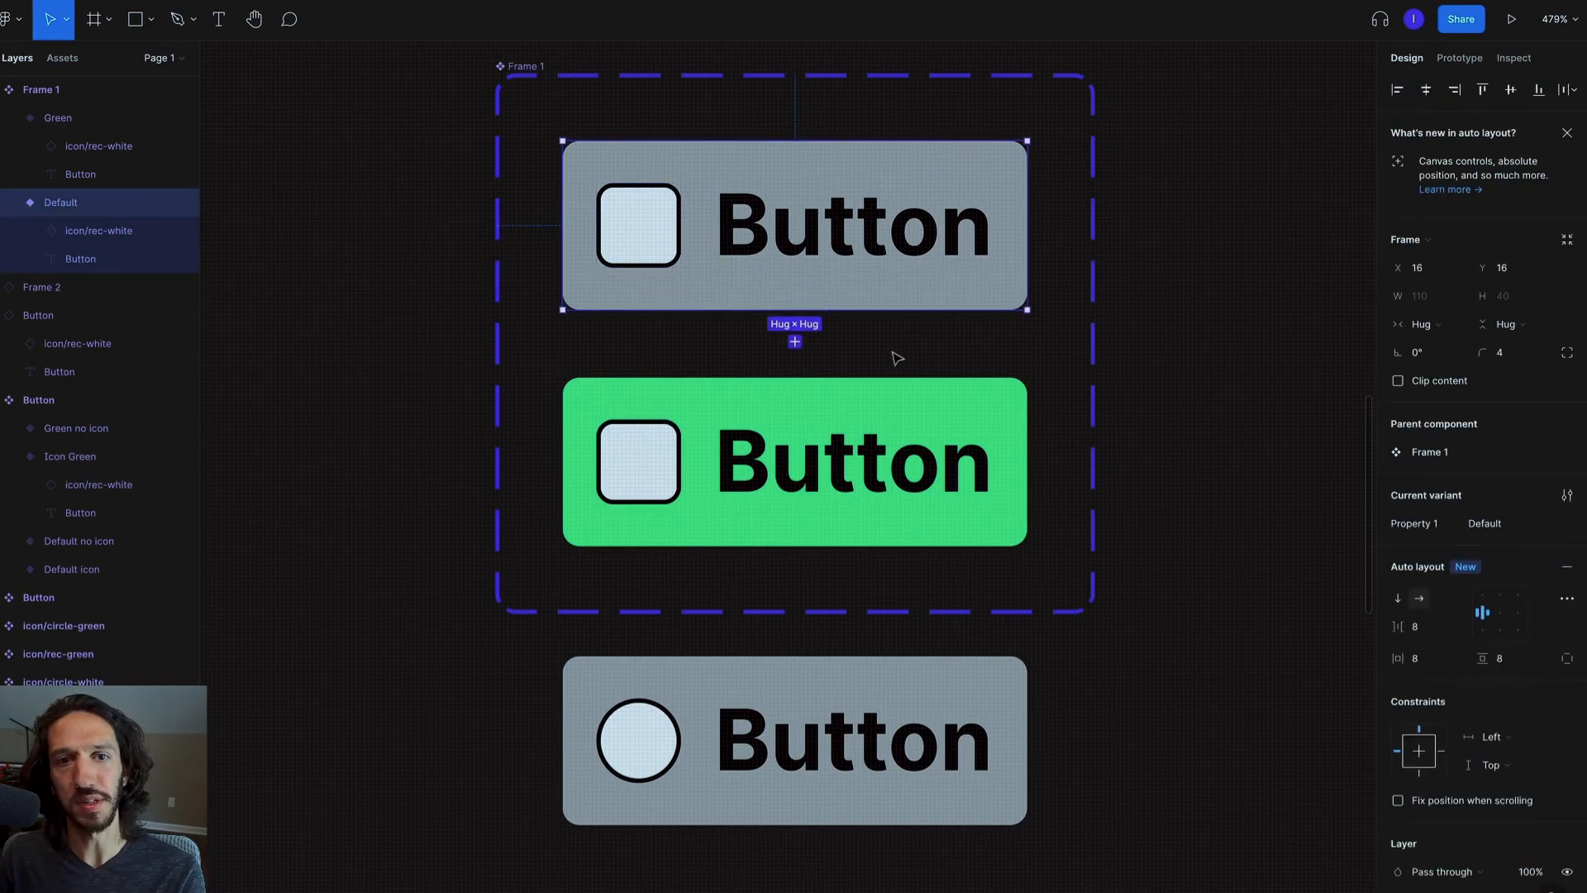
click(794, 463)
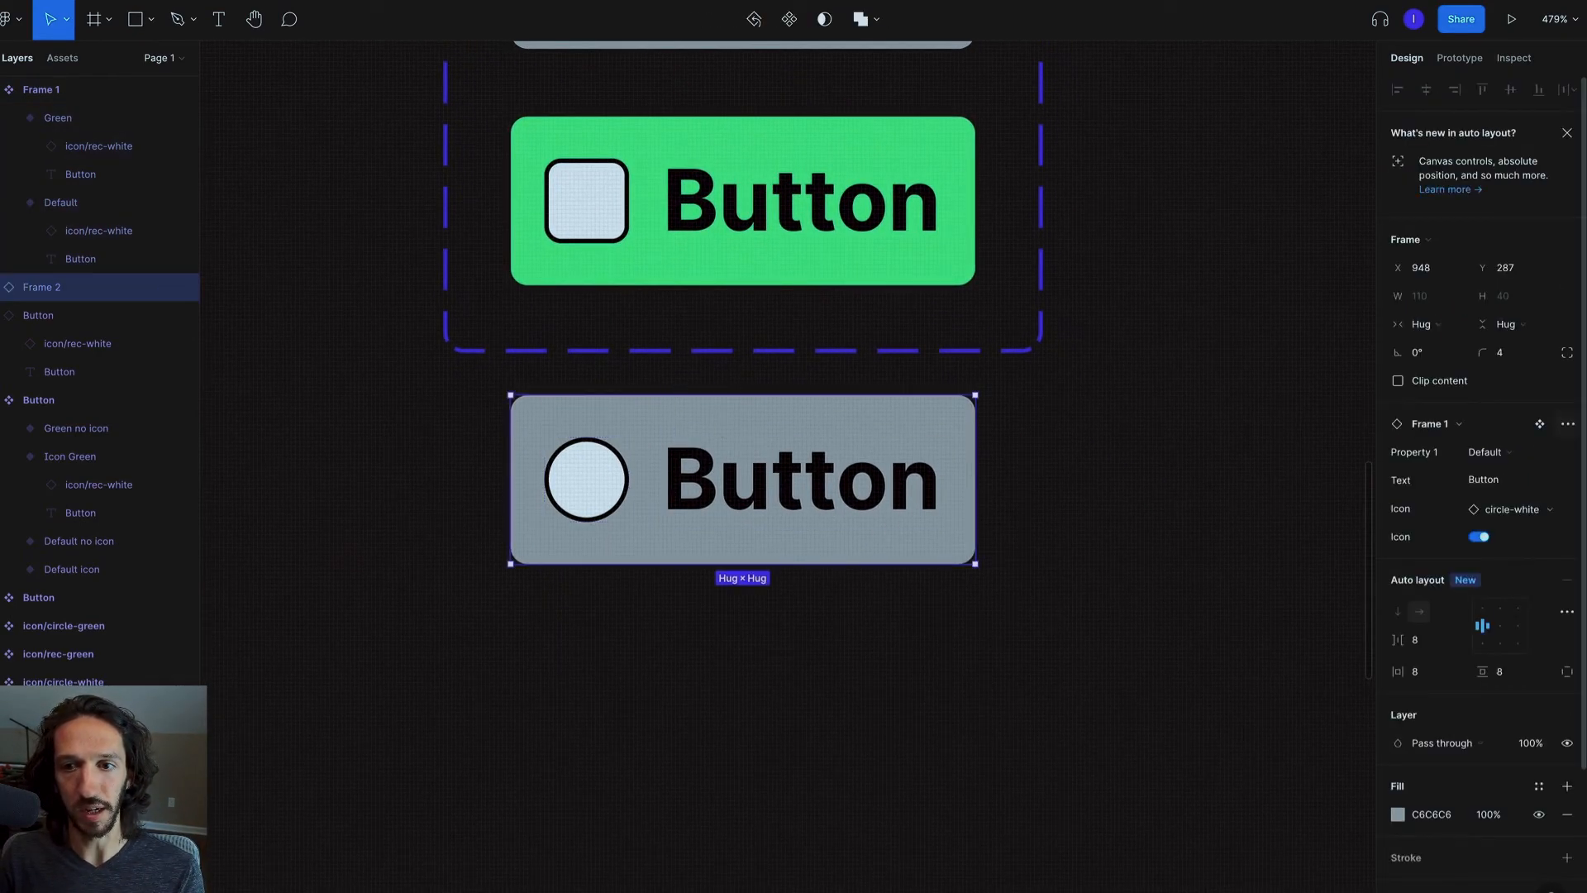
Switch the lower button instance's Property 1 to the Green variant
click(1488, 452)
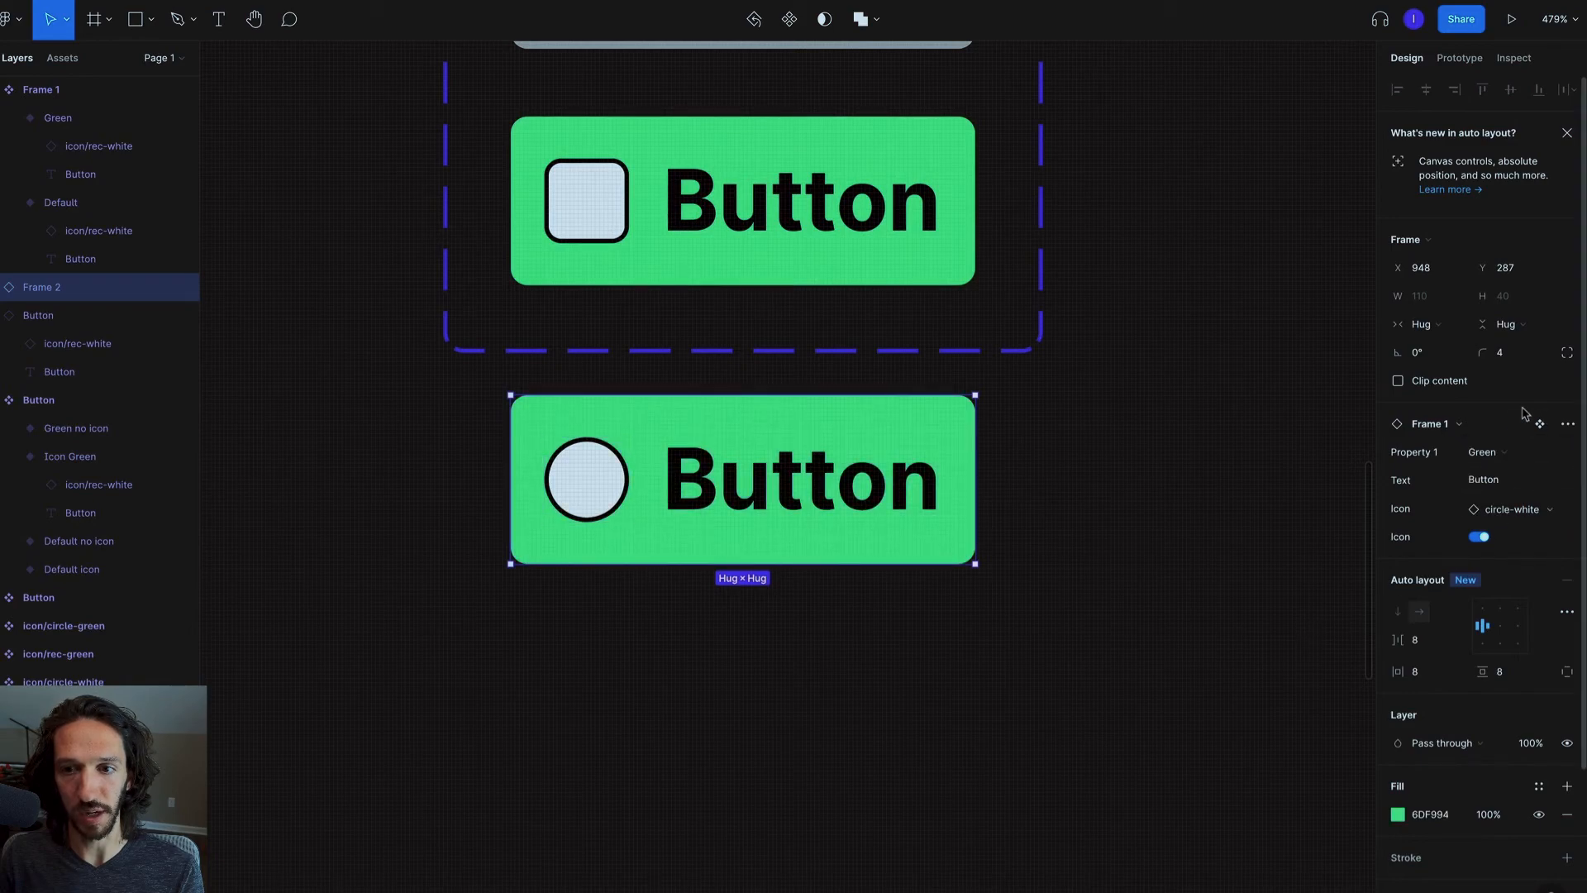
click(1484, 451)
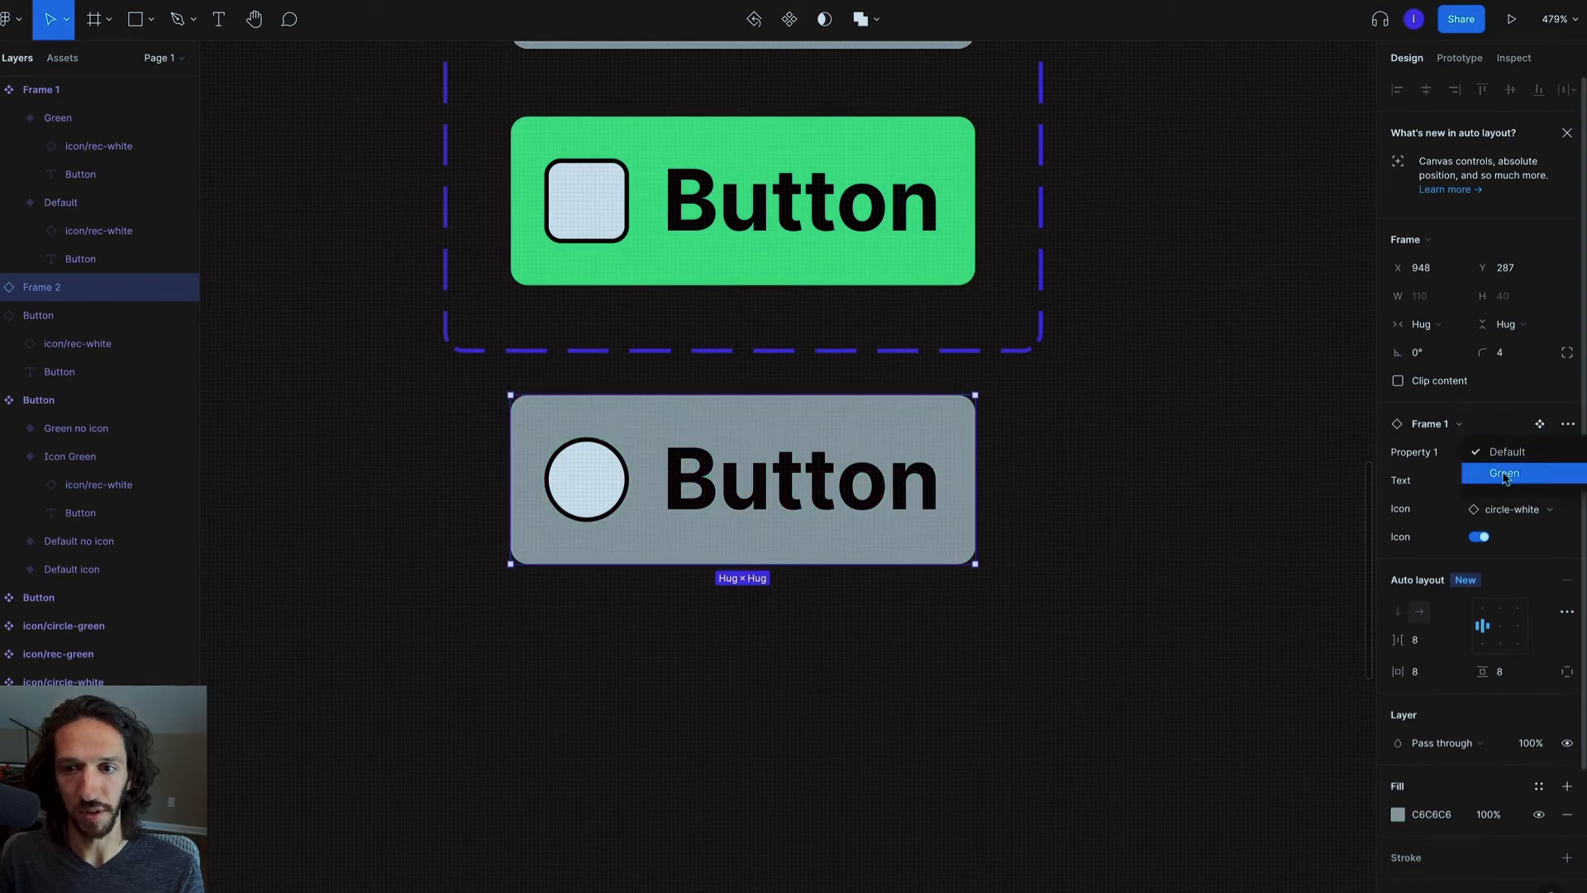
click(1503, 473)
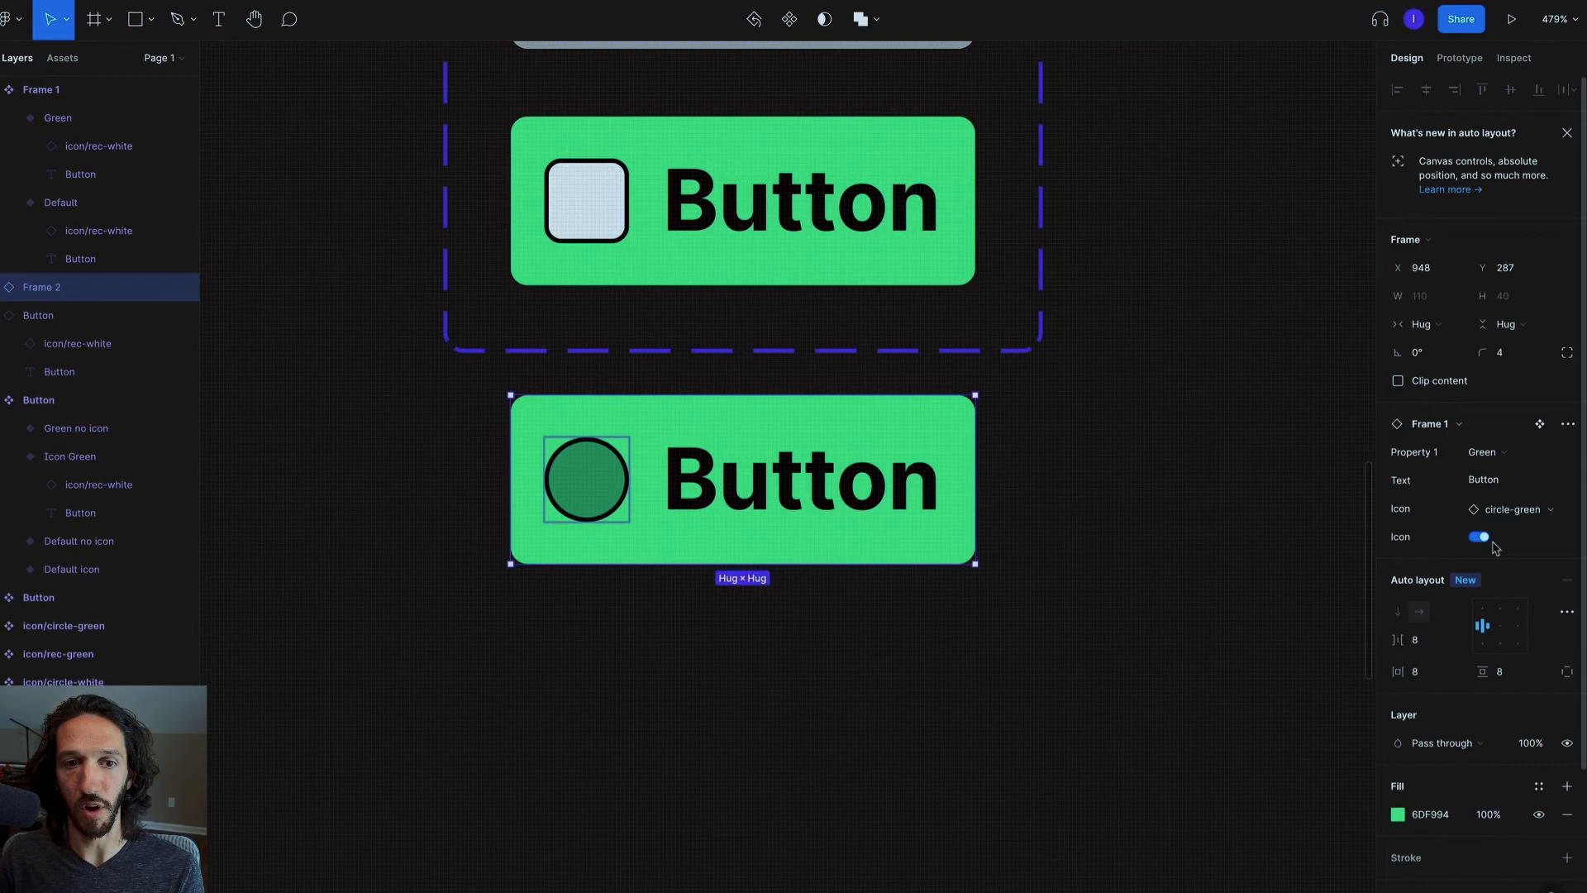
Swap the instance's icon to the white square rec-white icon
click(1511, 509)
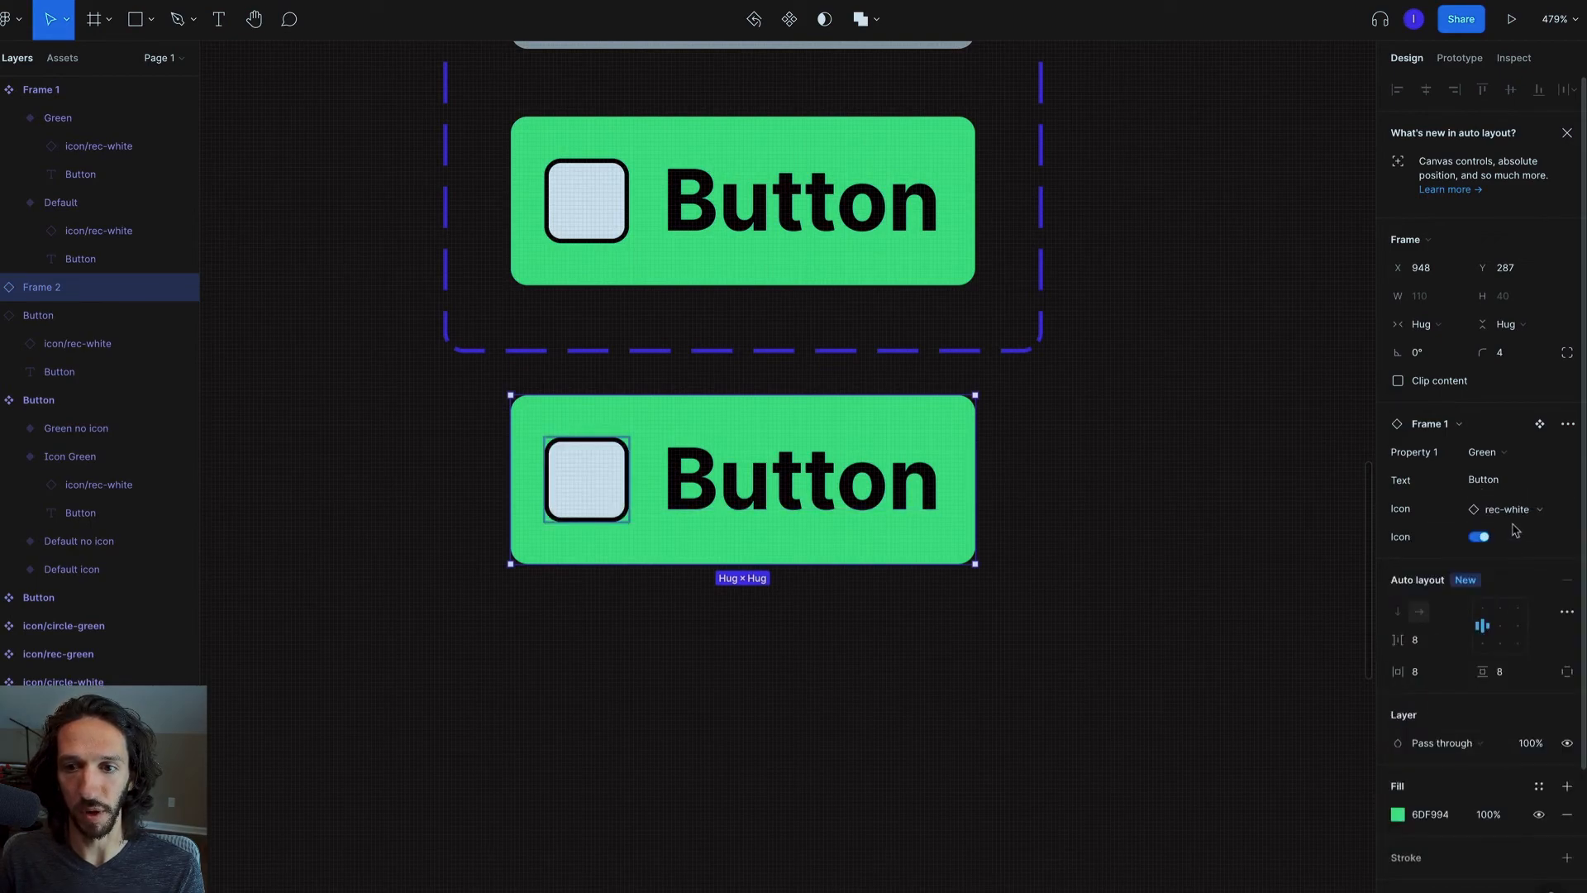
click(1518, 479)
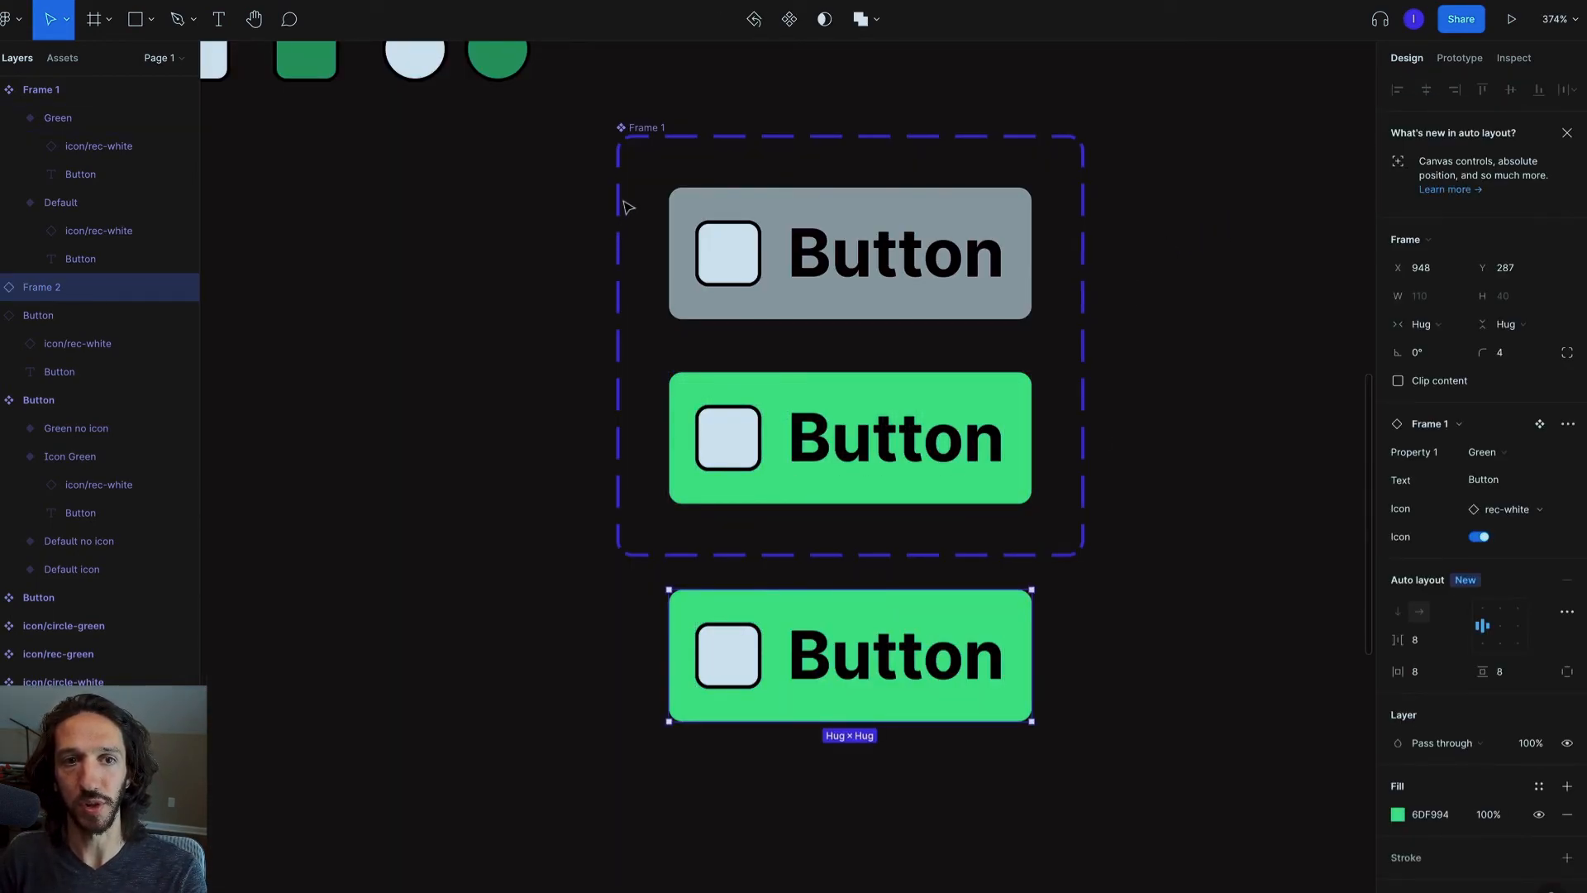
mouse_move(608, 119)
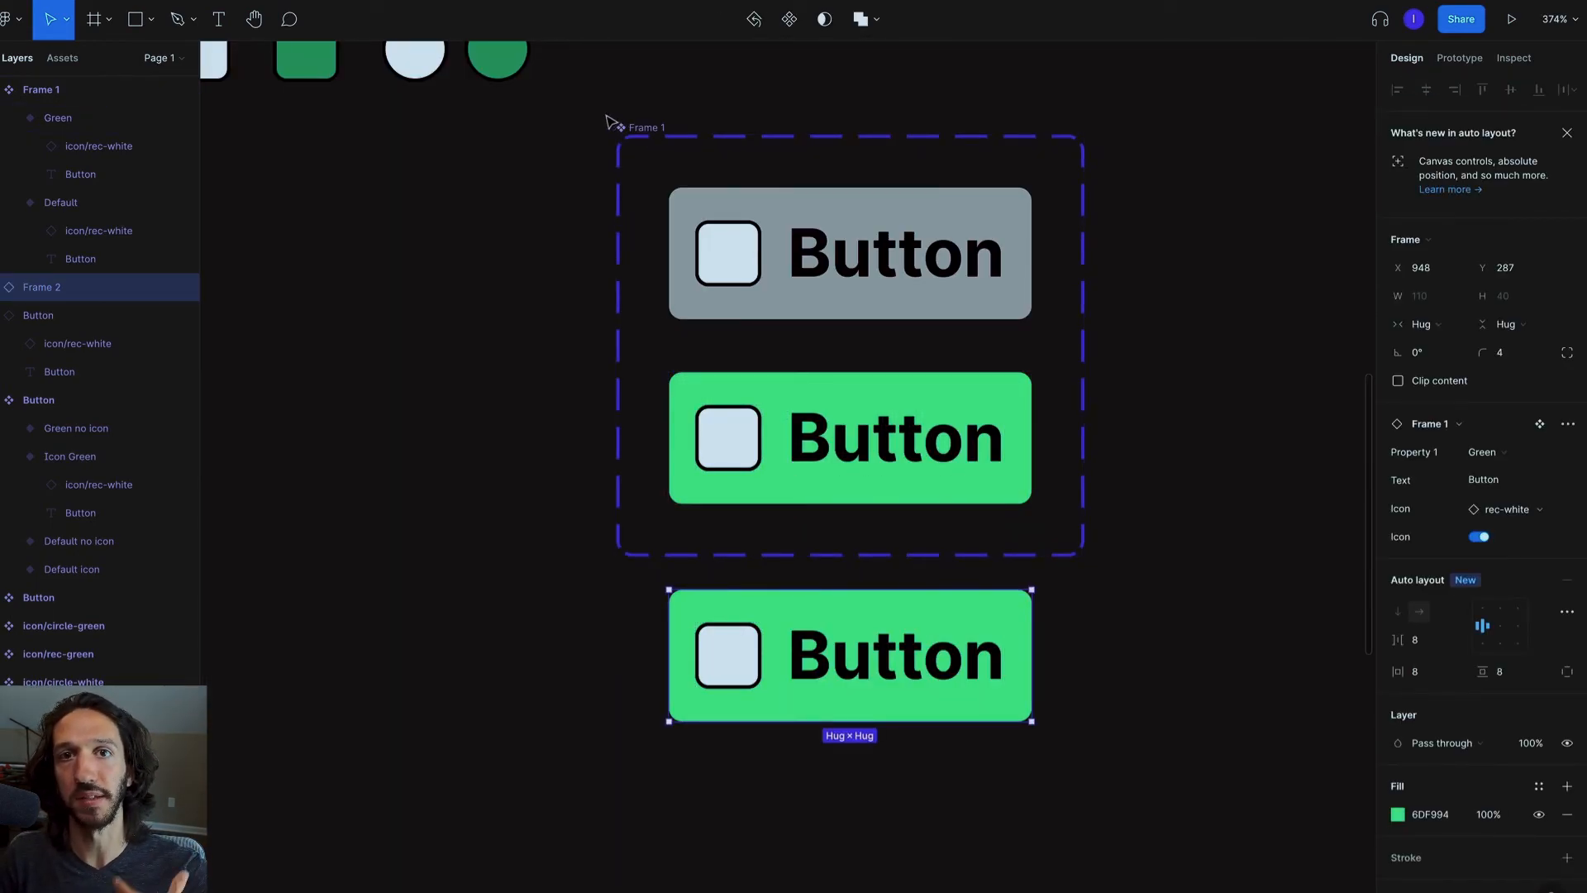
mouse_move(628, 190)
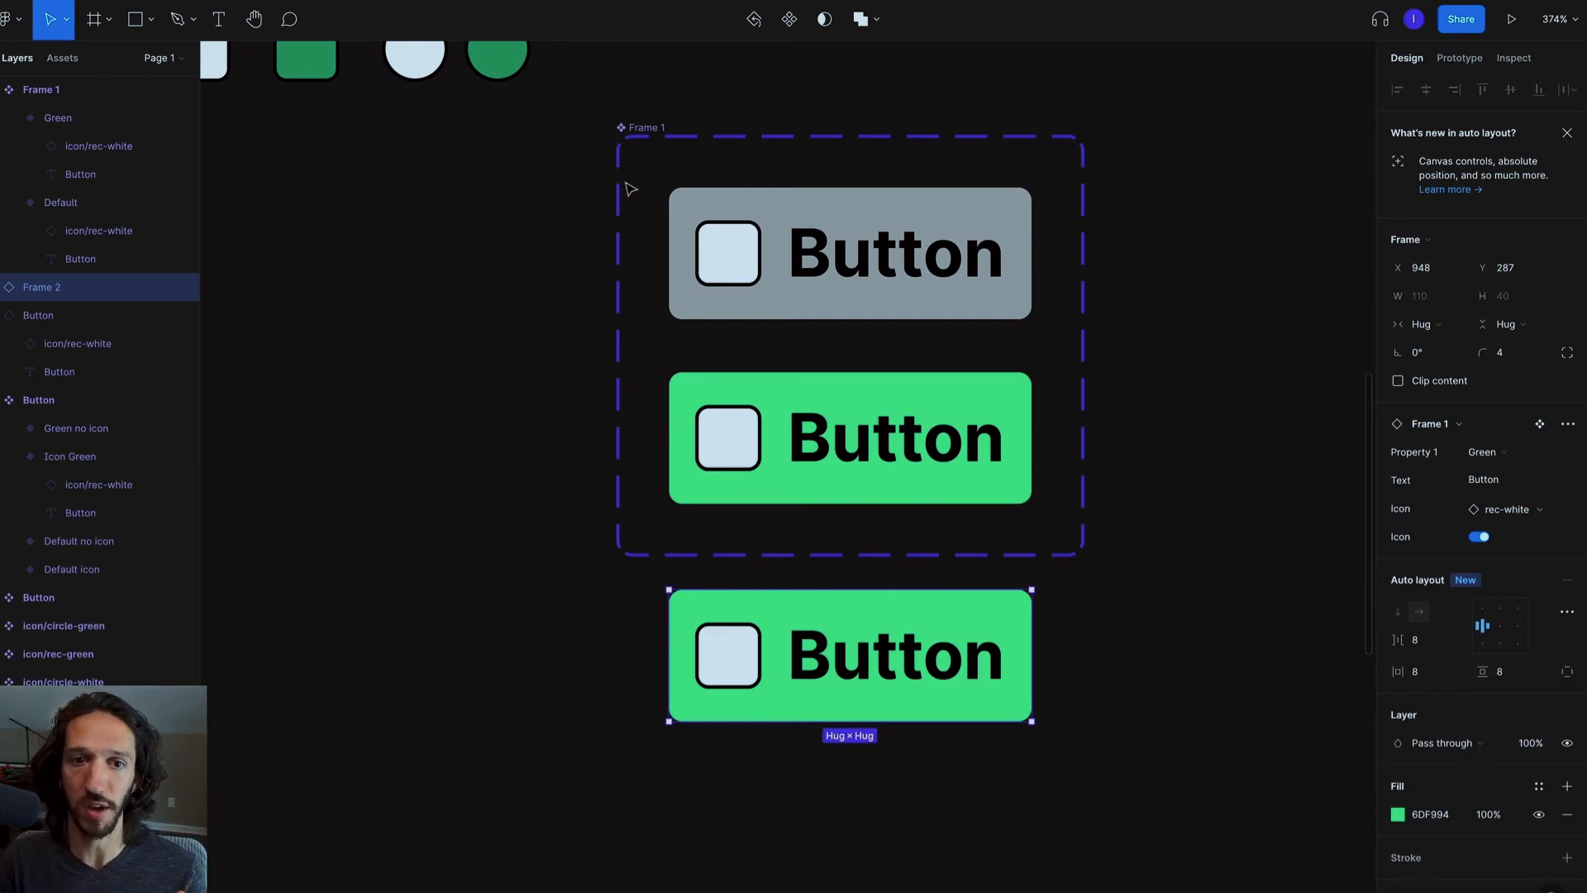
click(851, 253)
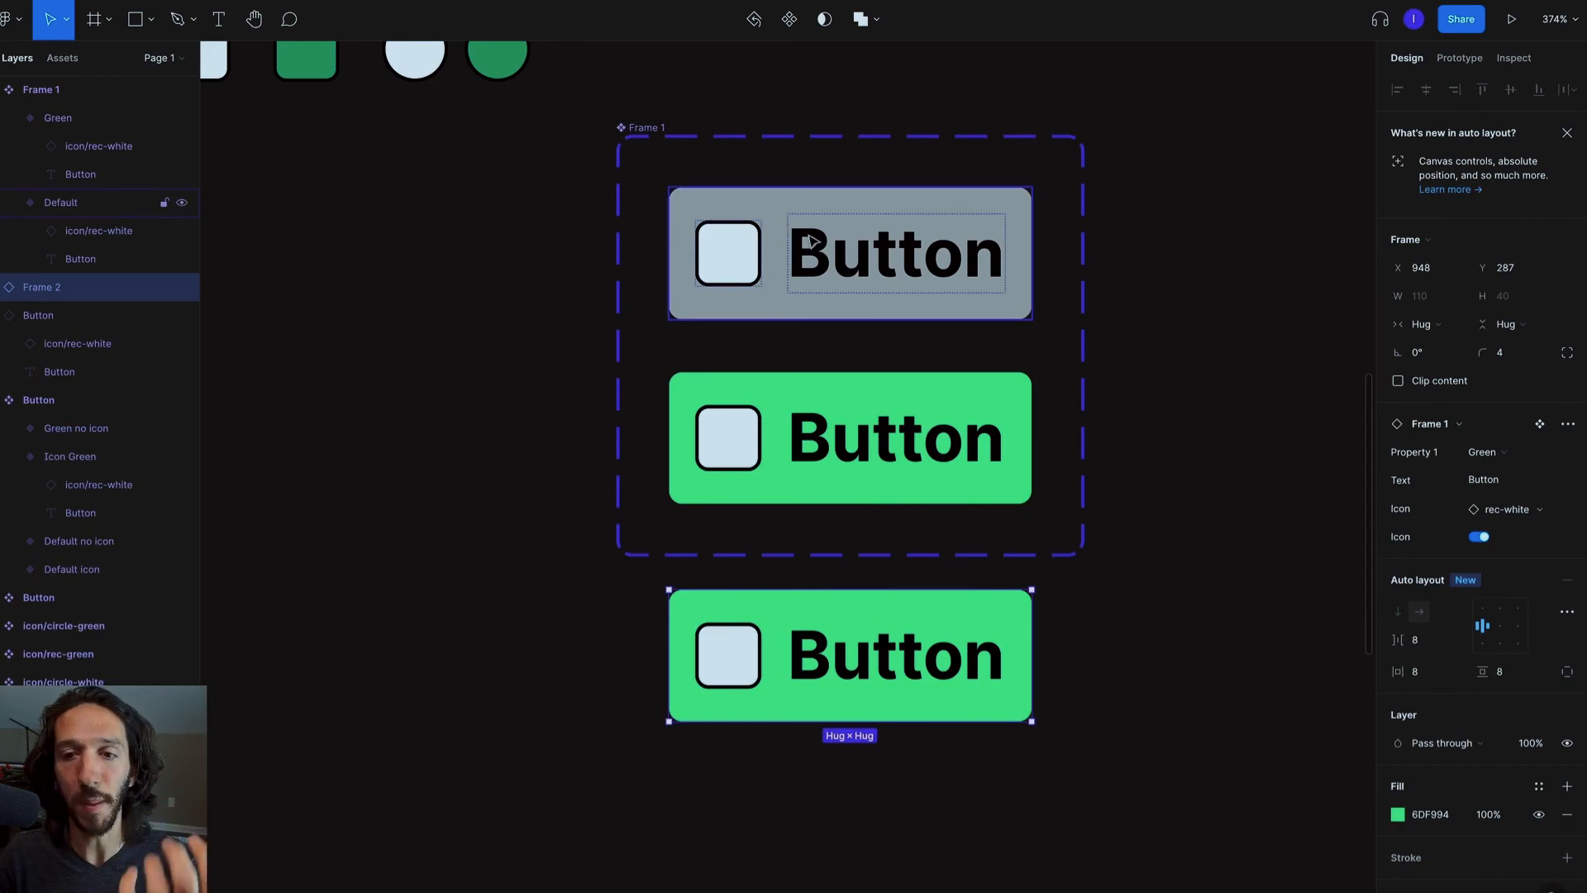